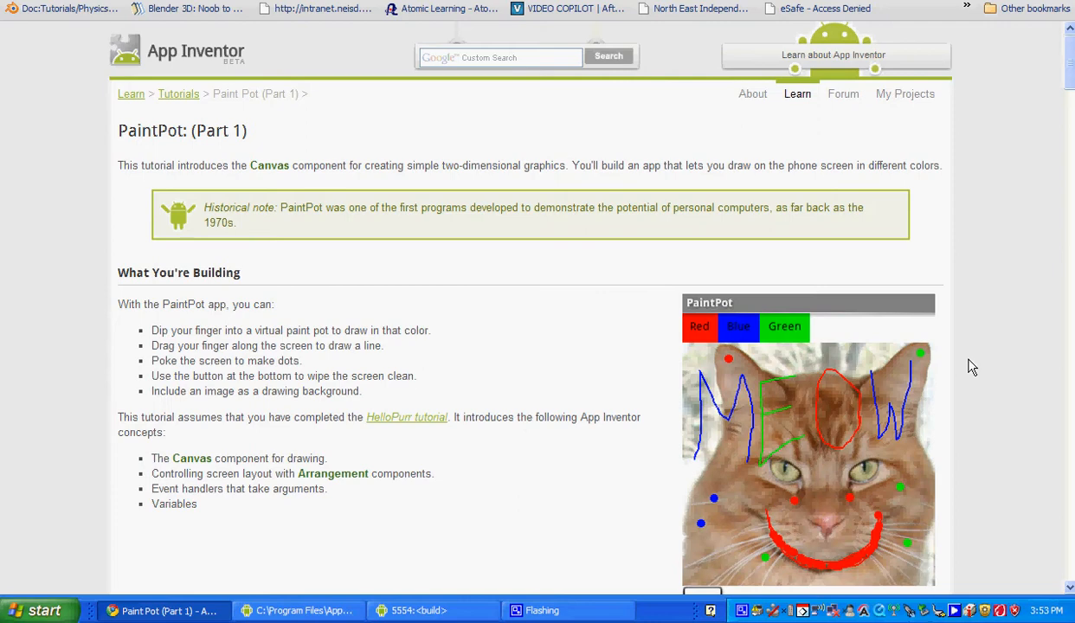
mouse_move(904, 251)
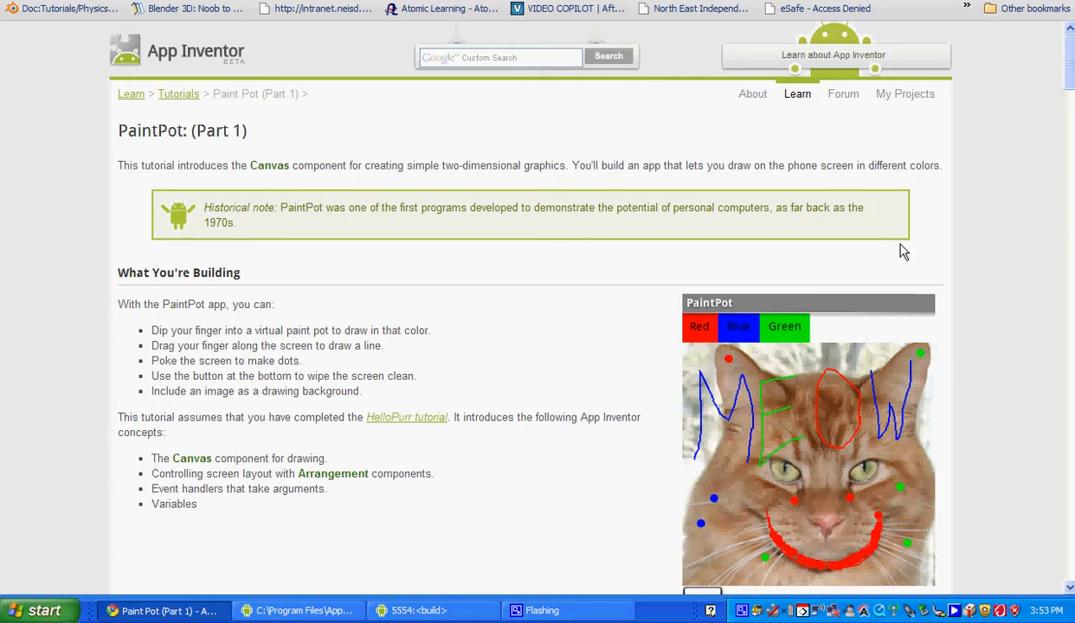
mouse_move(401, 123)
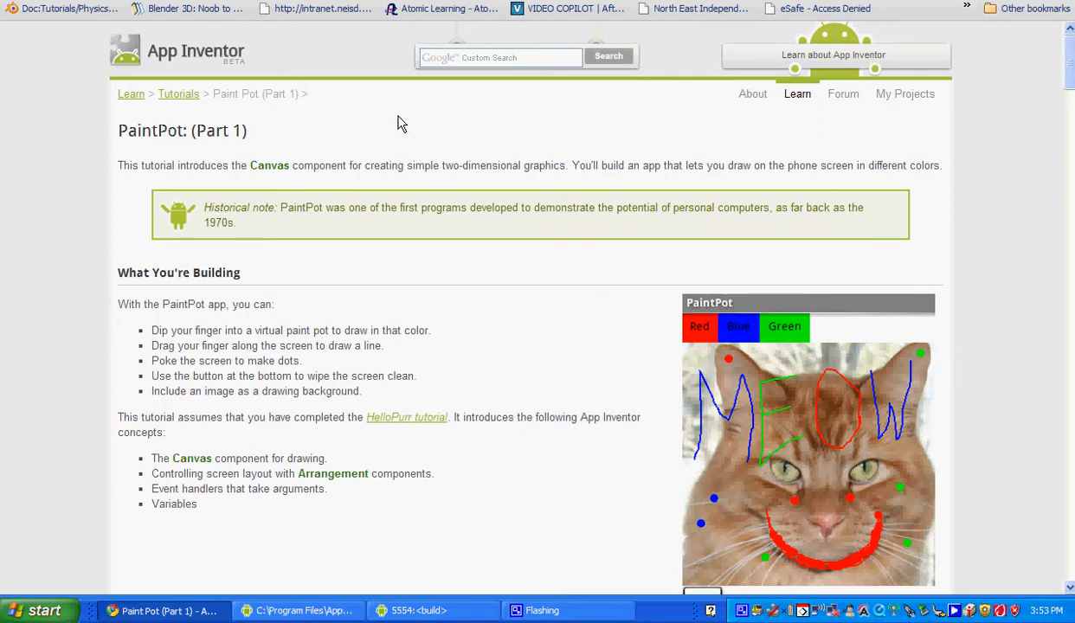
mouse_move(905, 93)
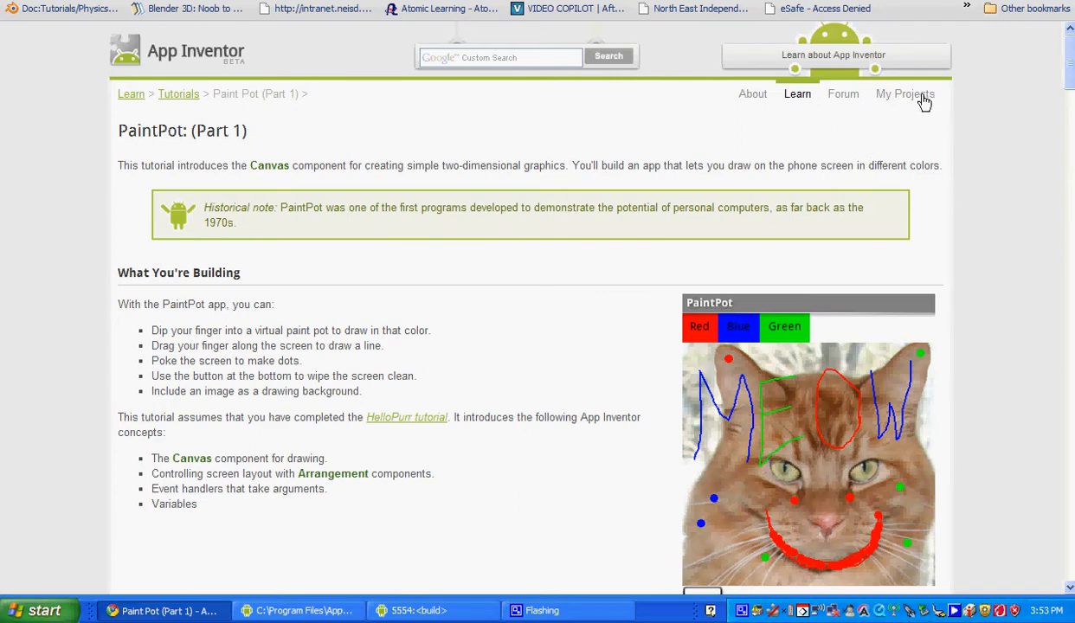
Create a new empty project named PaintPot from My Projects
click(904, 94)
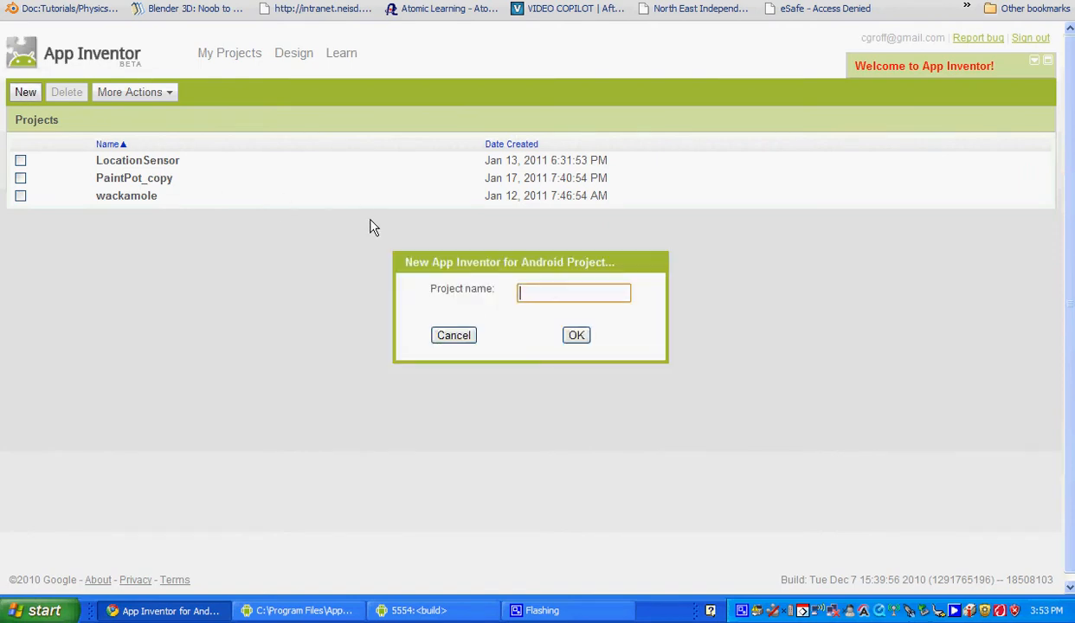
text(Pai)
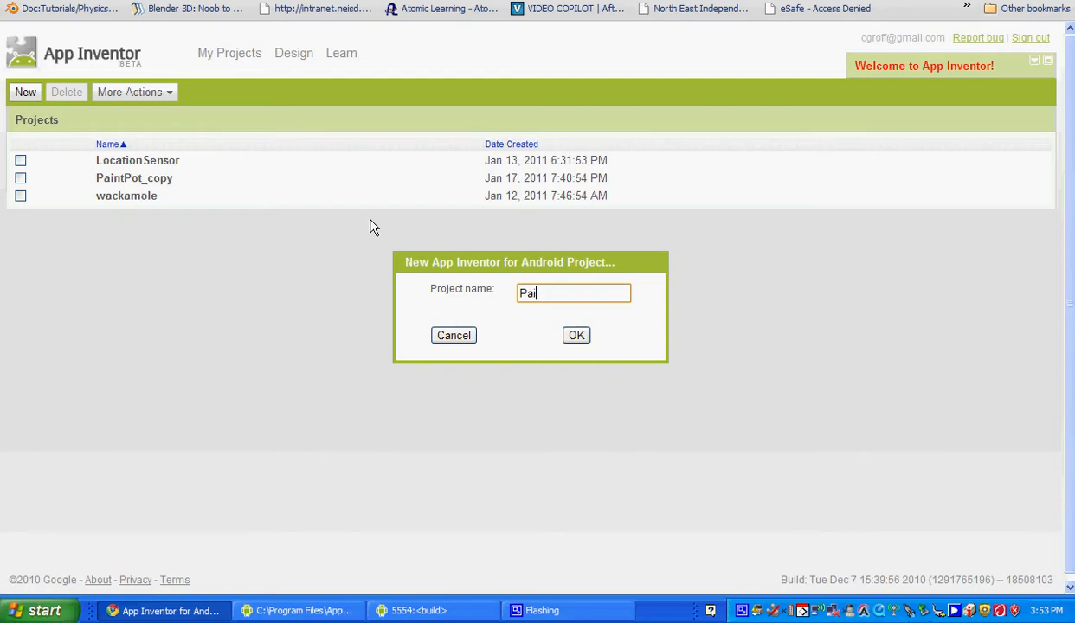
text(ntPot)
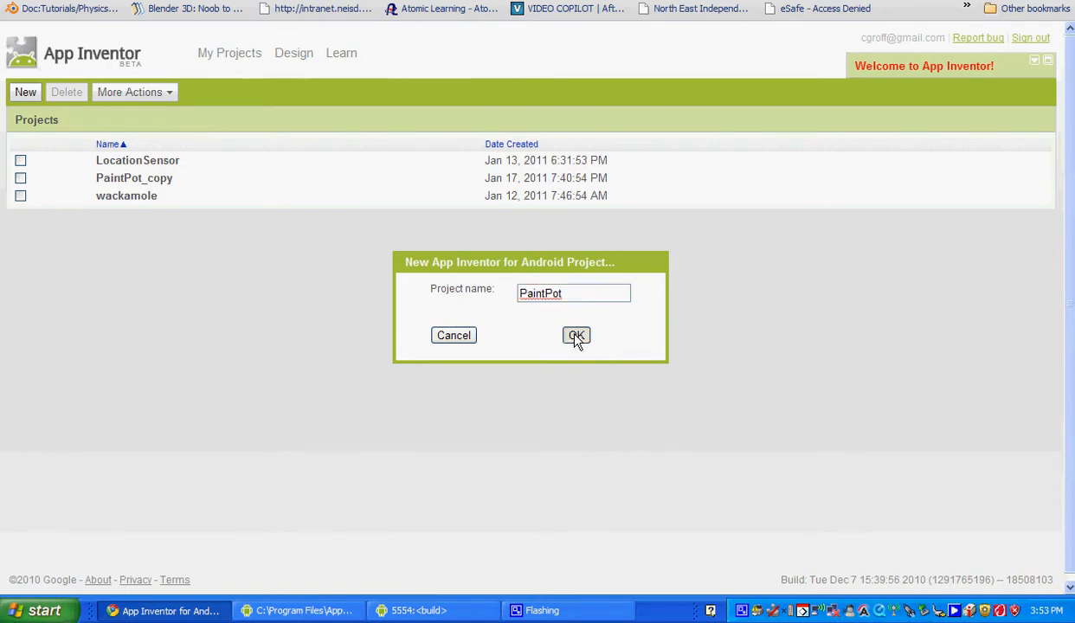
click(576, 335)
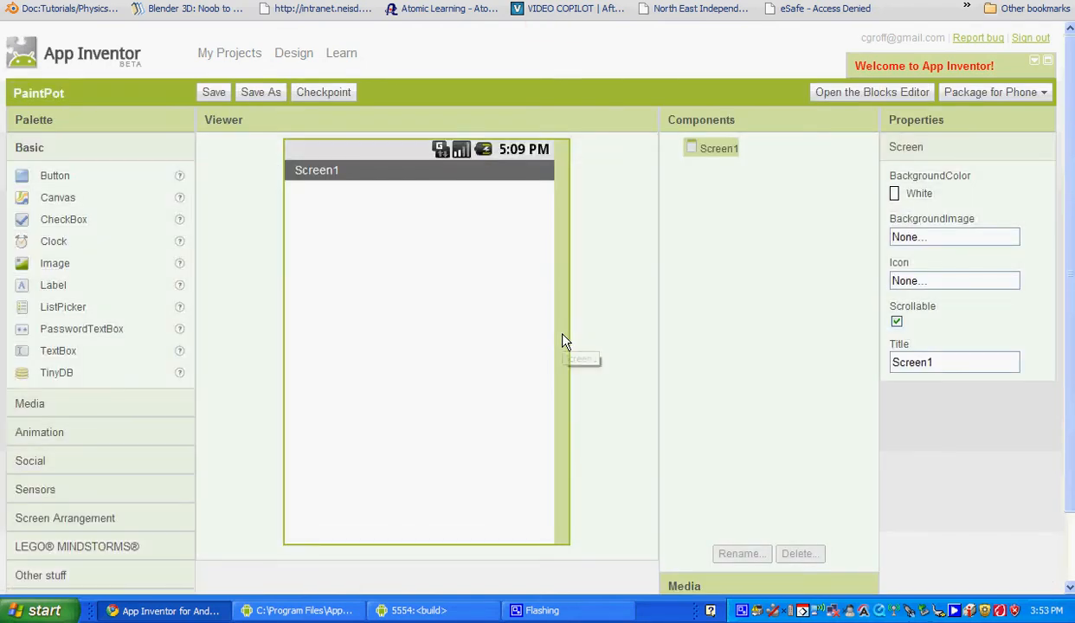
mouse_move(705, 127)
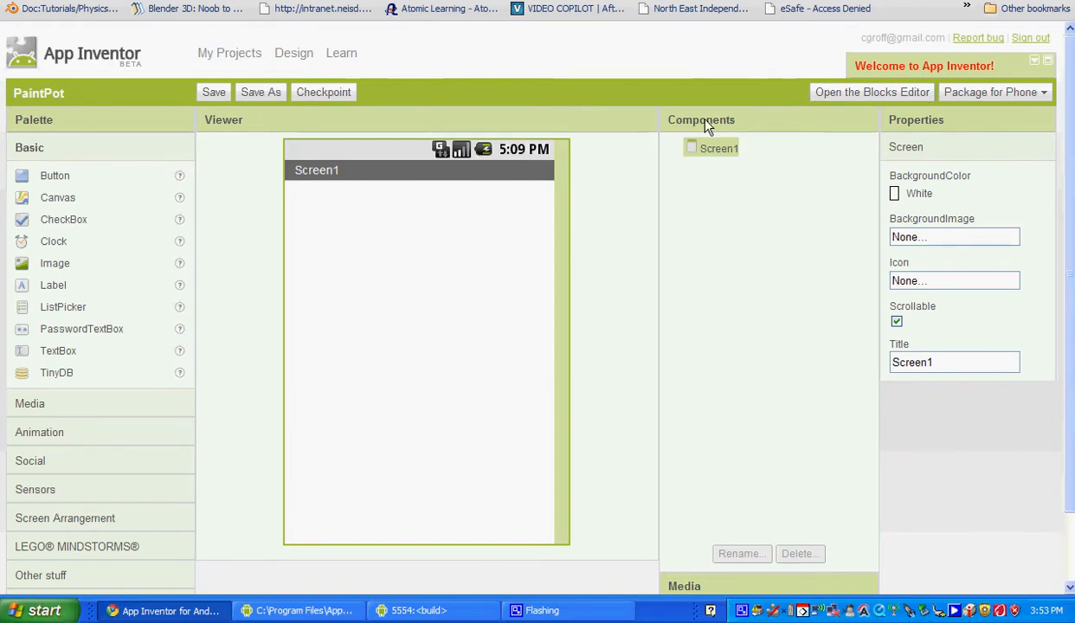
mouse_move(535, 71)
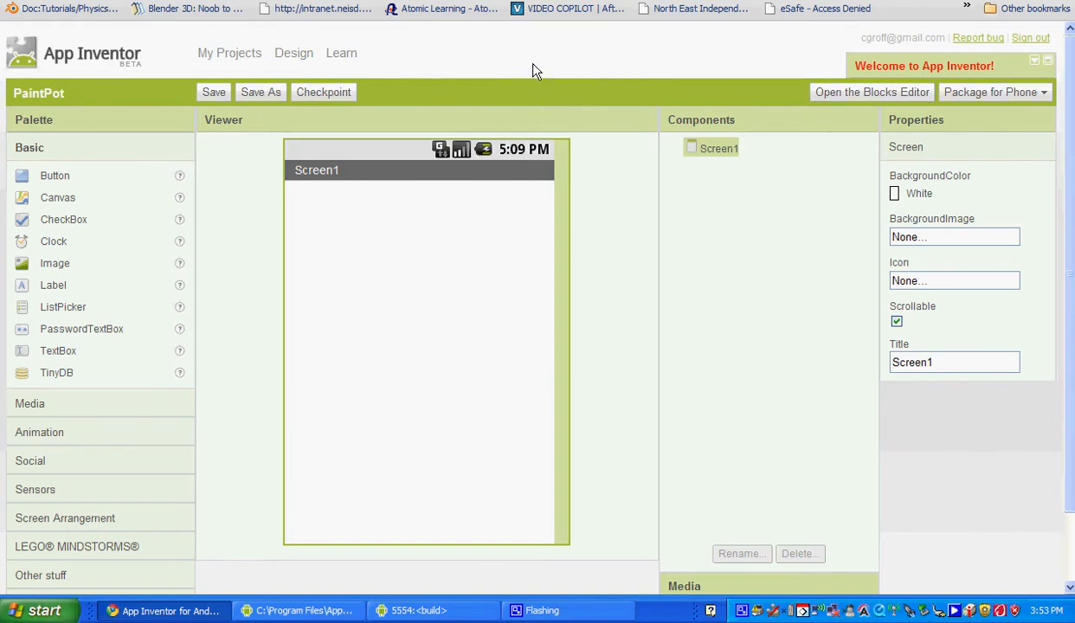
mouse_move(851, 113)
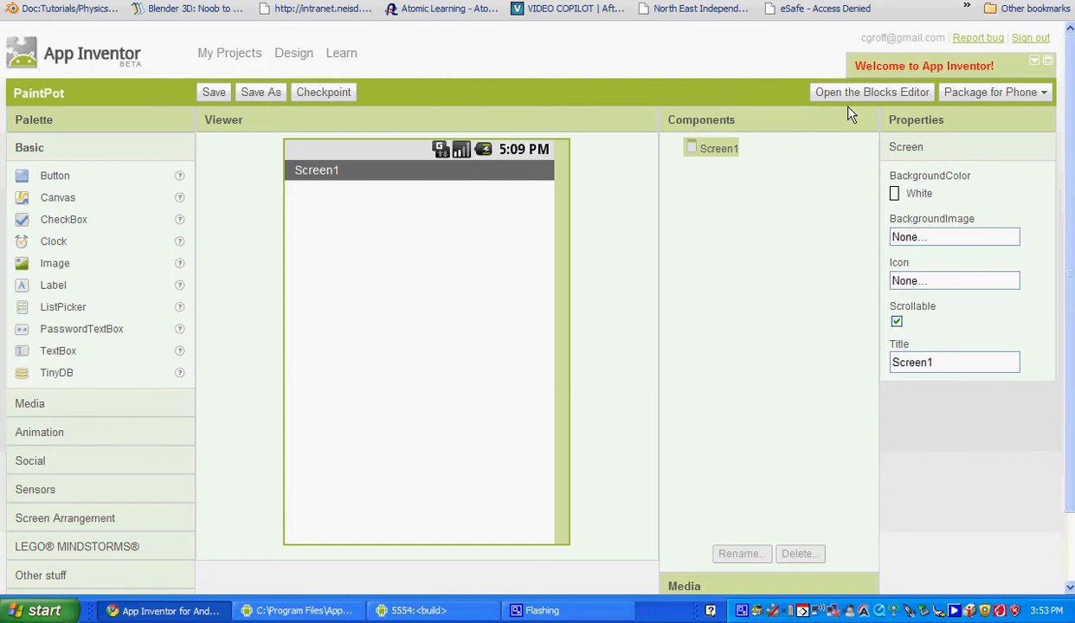
Launch the PaintPot Blocks Editor, allow it to run, and connect the already-running emulator
click(870, 91)
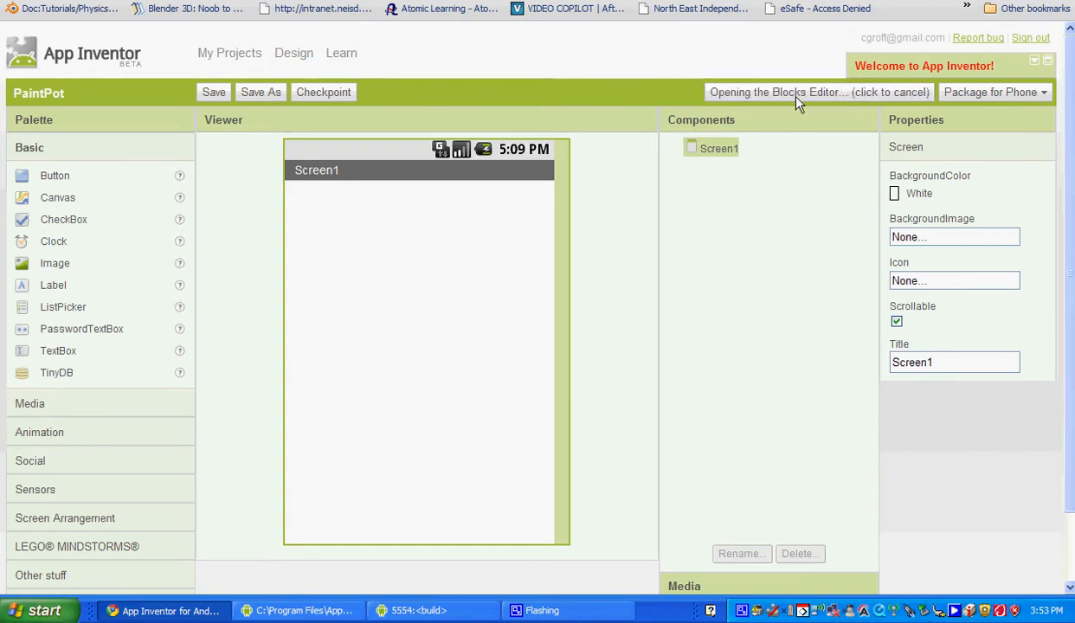
mouse_move(619, 272)
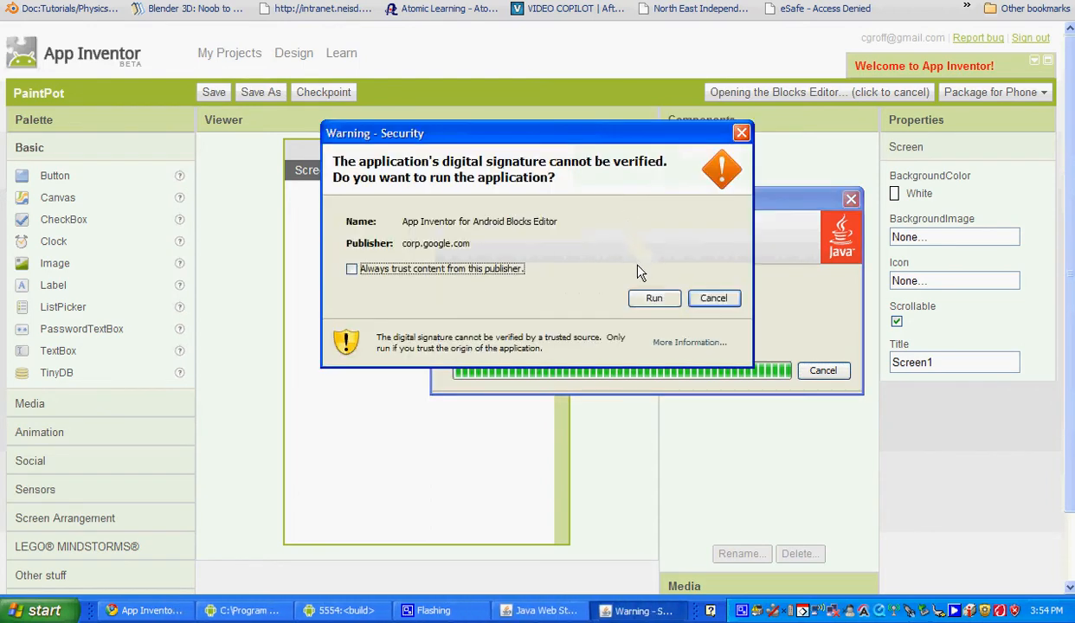
click(654, 298)
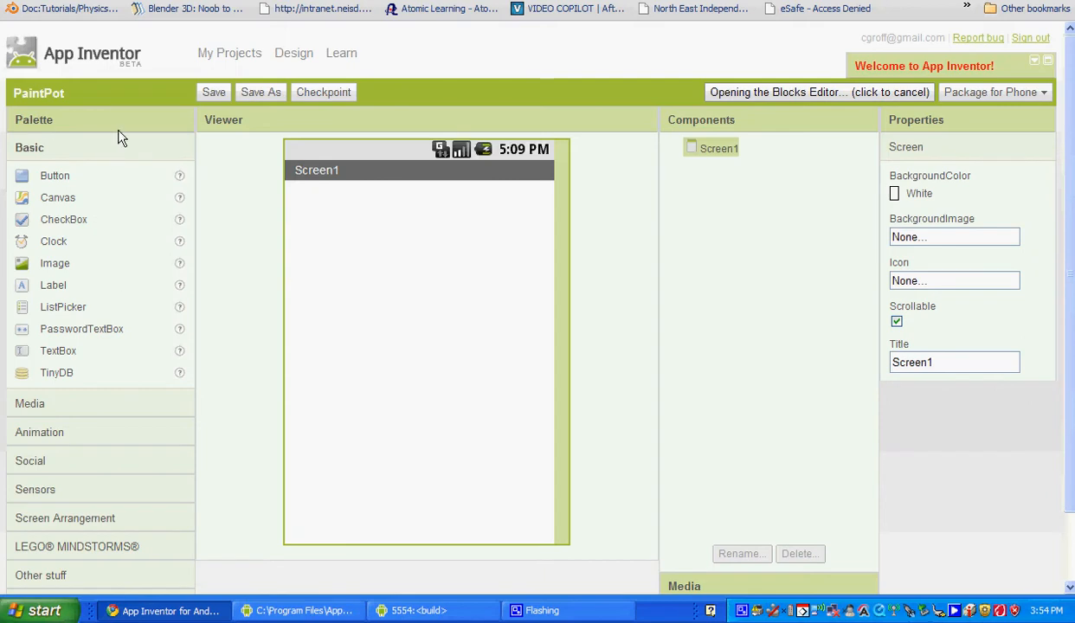
mouse_move(148, 224)
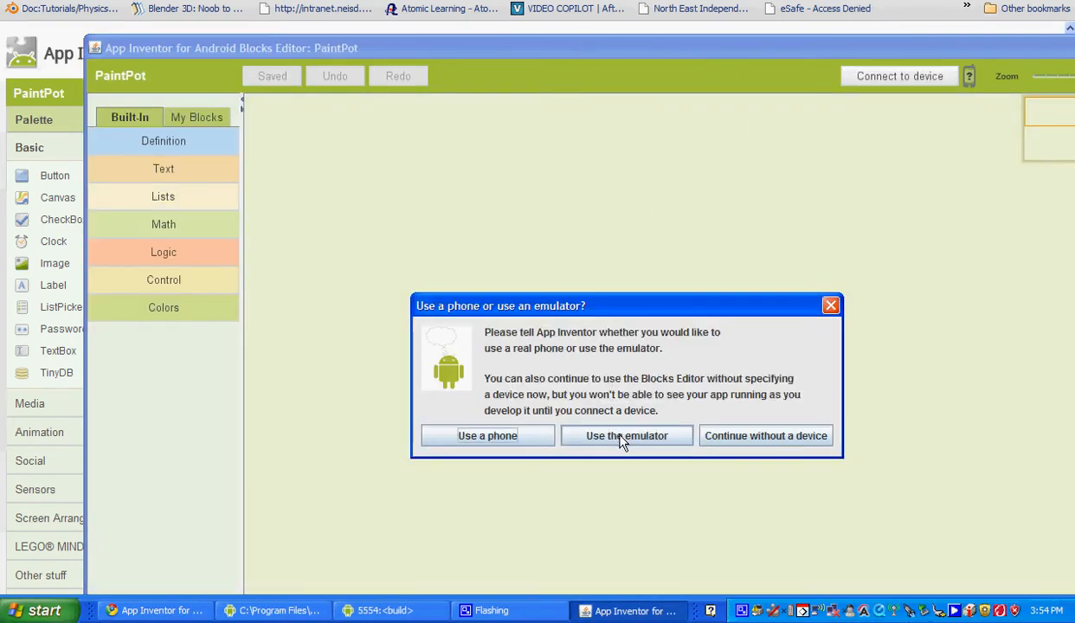
click(627, 436)
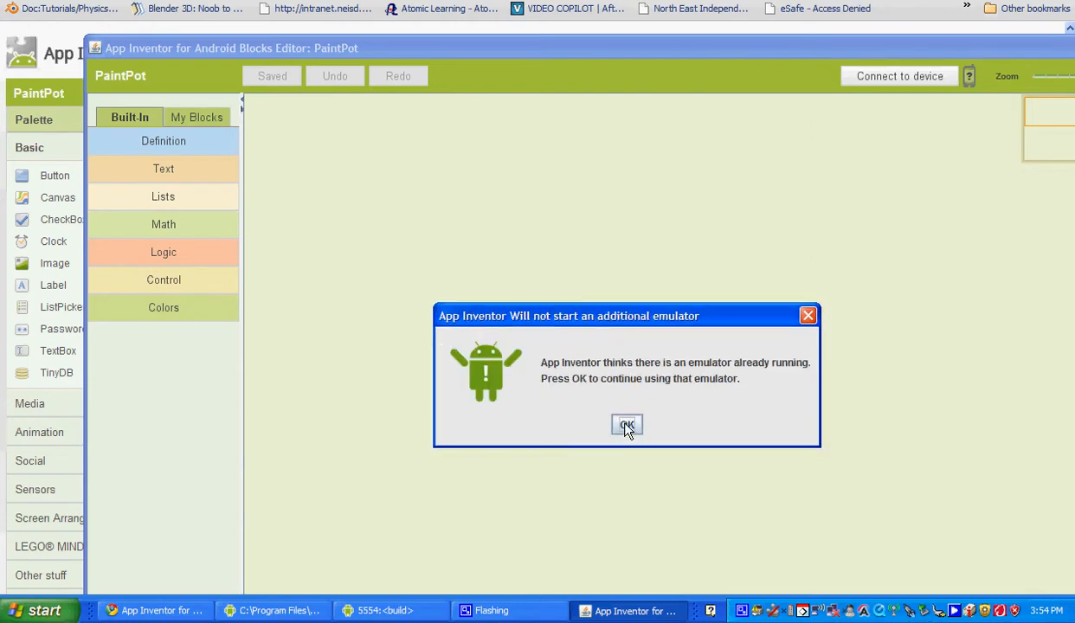
click(627, 425)
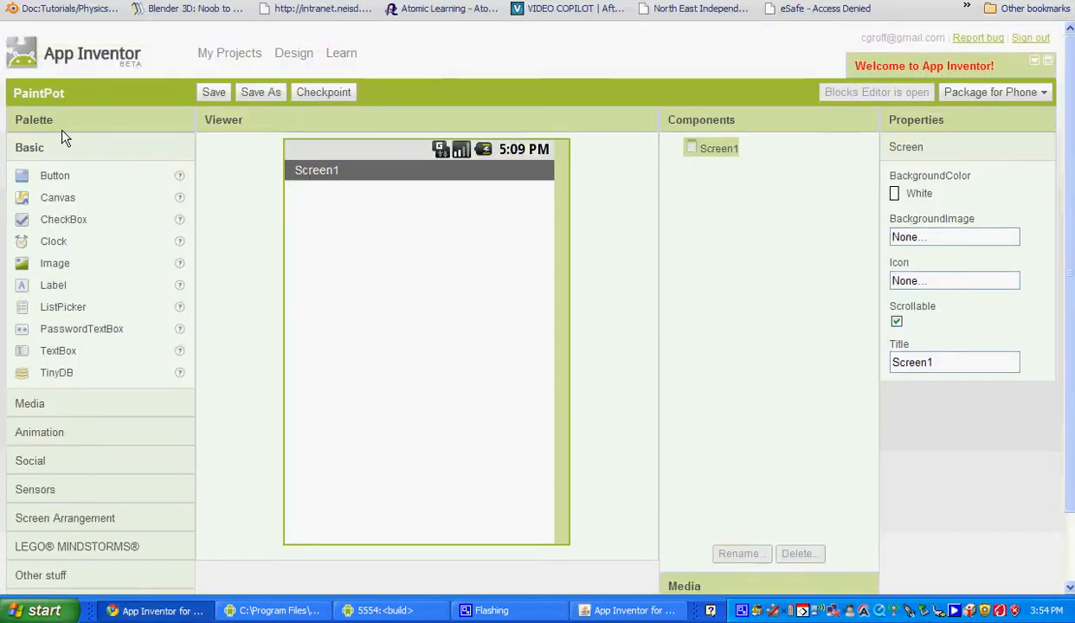
mouse_move(35, 151)
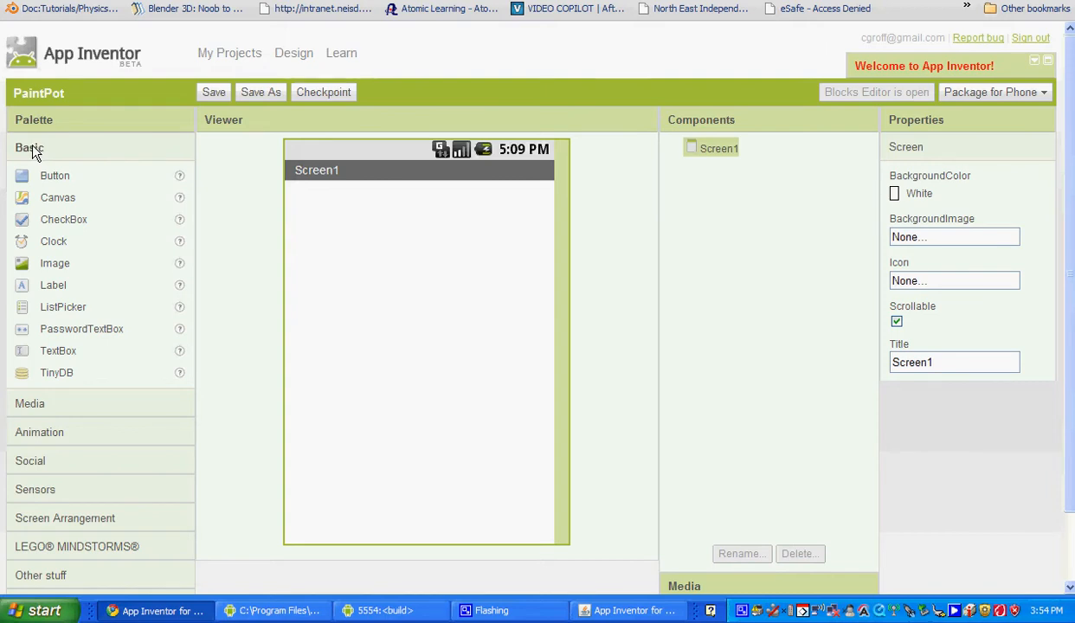
mouse_move(61, 182)
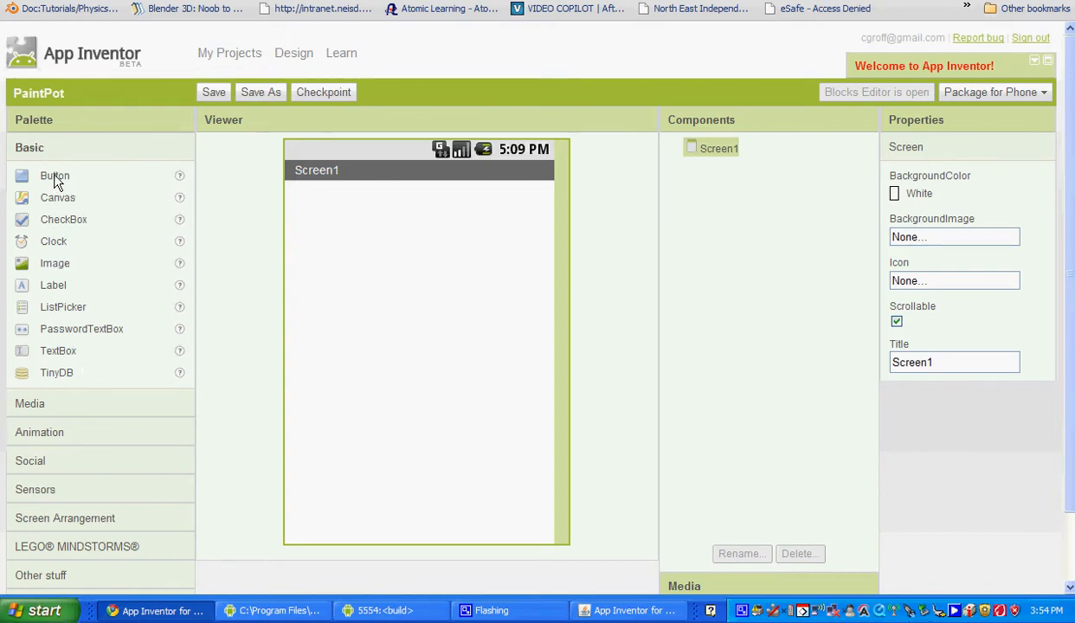
mouse_move(155, 348)
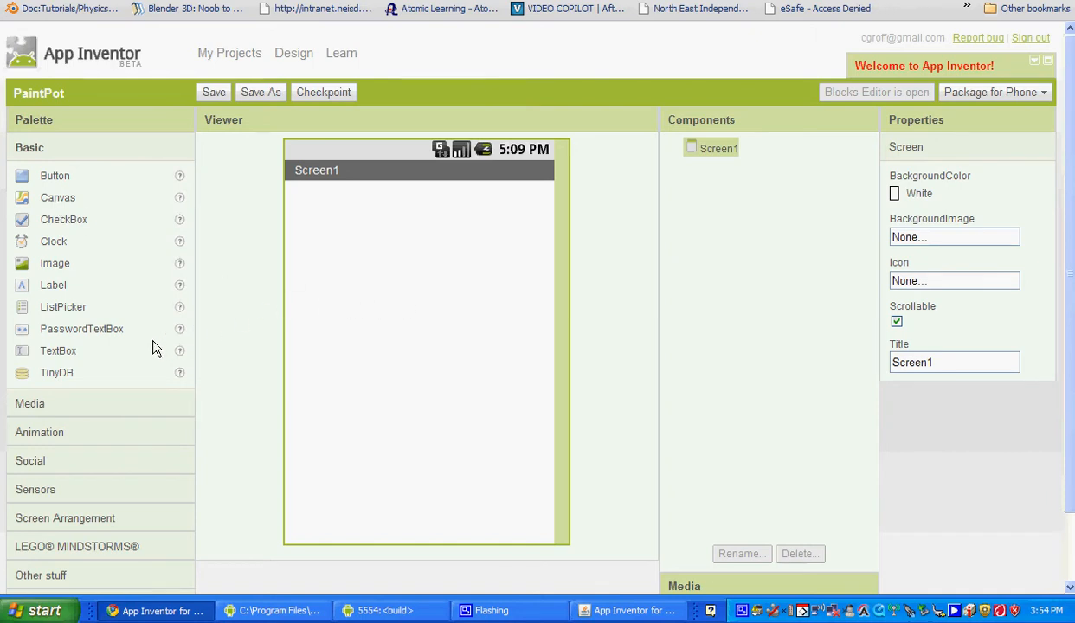
mouse_move(45, 413)
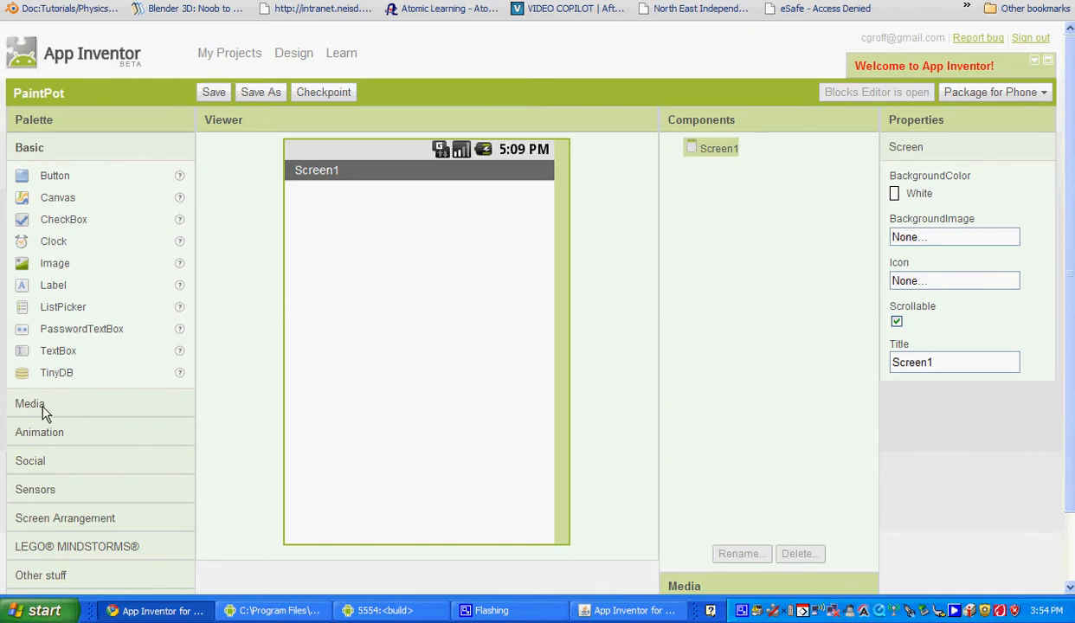
mouse_move(33, 411)
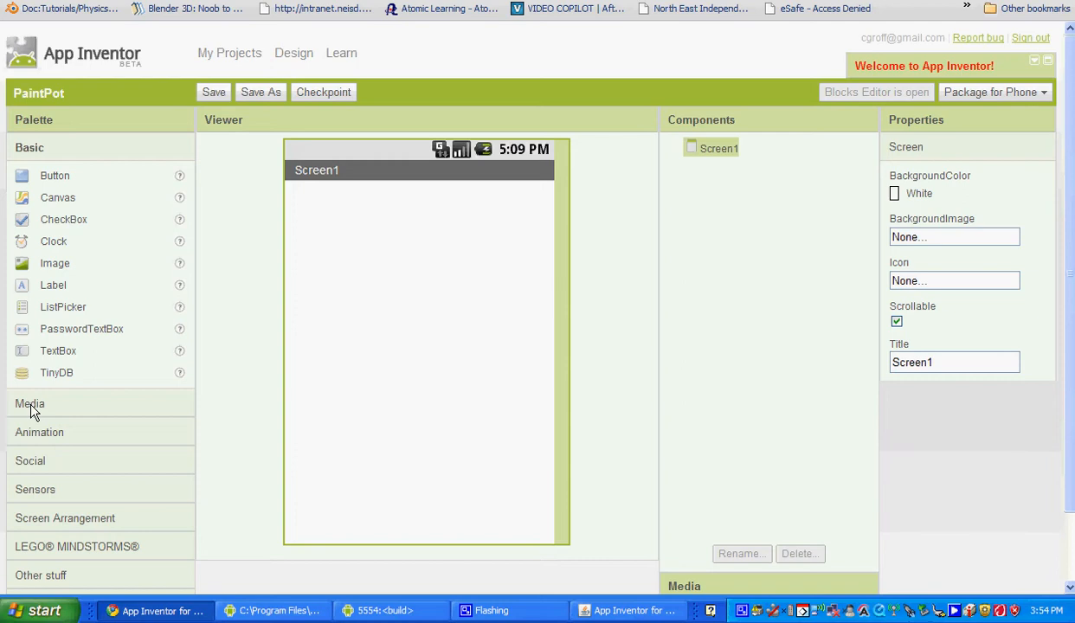
click(31, 403)
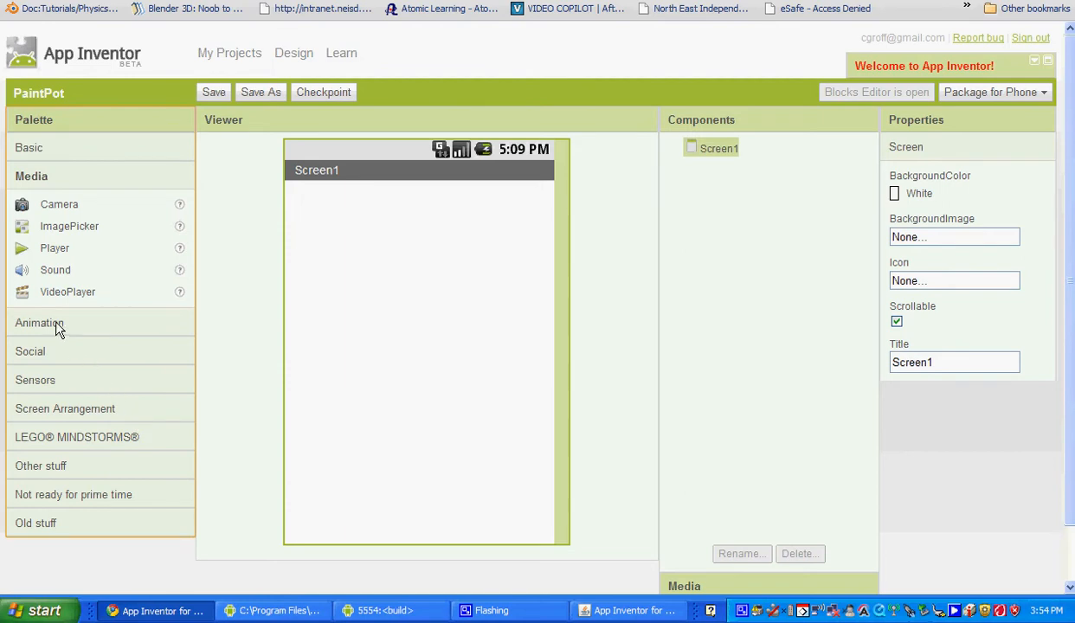
click(41, 322)
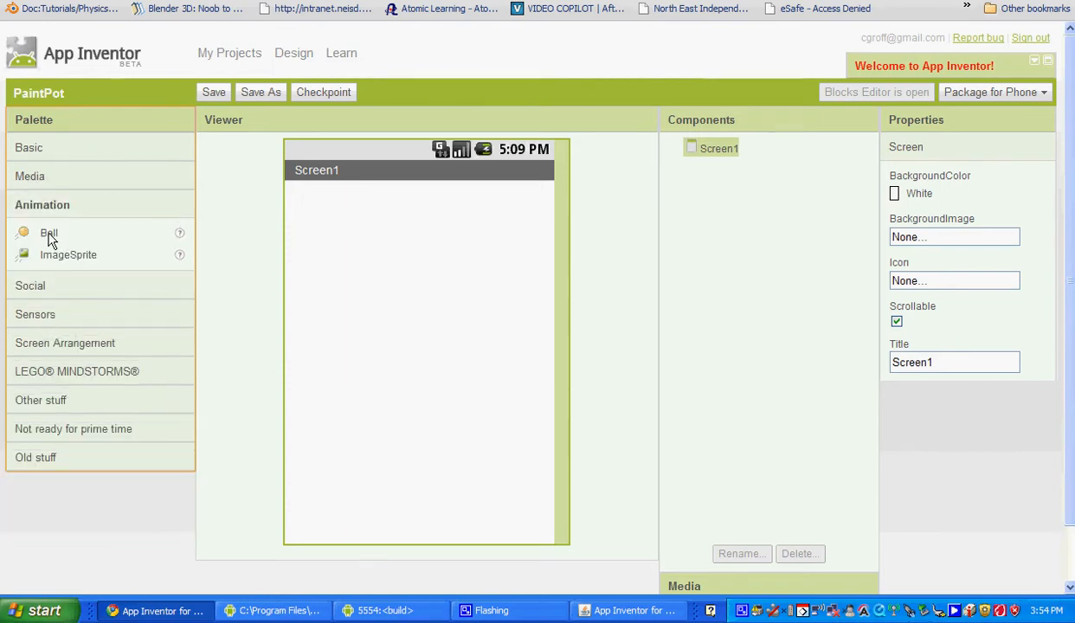
mouse_move(49, 292)
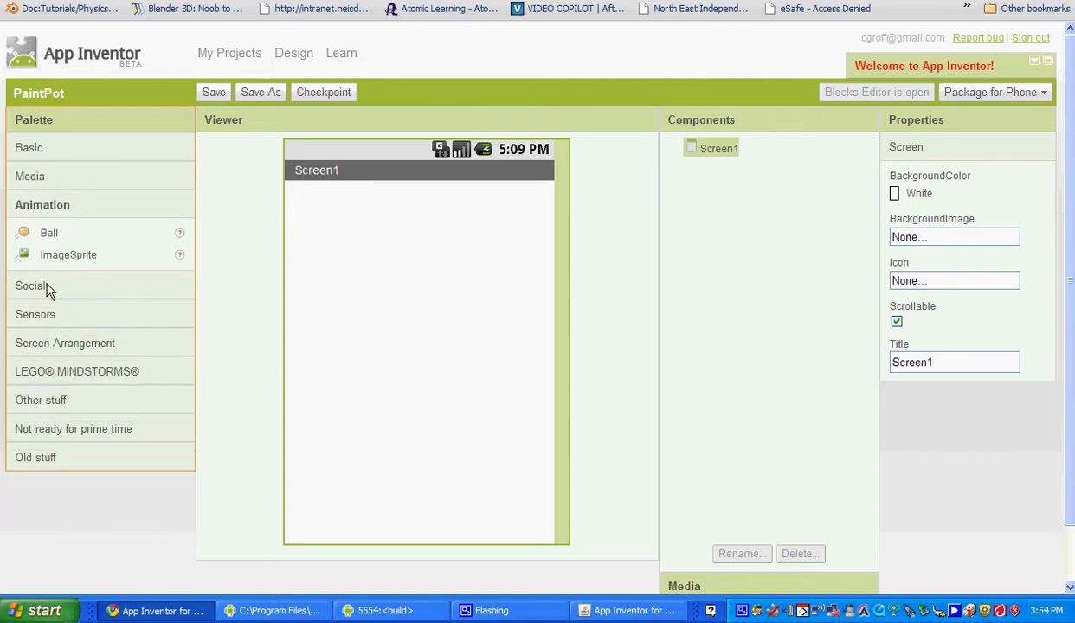
click(32, 285)
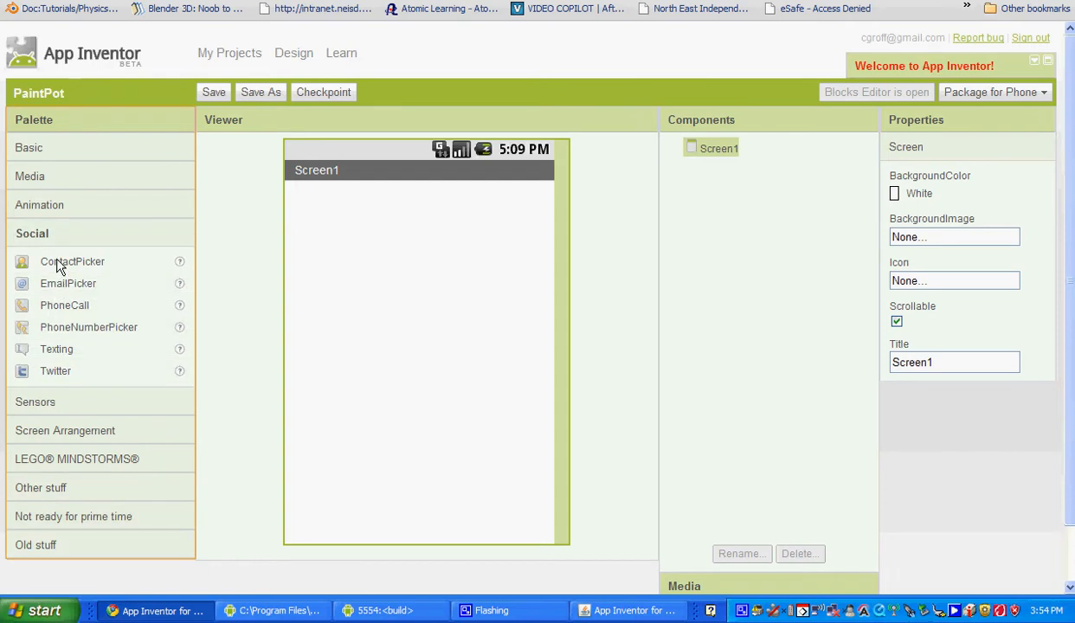
mouse_move(55, 381)
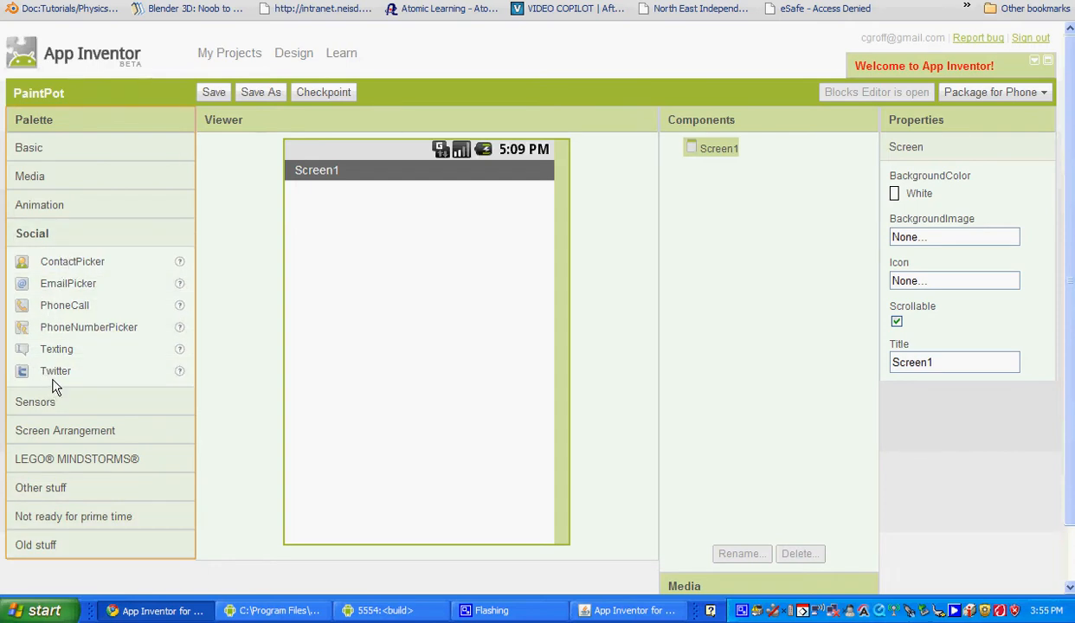
mouse_move(58, 250)
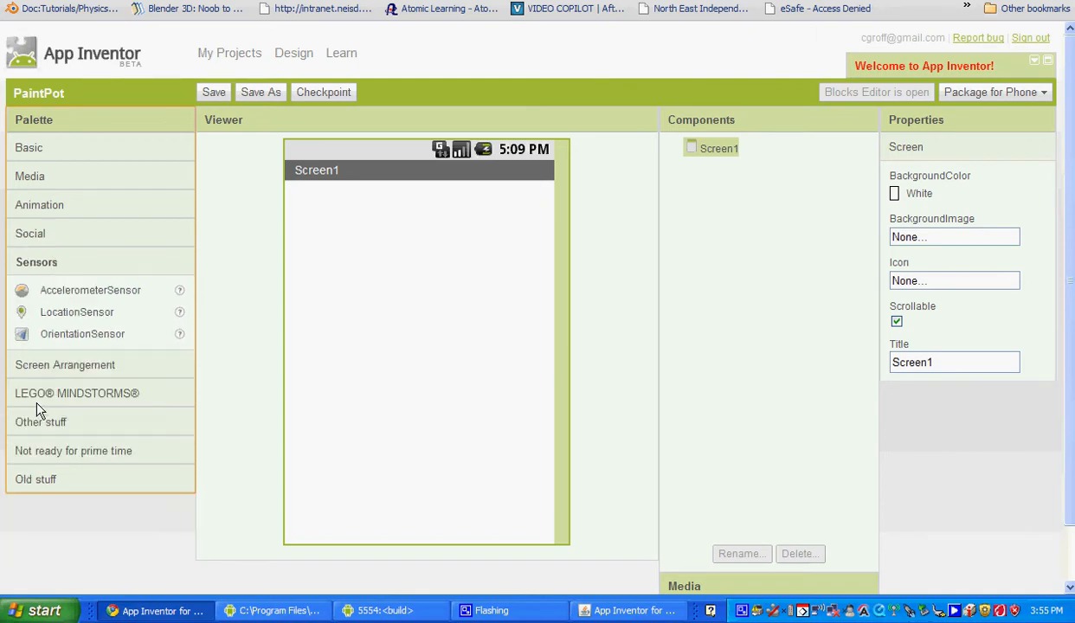
mouse_move(80, 343)
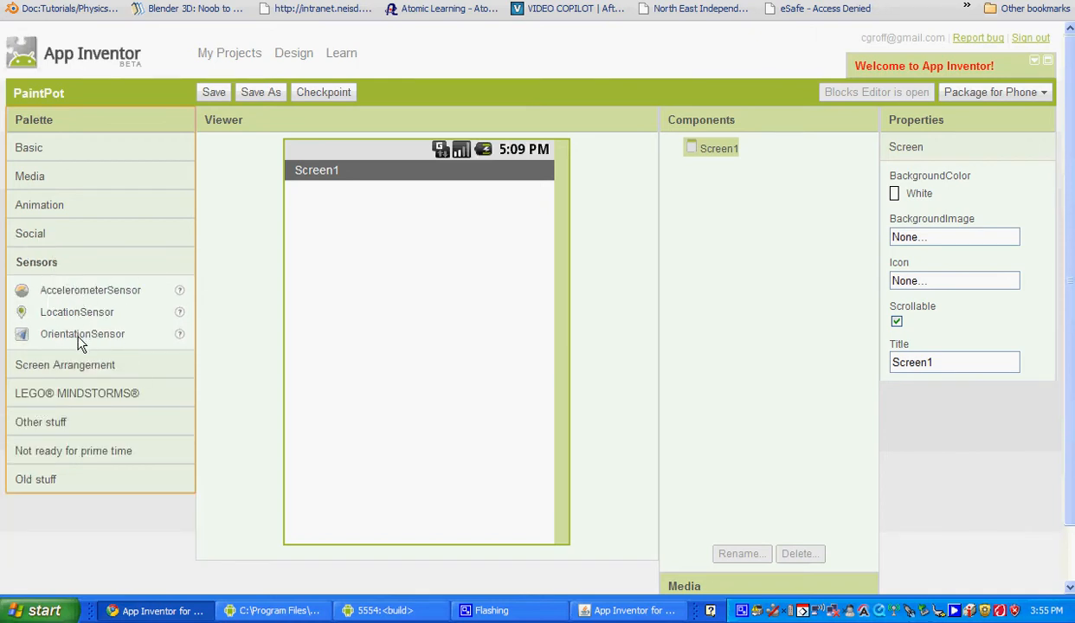
mouse_move(124, 288)
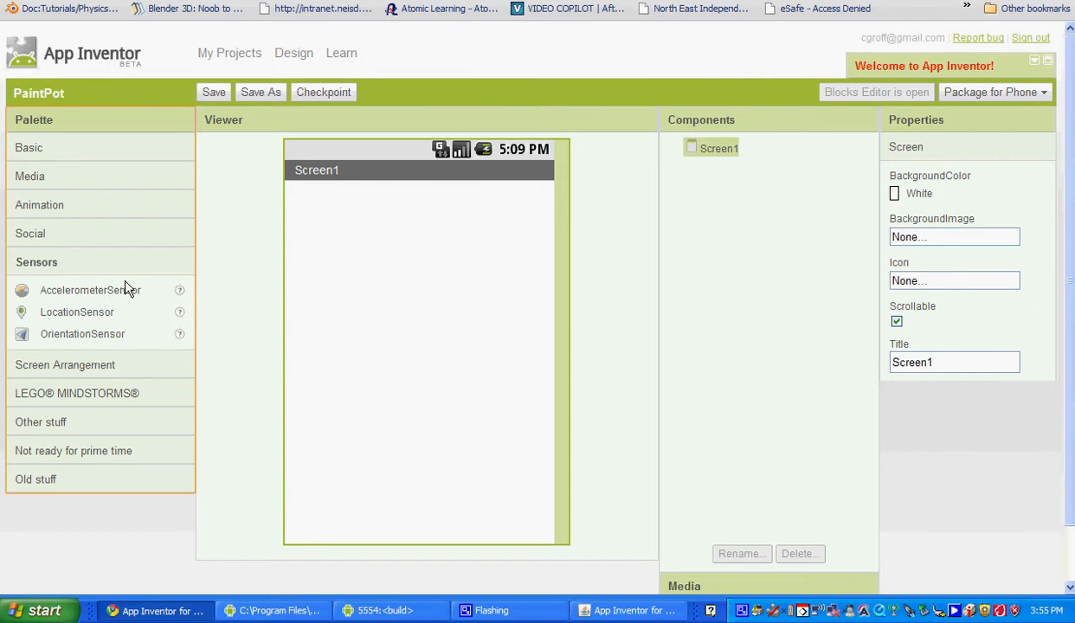
mouse_move(102, 315)
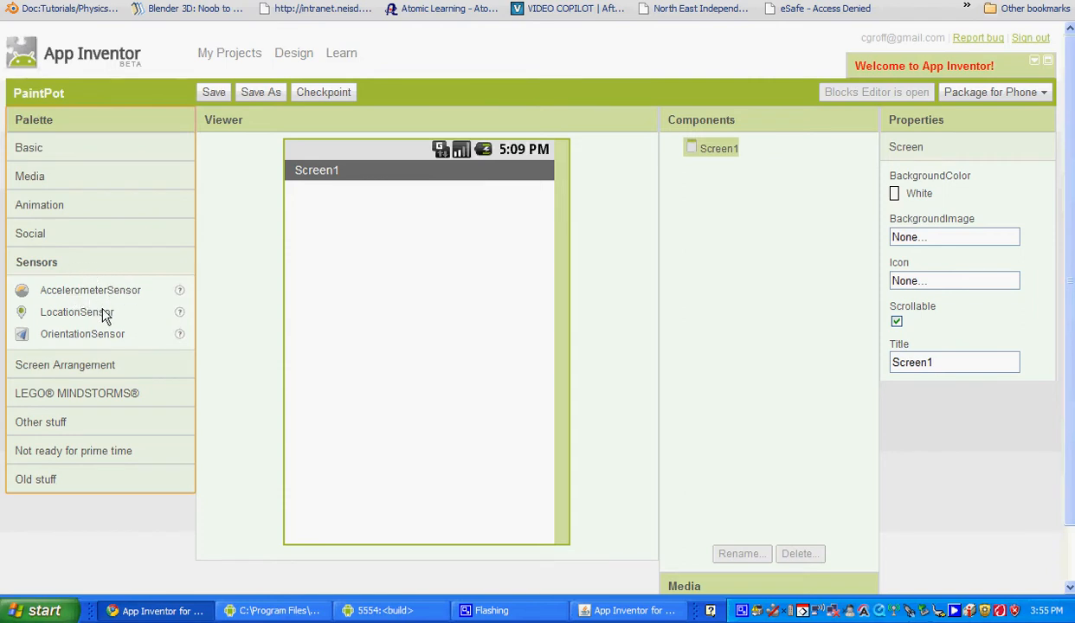
mouse_move(105, 335)
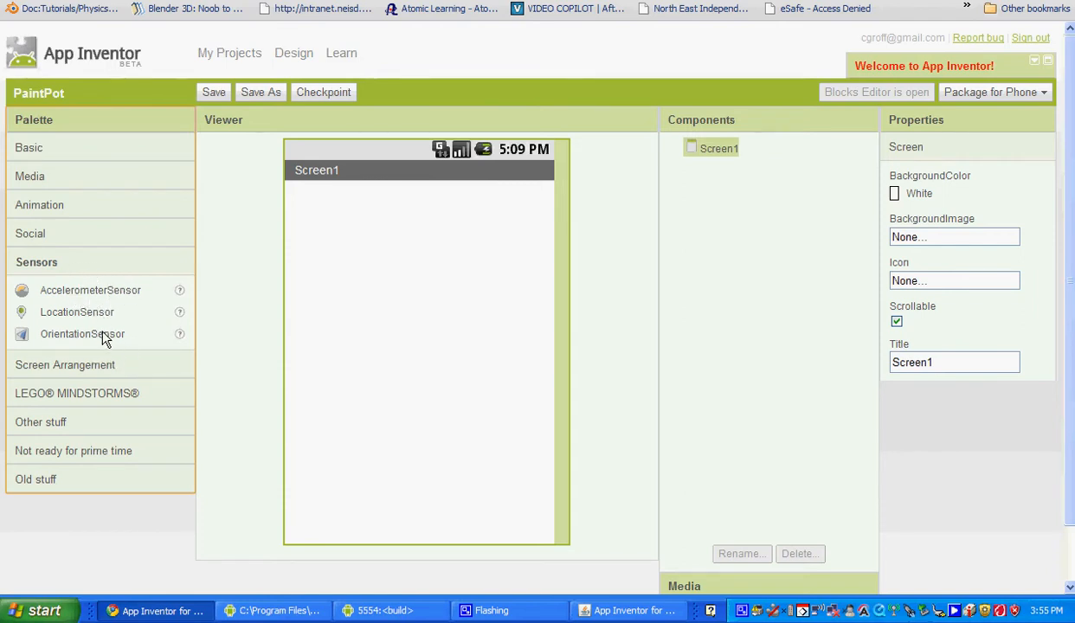
click(65, 364)
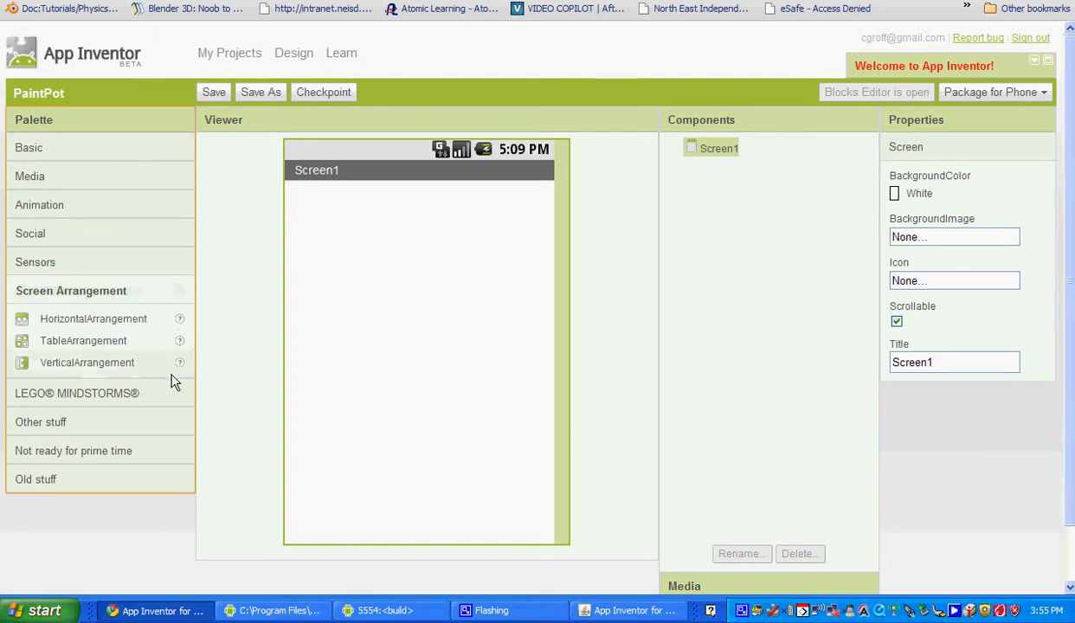
mouse_move(78, 322)
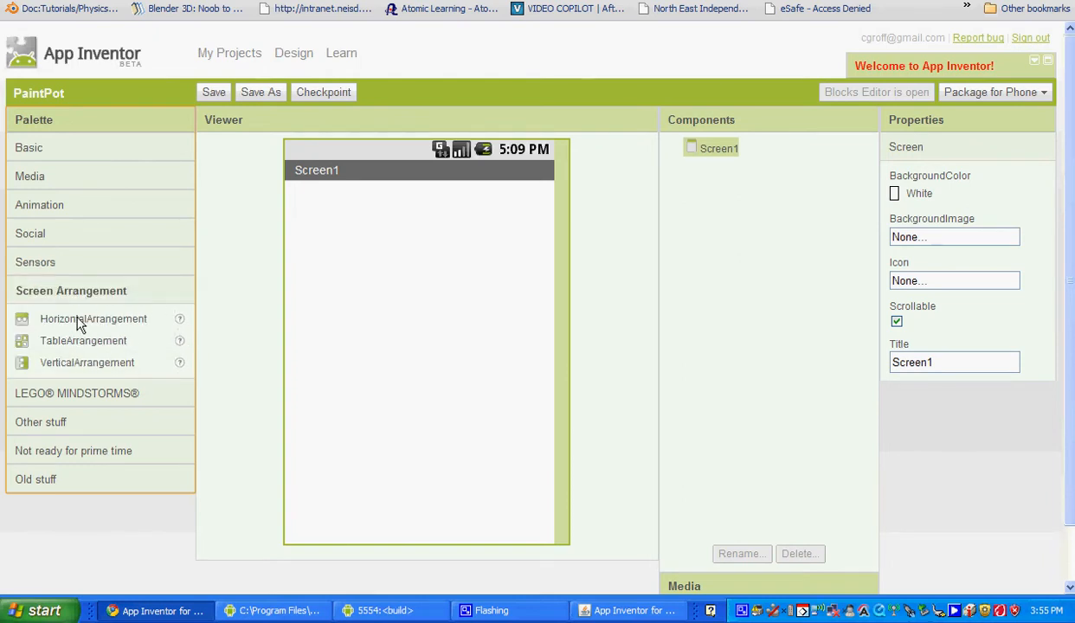
mouse_move(39, 154)
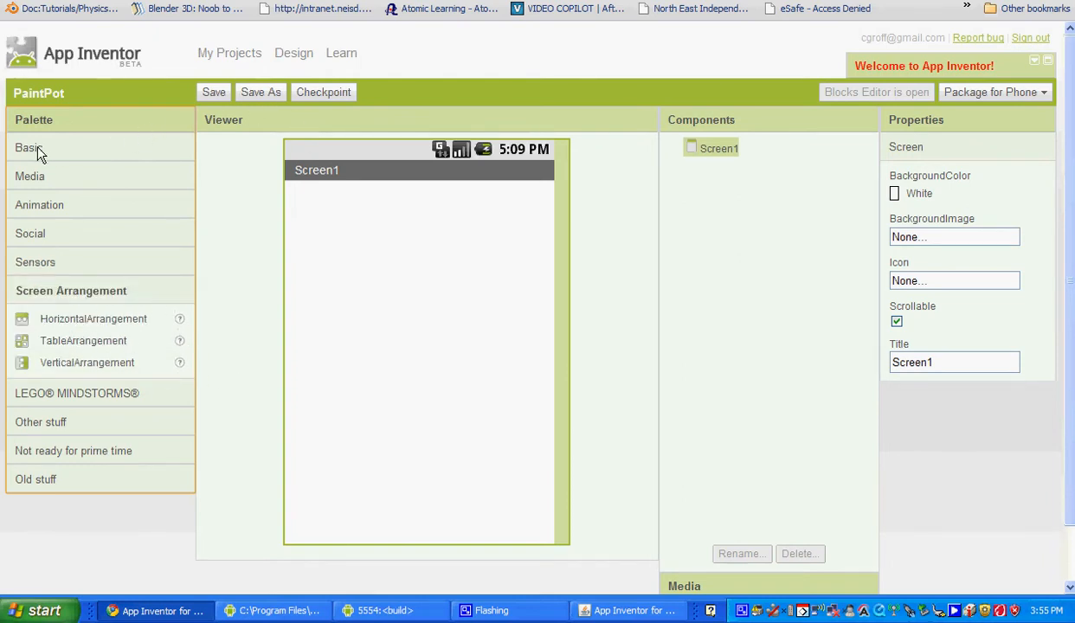
Set Screen1's title to PaintPot and add Button1–Button3 to the screen
click(28, 147)
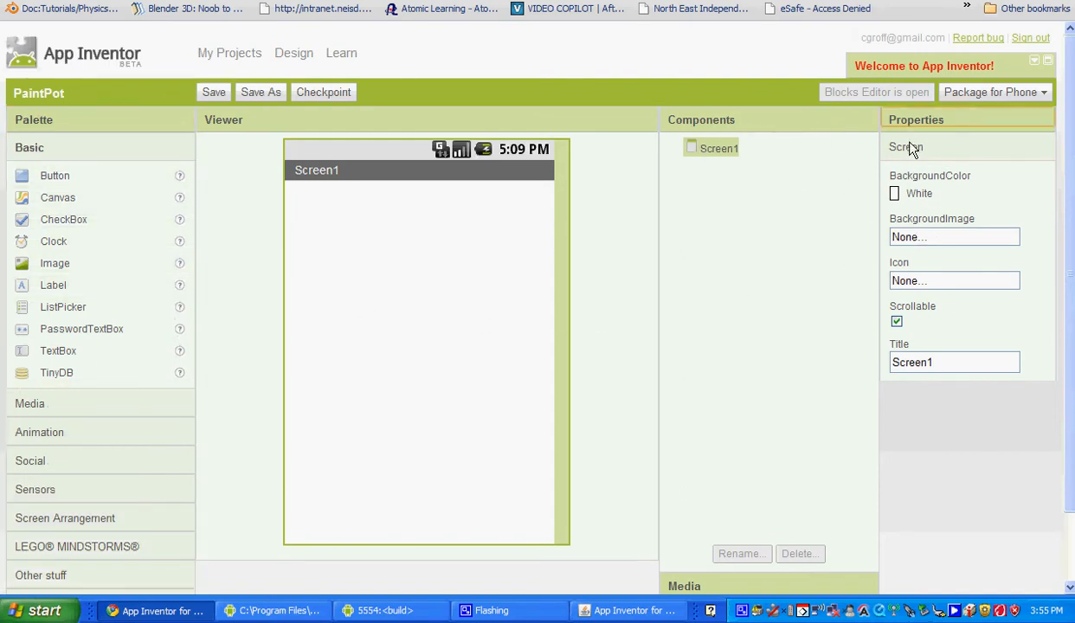
click(953, 362)
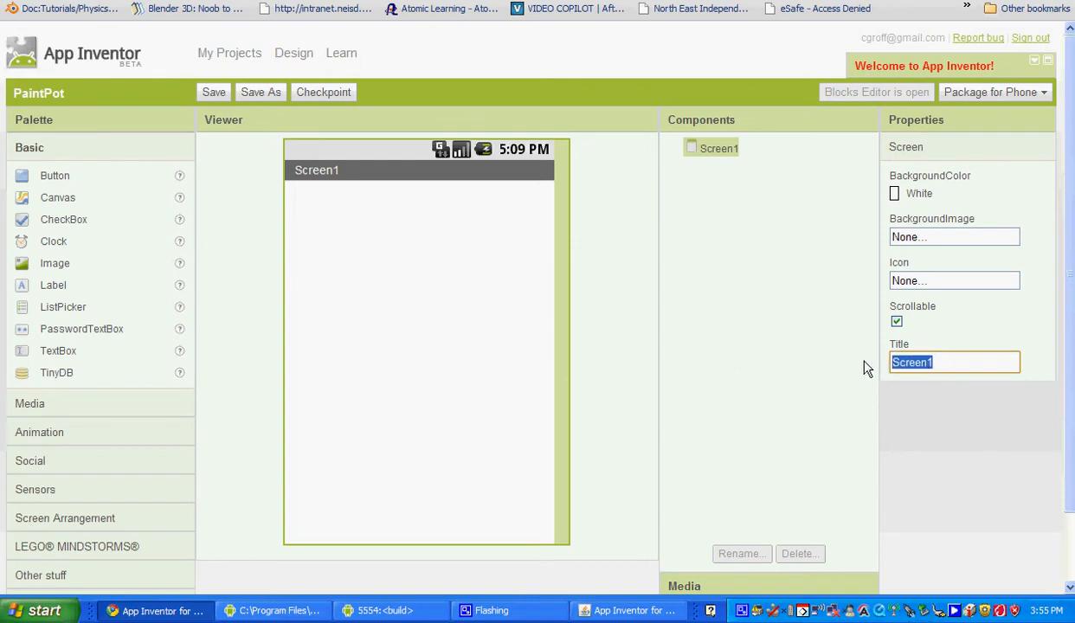
text(PaintPot)
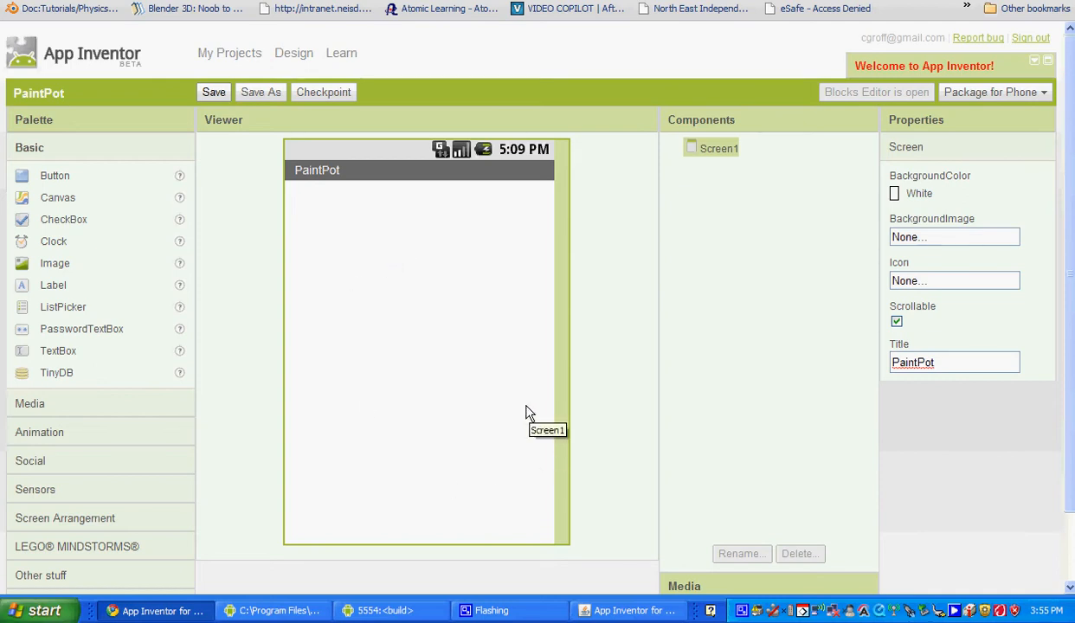
mouse_move(508, 395)
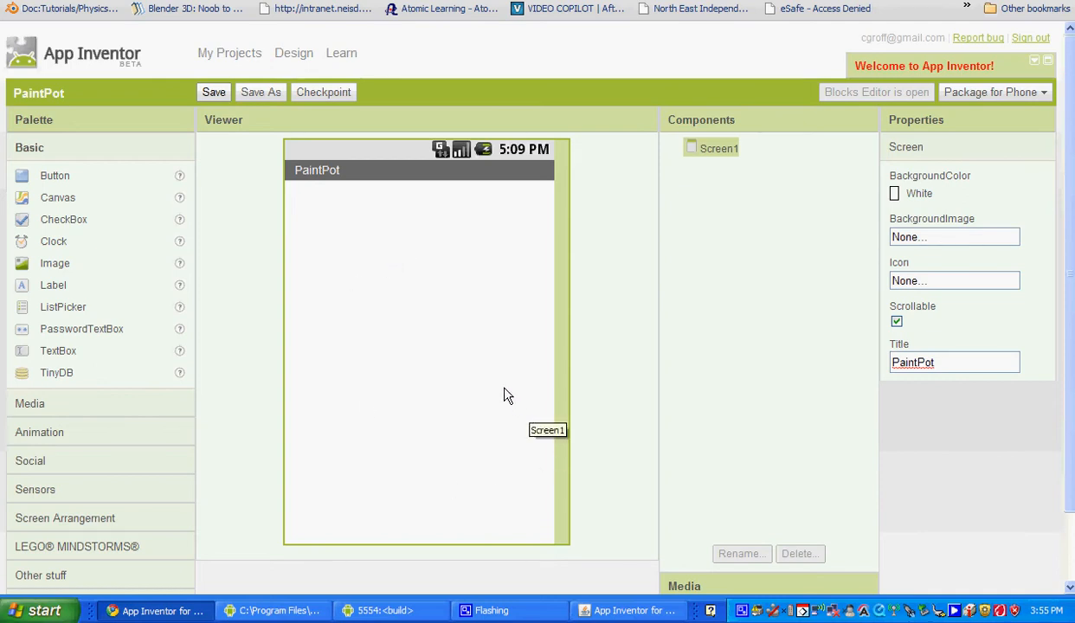
mouse_move(504, 385)
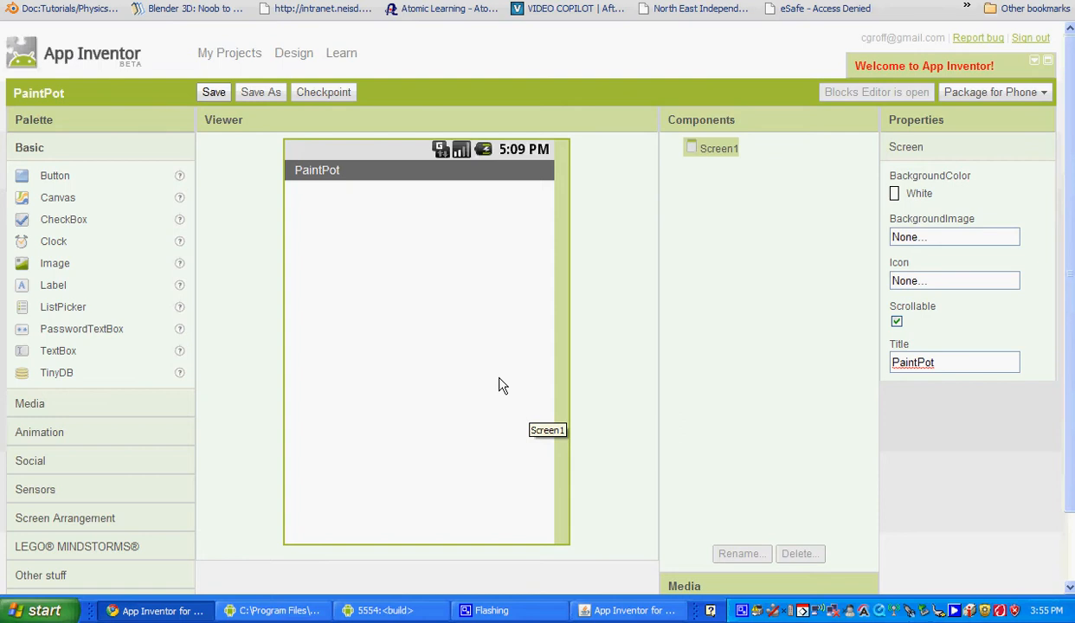
mouse_move(444, 375)
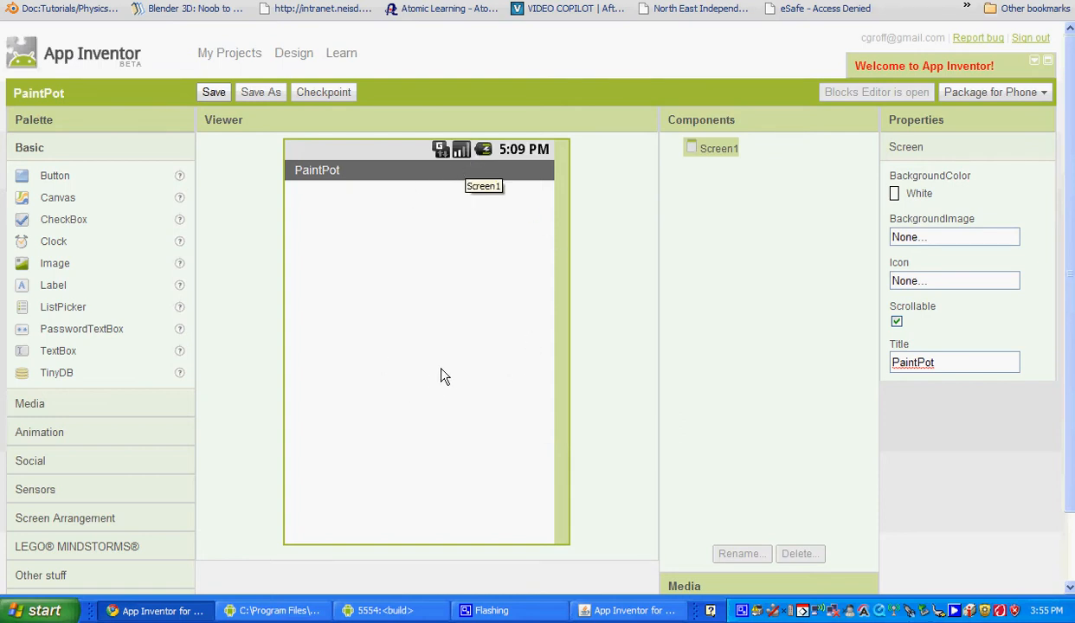
mouse_move(154, 196)
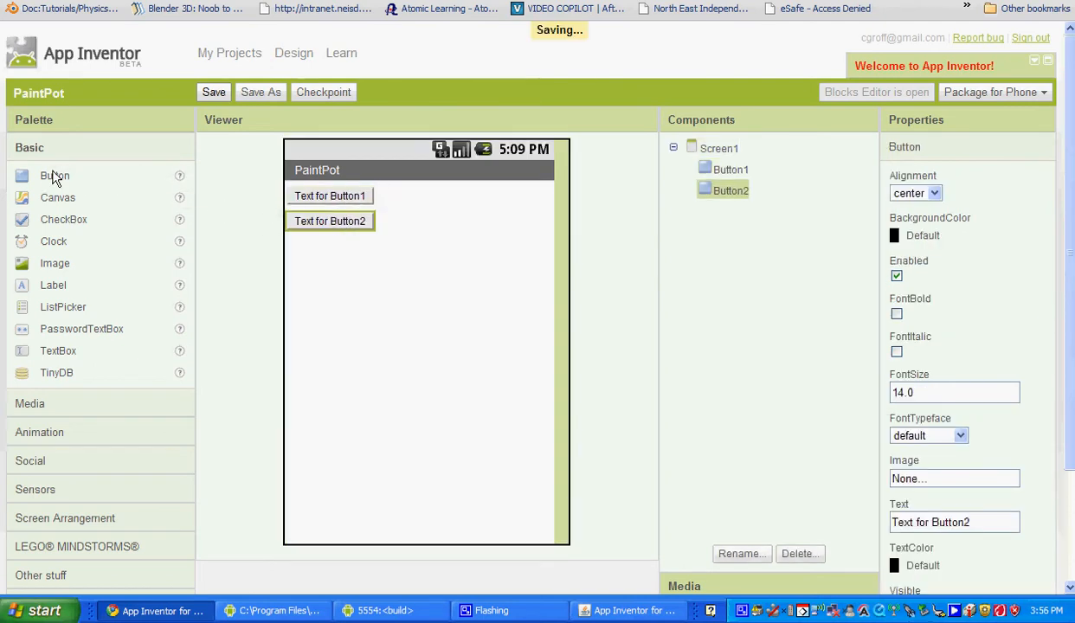
drag(54, 175, 330, 246)
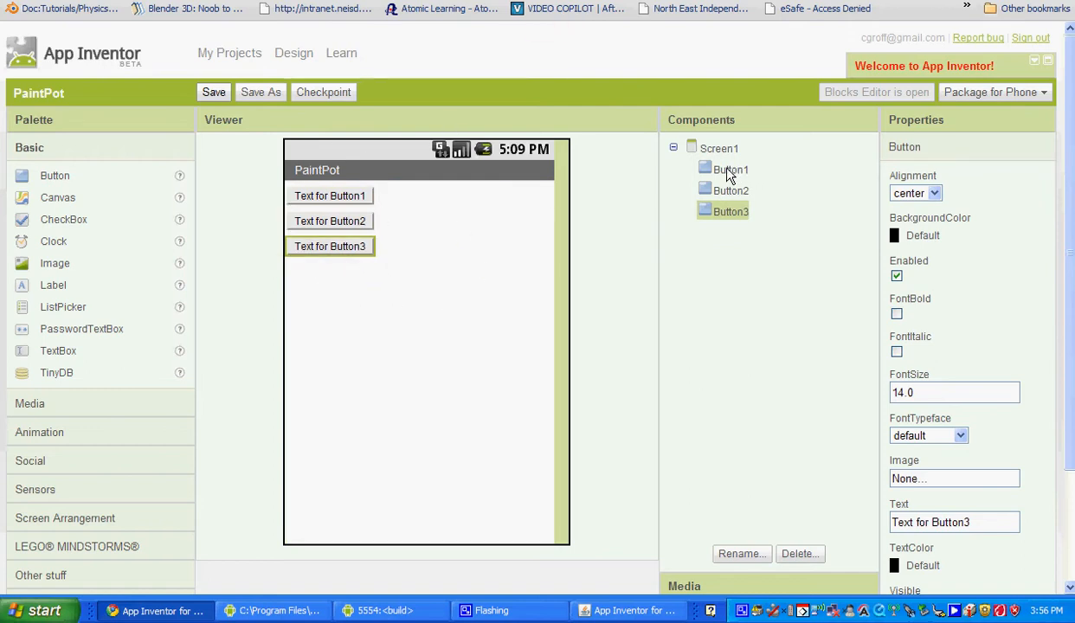
Rename Button1 to ButtonRed with a red background and the text Red
click(731, 169)
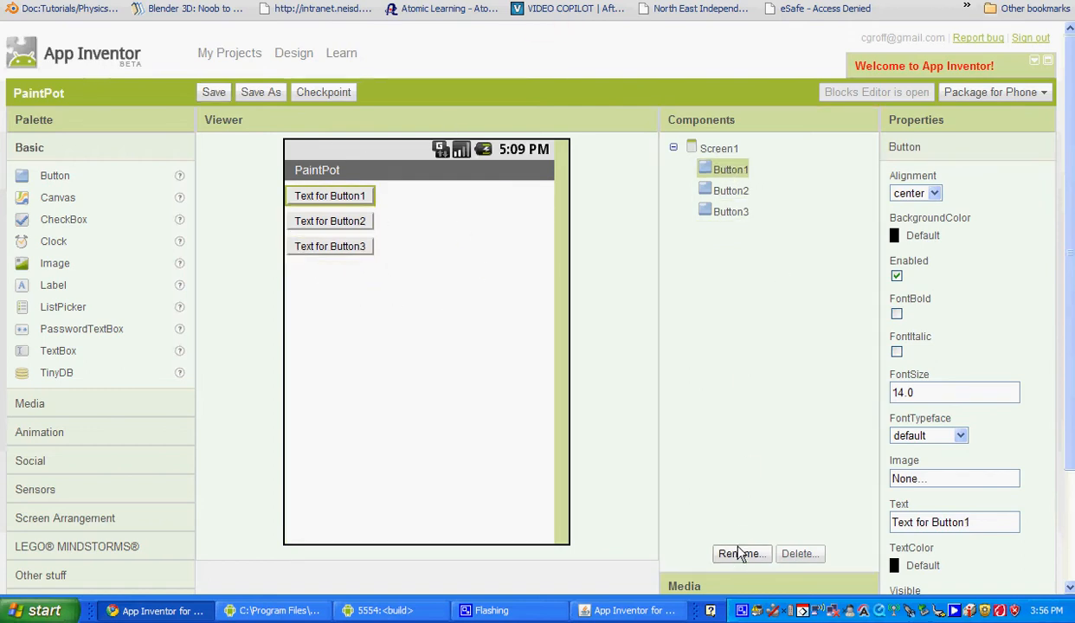
click(739, 554)
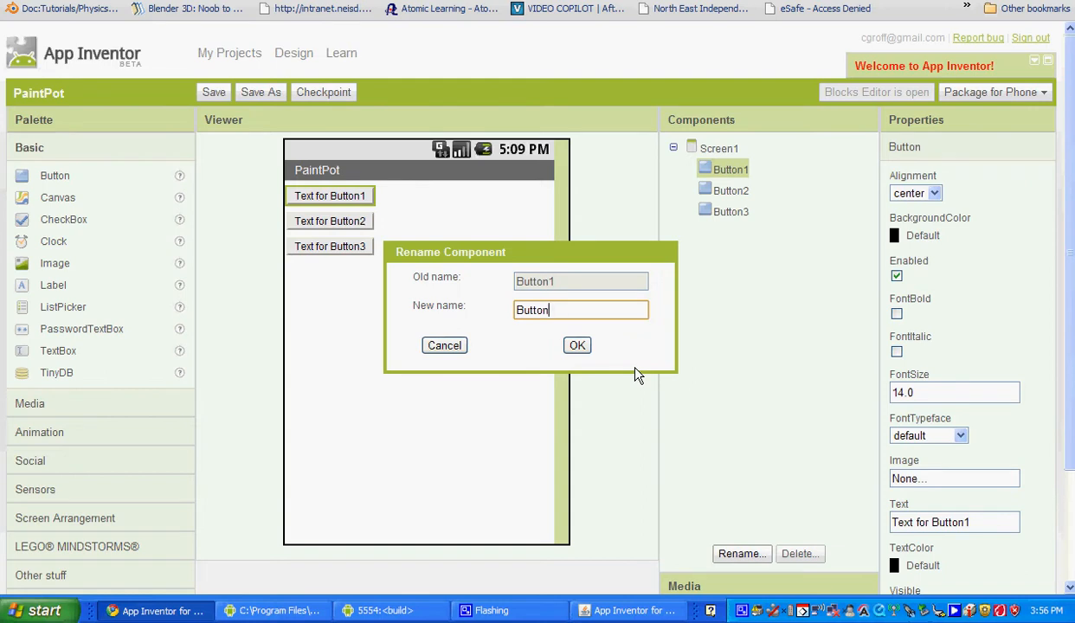
text(Red)
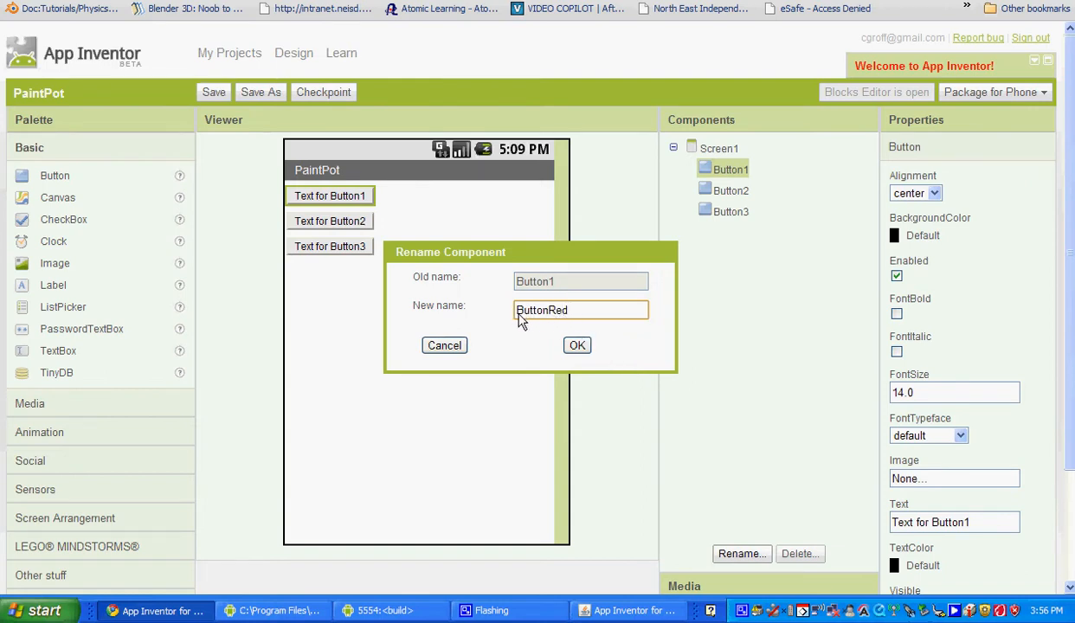
mouse_move(578, 345)
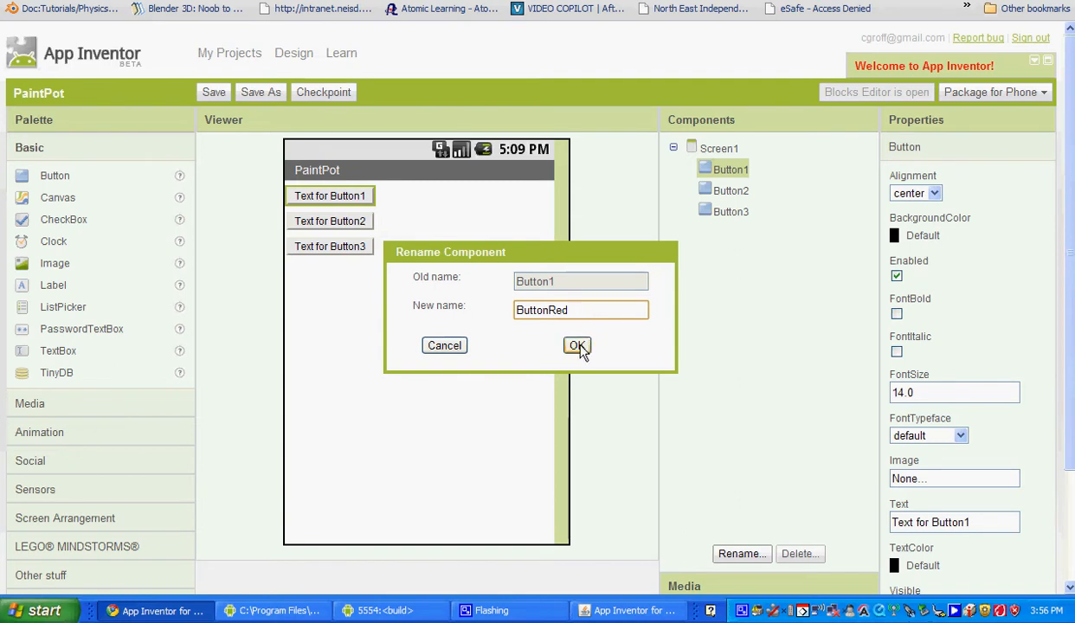
click(577, 345)
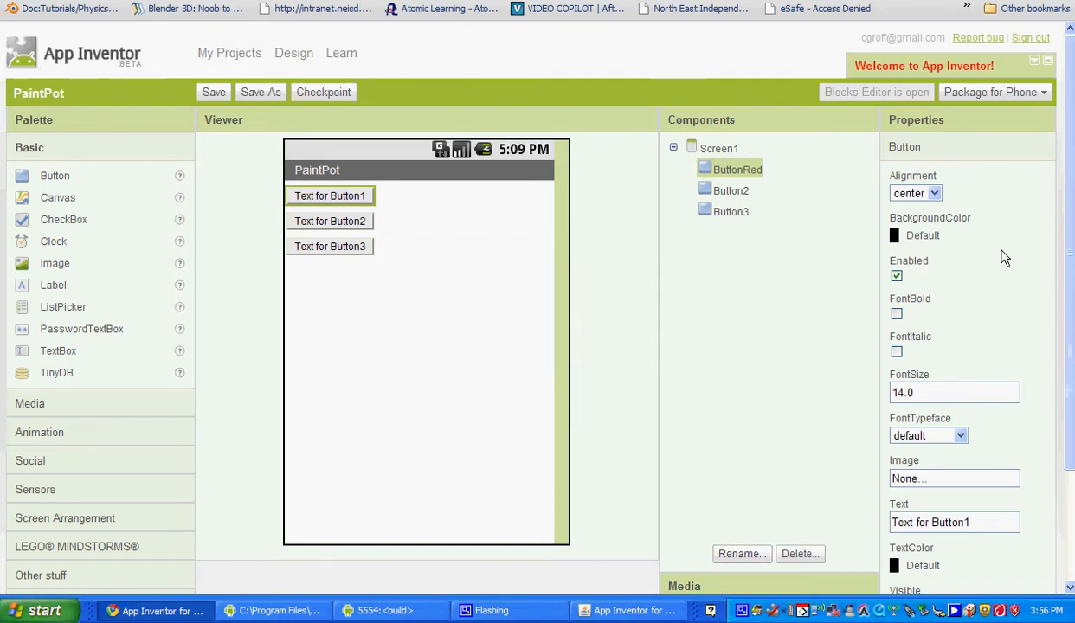
mouse_move(735, 180)
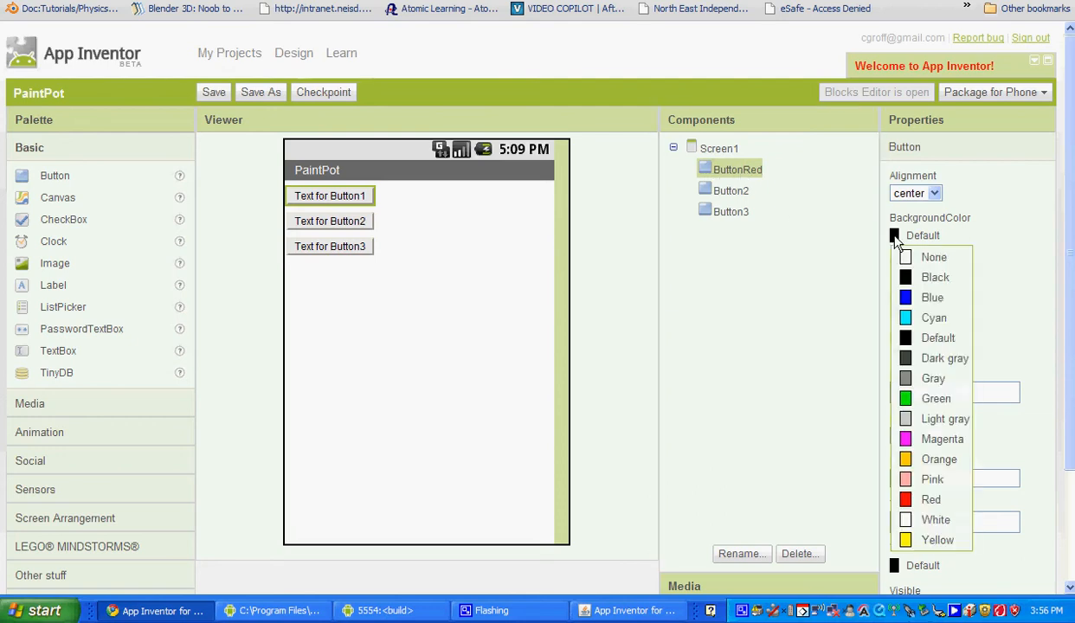
click(931, 500)
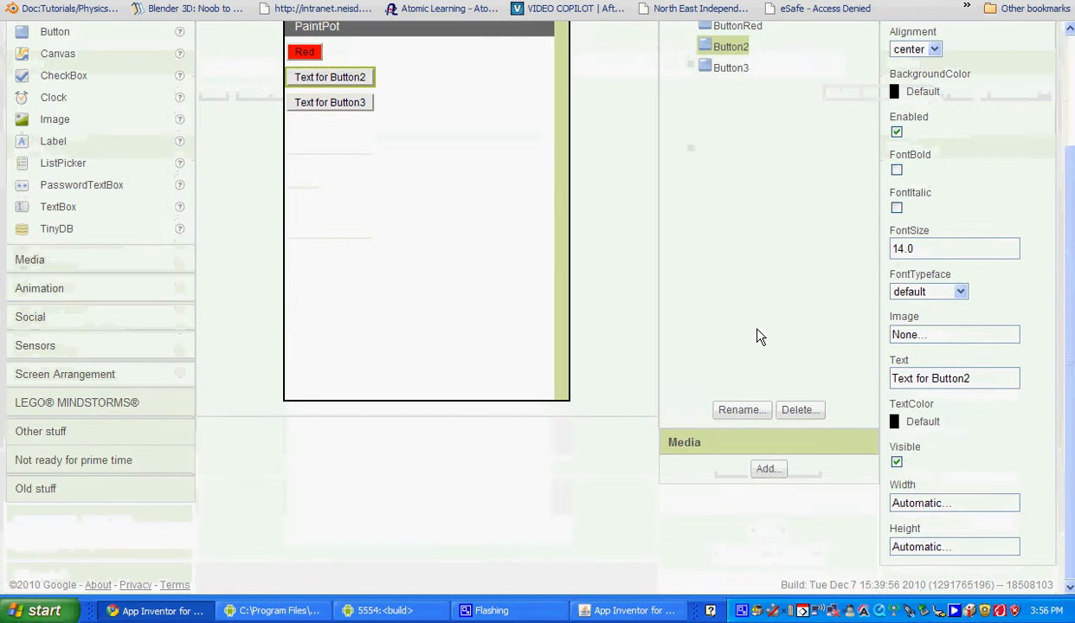
Rename Button2 to ButtonGreen
click(742, 410)
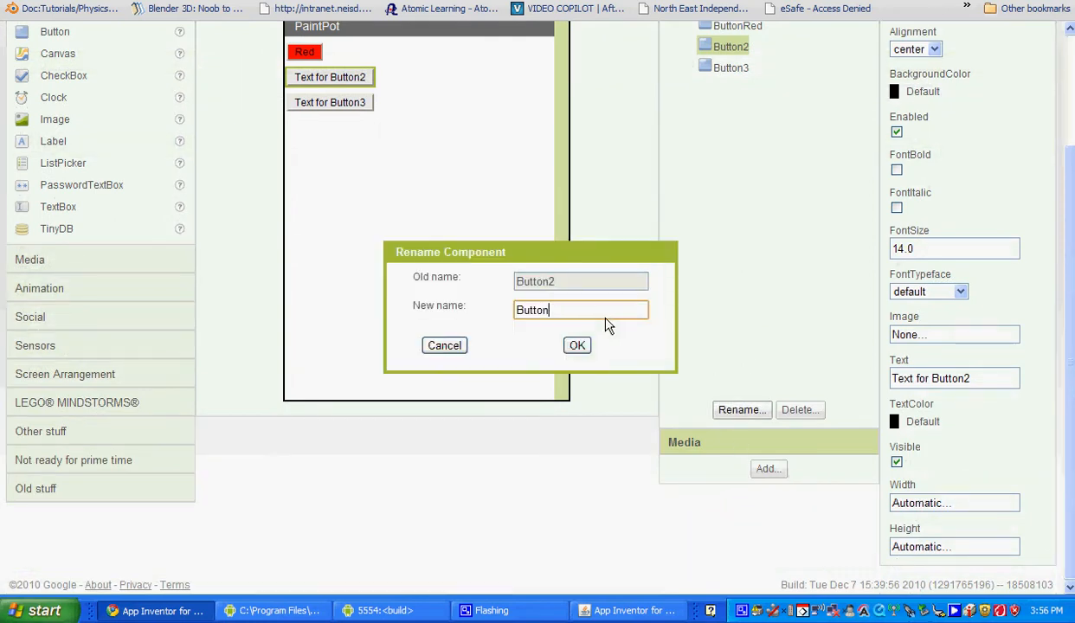
text(Gree)
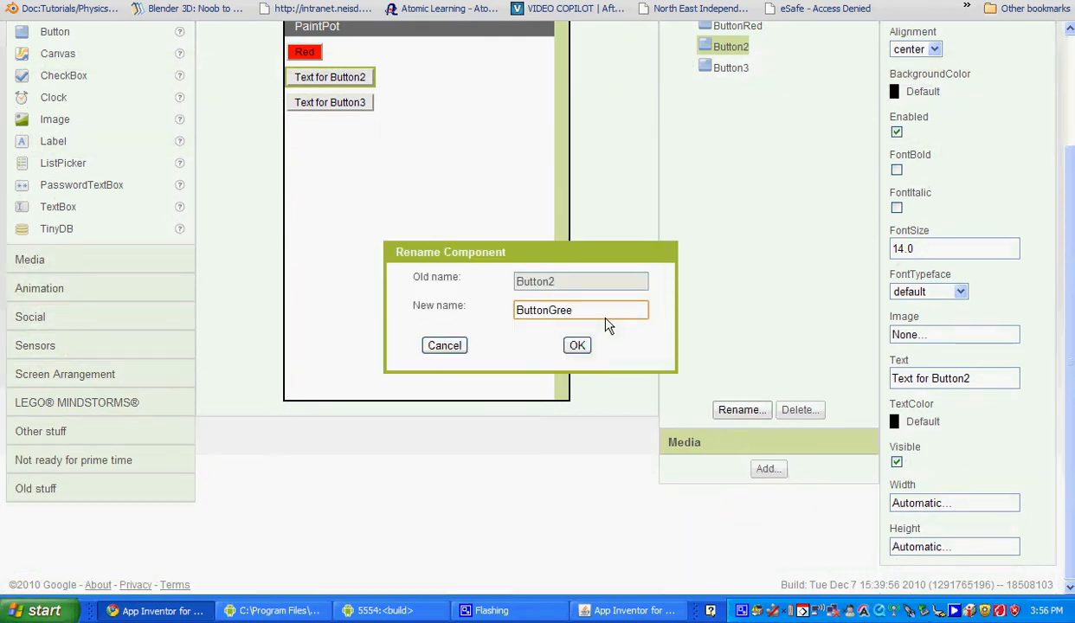
text(n)
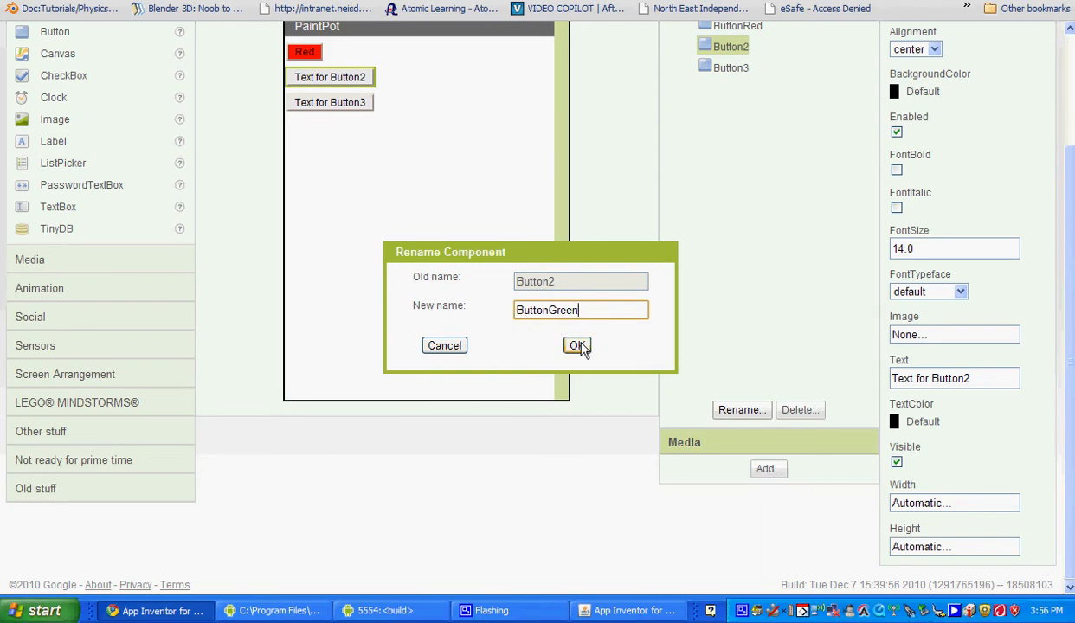
click(577, 345)
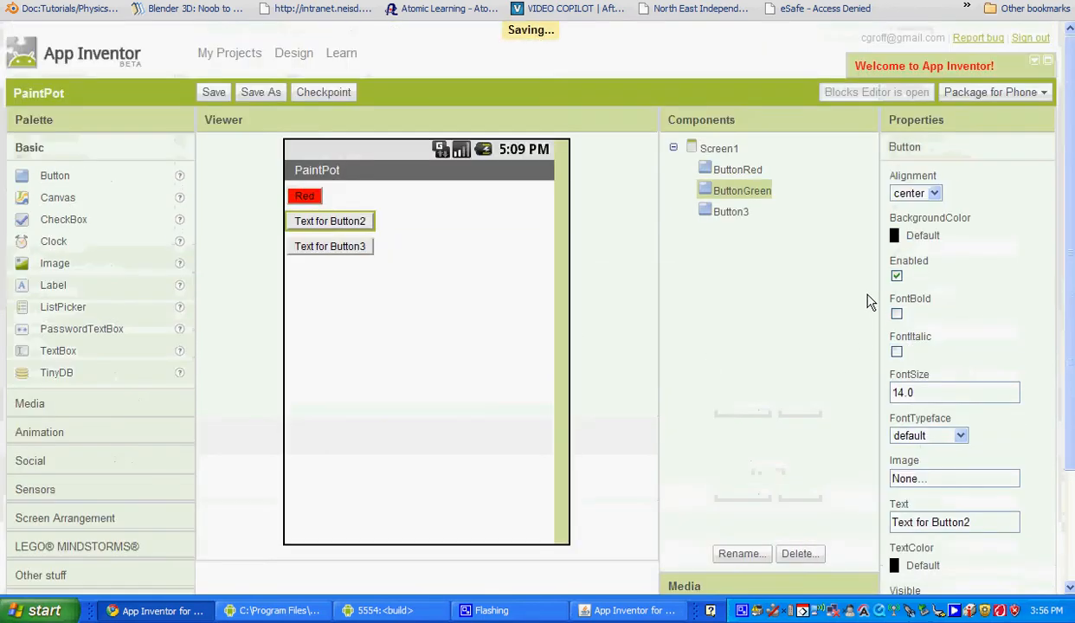
Give ButtonGreen a green background and the text Green
click(930, 235)
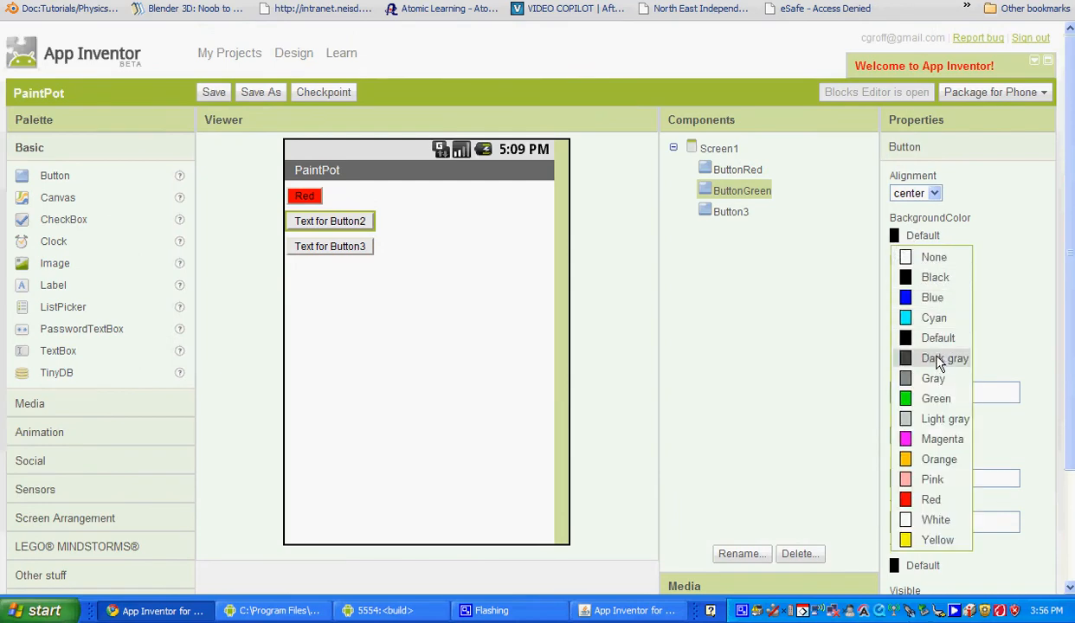
click(936, 398)
text(G)
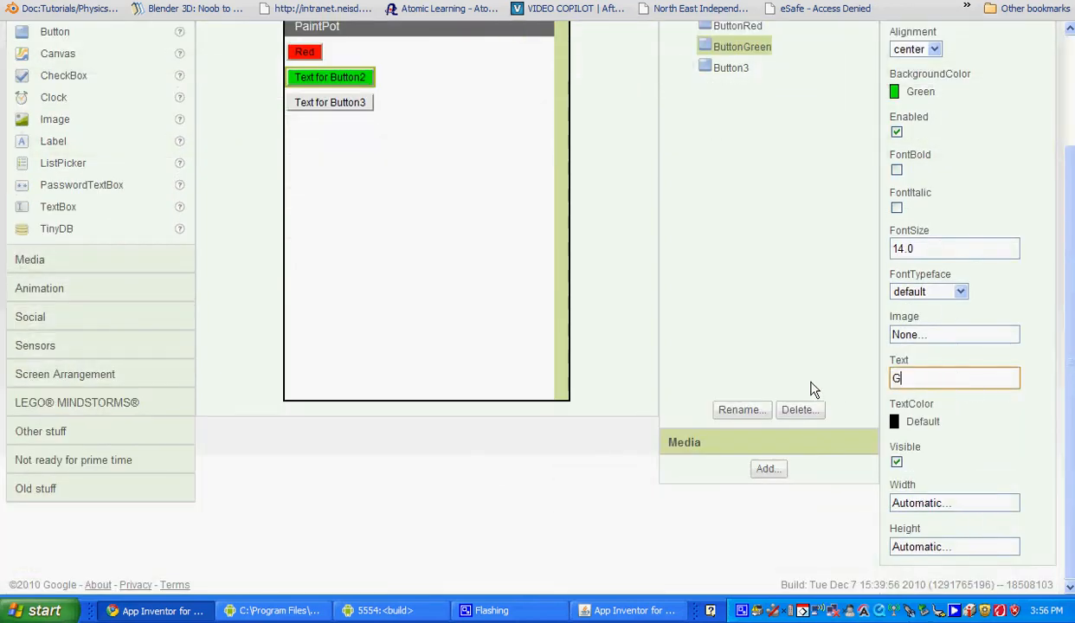
text(reen)
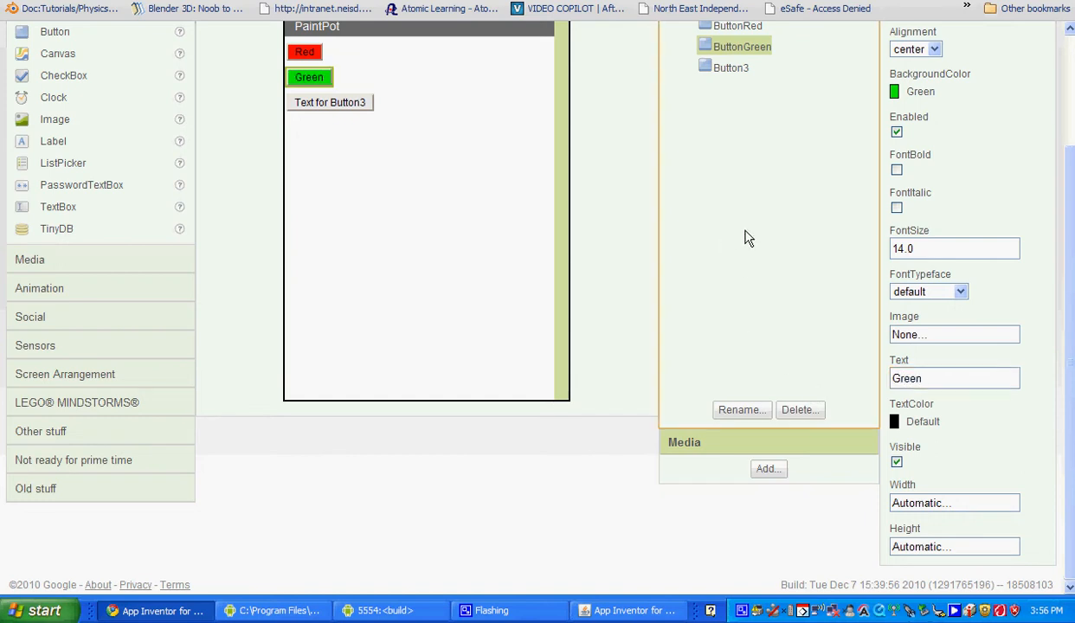
scroll(up, 3)
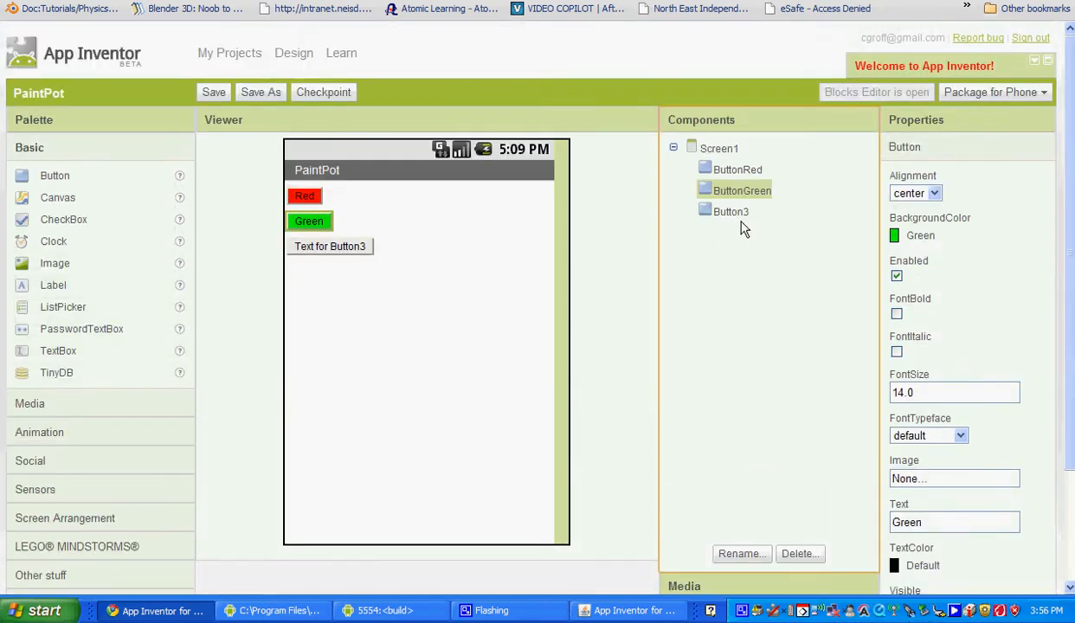
Rename the third button to ButtonBlue
click(730, 211)
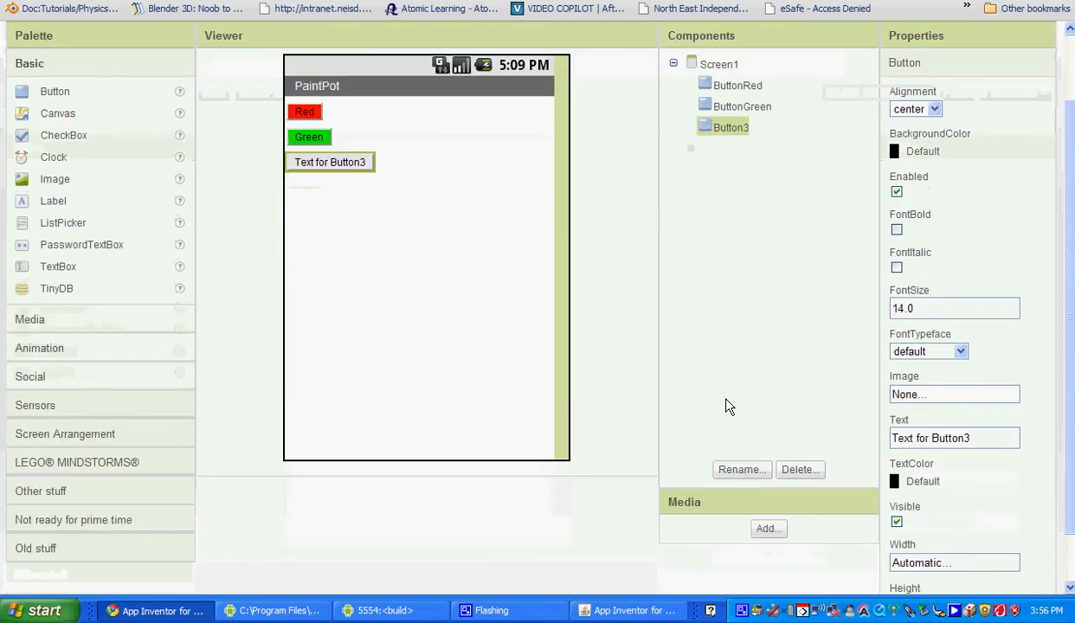
click(740, 469)
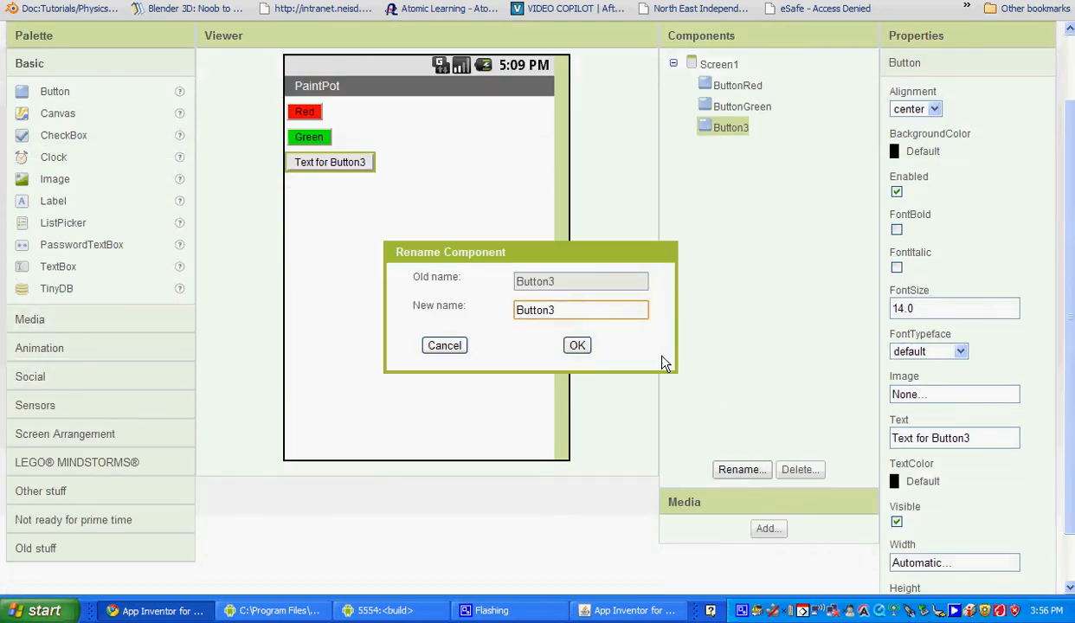
text(ButtonBlu)
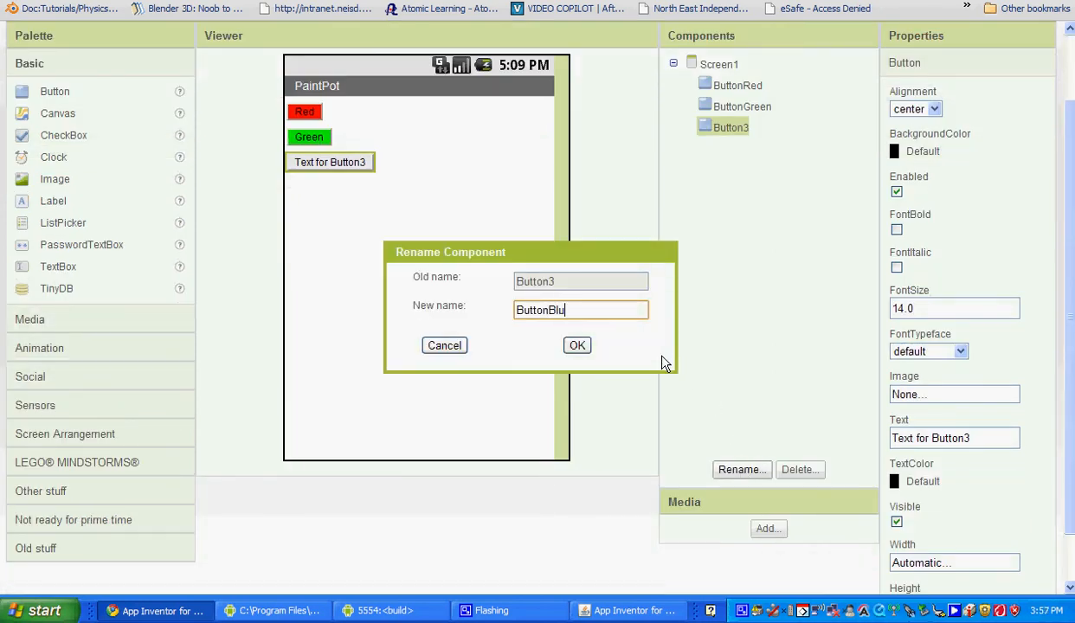
text(e)
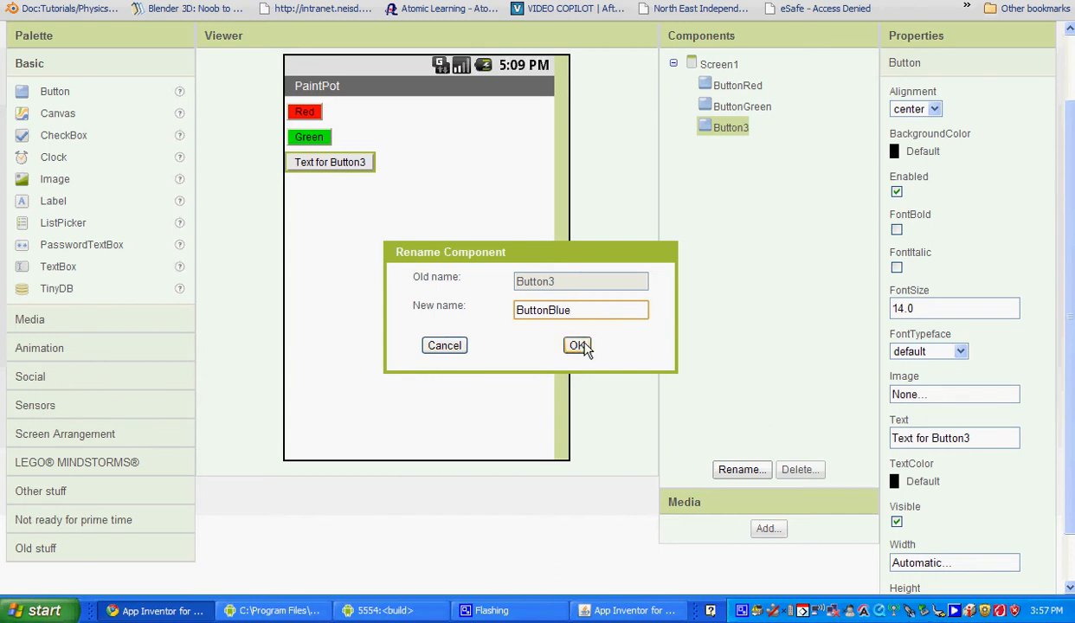
click(578, 345)
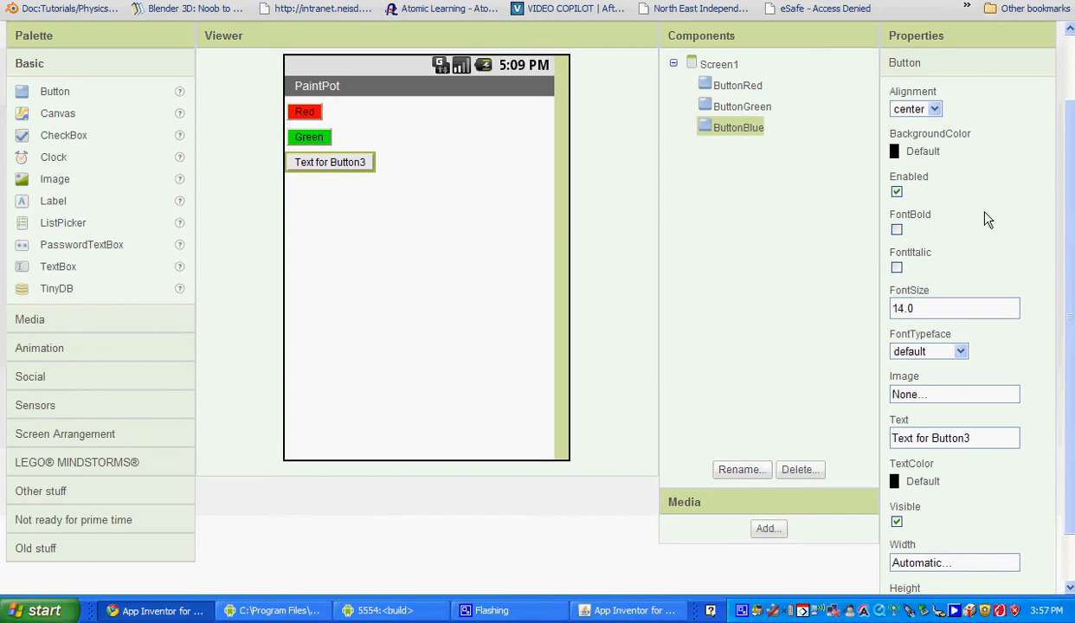
mouse_move(844, 193)
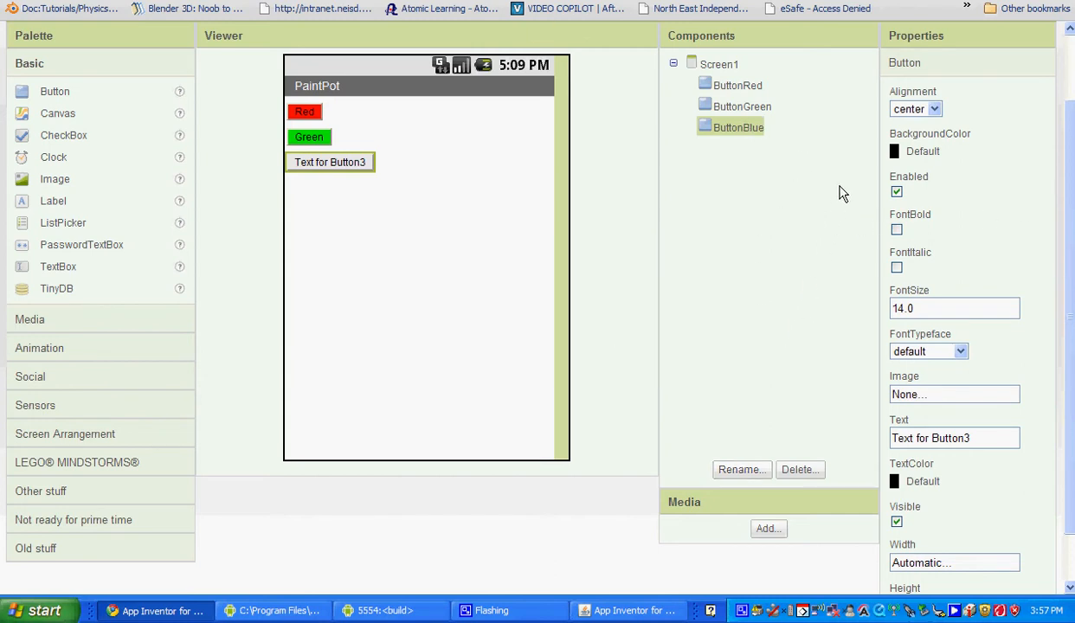
mouse_move(872, 160)
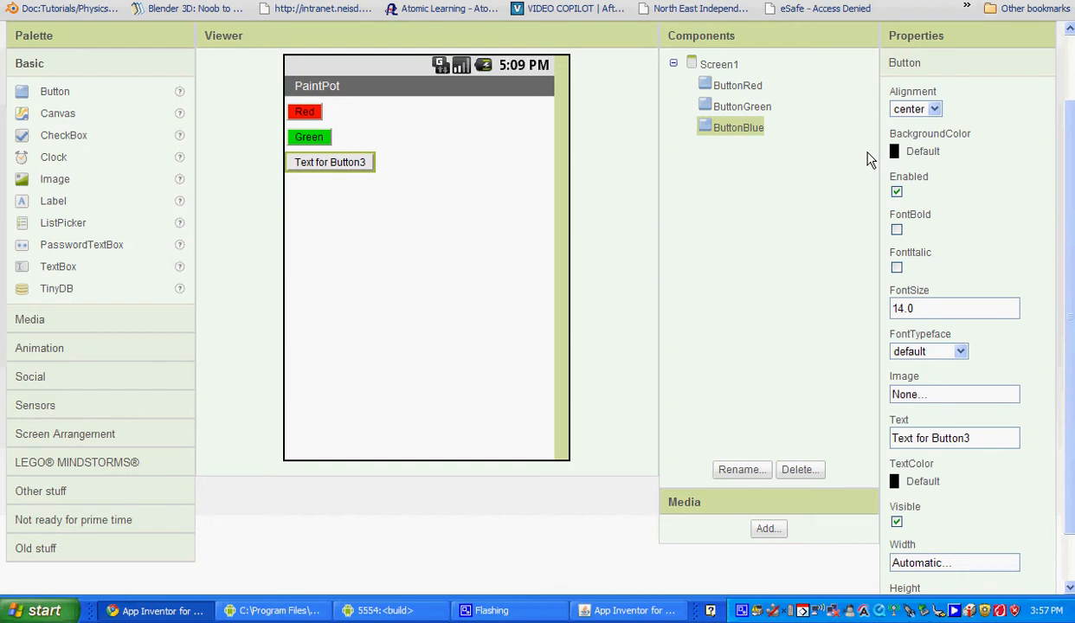
mouse_move(895, 151)
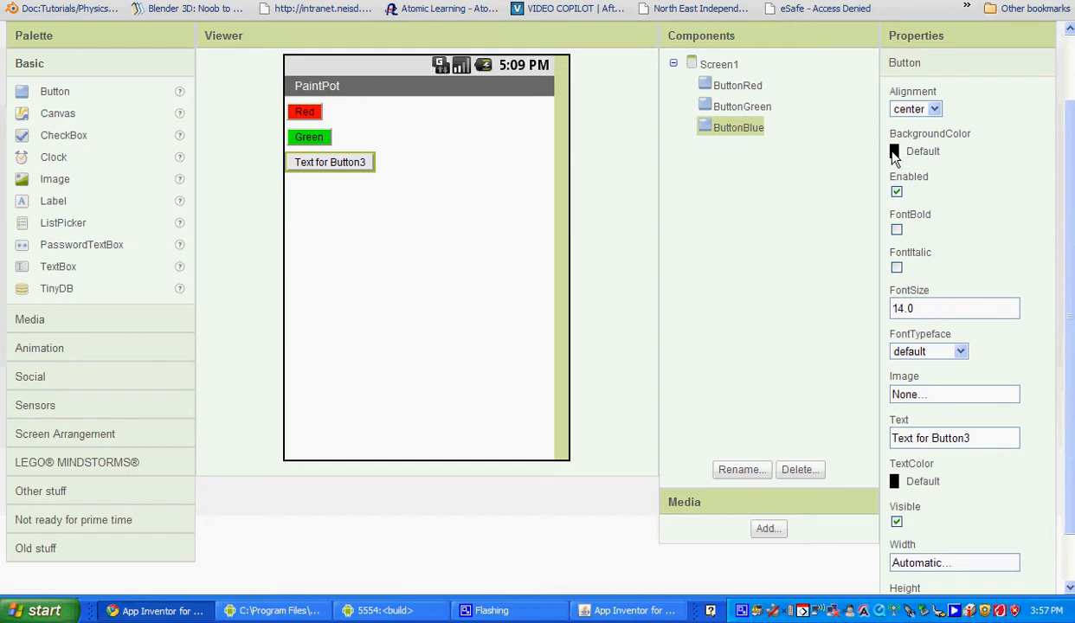
Give ButtonBlue a blue background and the text Blue
click(894, 150)
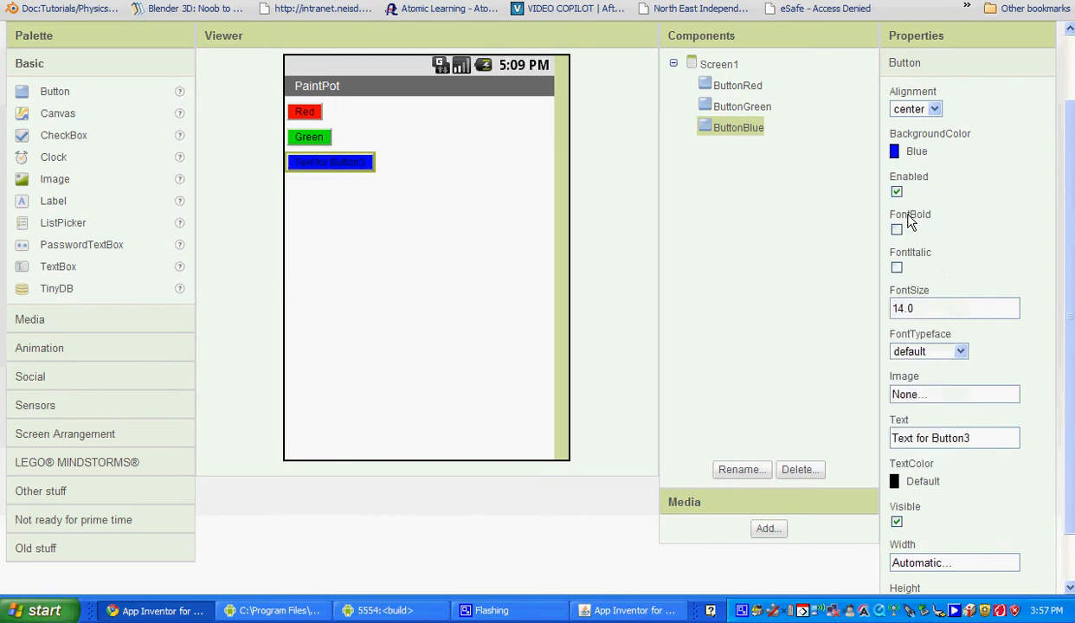
scroll(down, 3)
text(Blue)
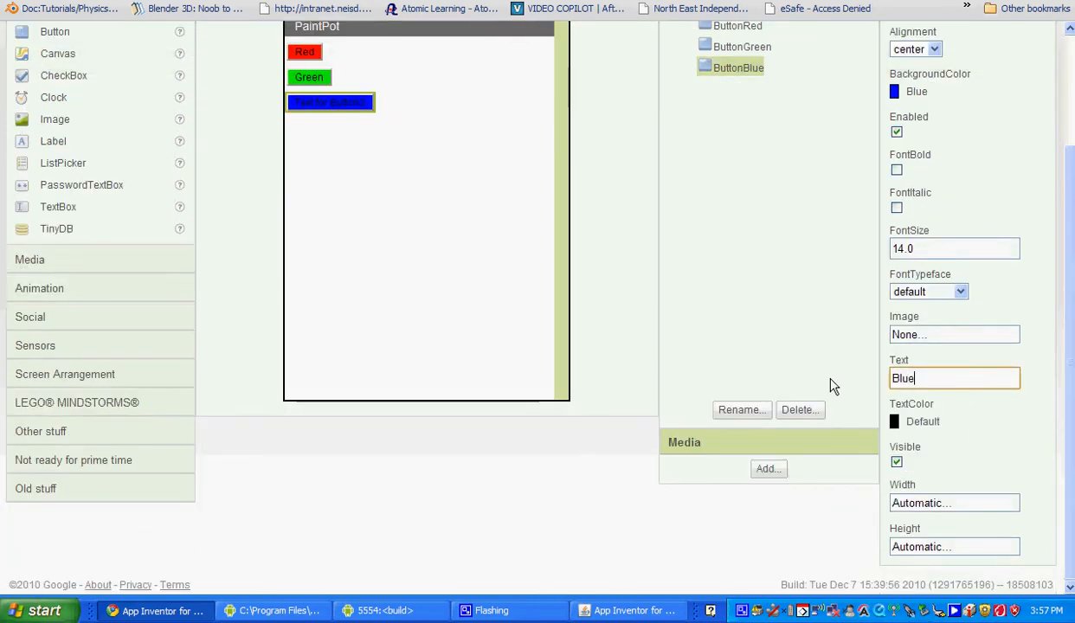
scroll(up, 3)
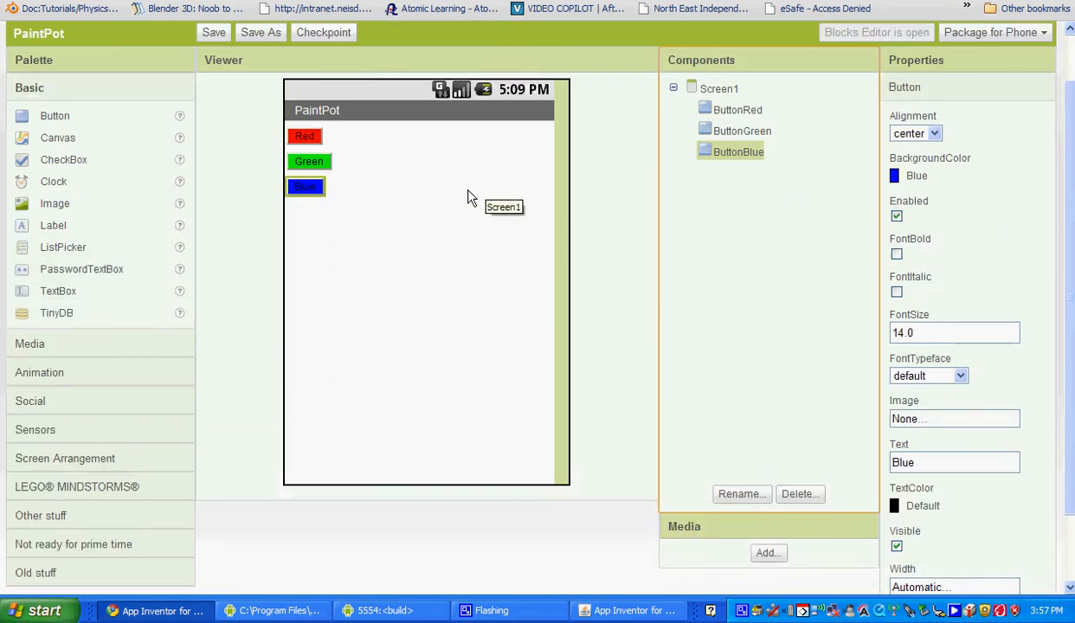
mouse_move(398, 238)
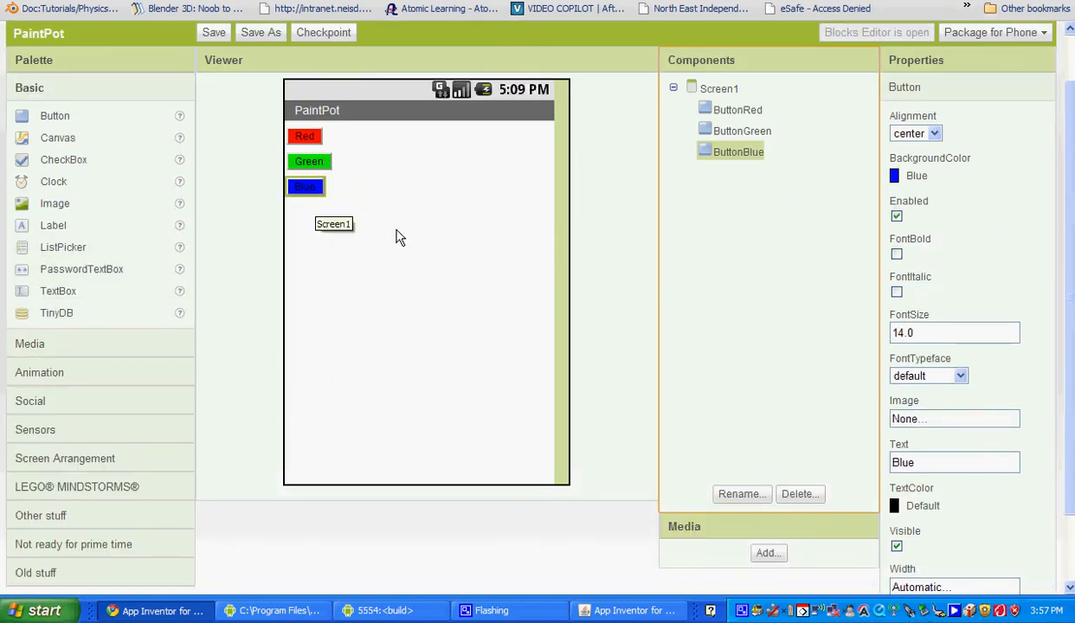
mouse_move(397, 339)
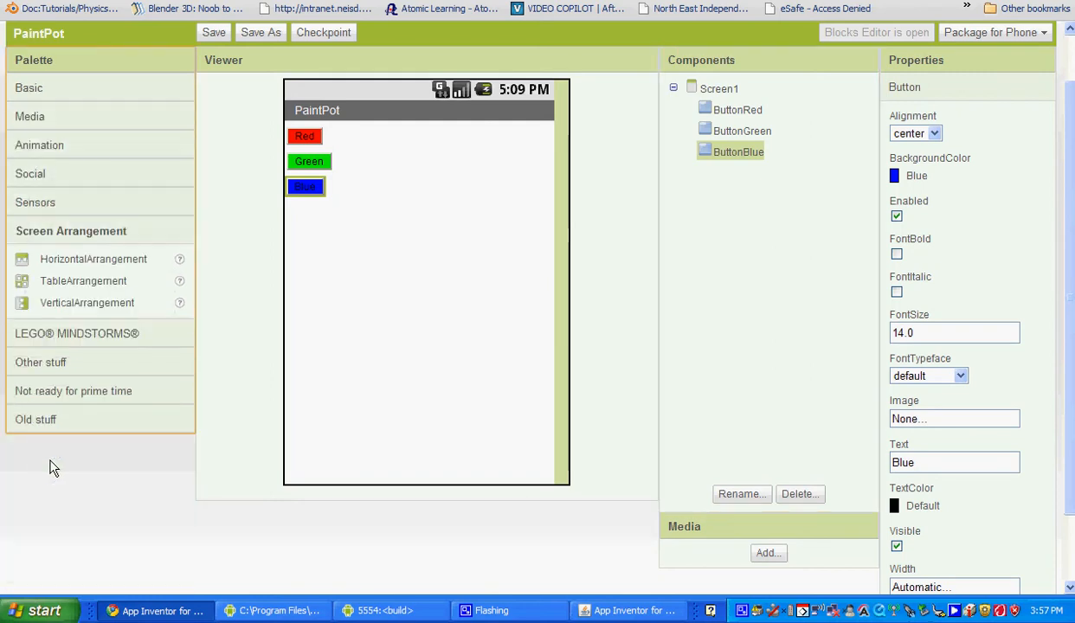
mouse_move(64, 265)
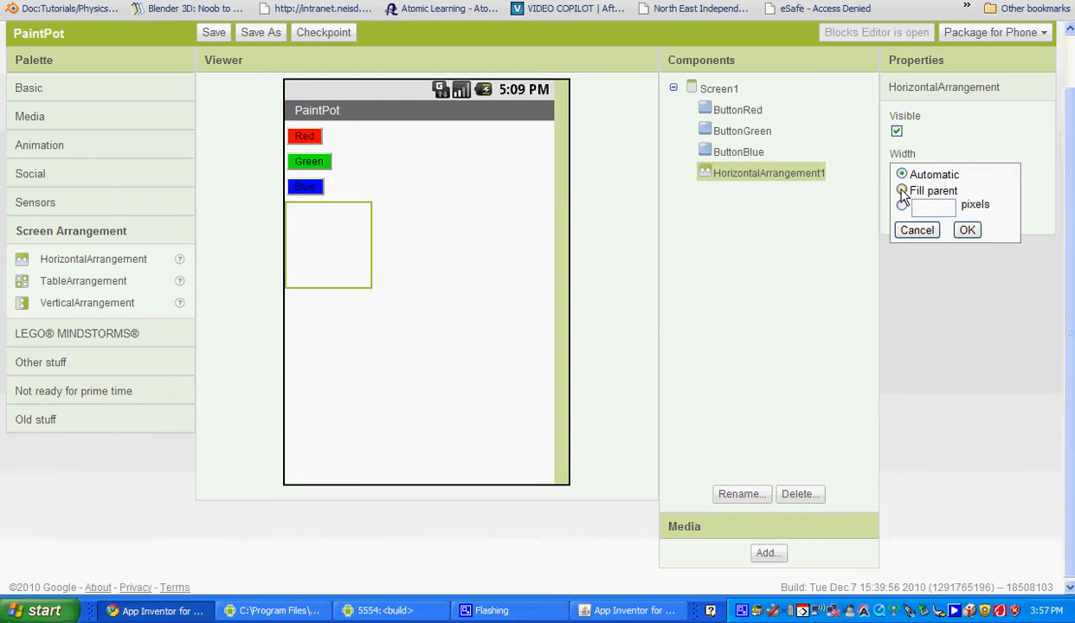
Set HorizontalArrangement1's width to Fill parent, leaving its height automatic
click(903, 190)
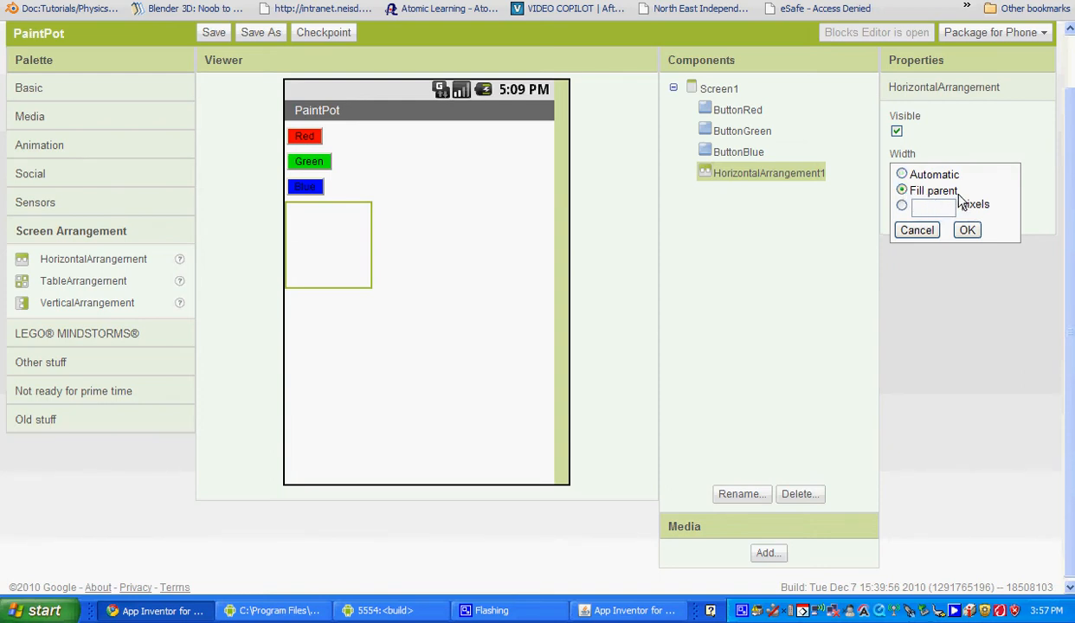
click(967, 230)
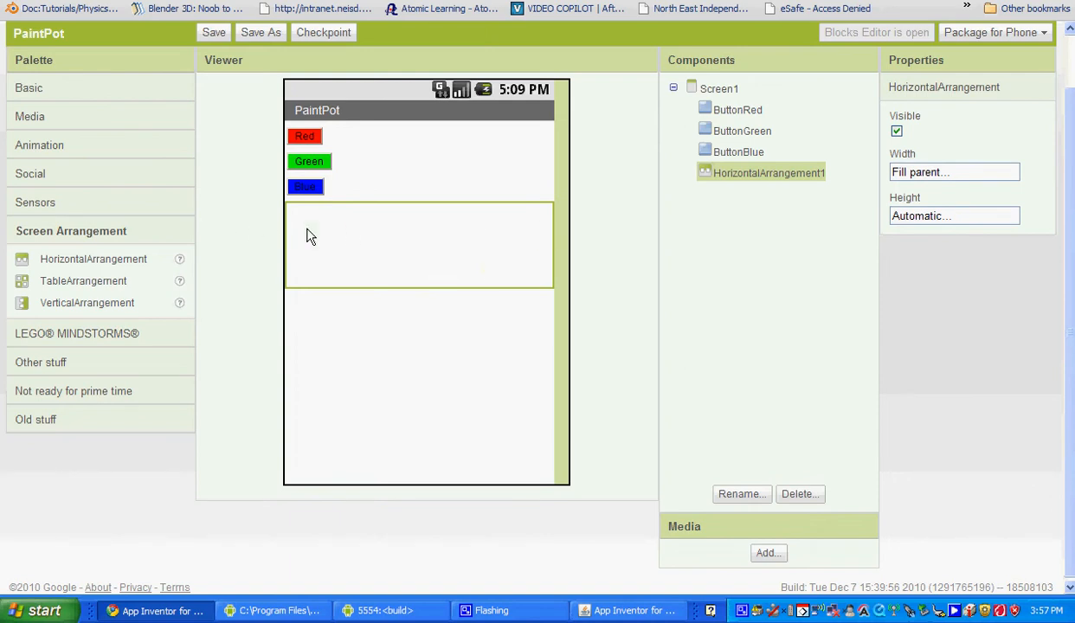
mouse_move(931, 227)
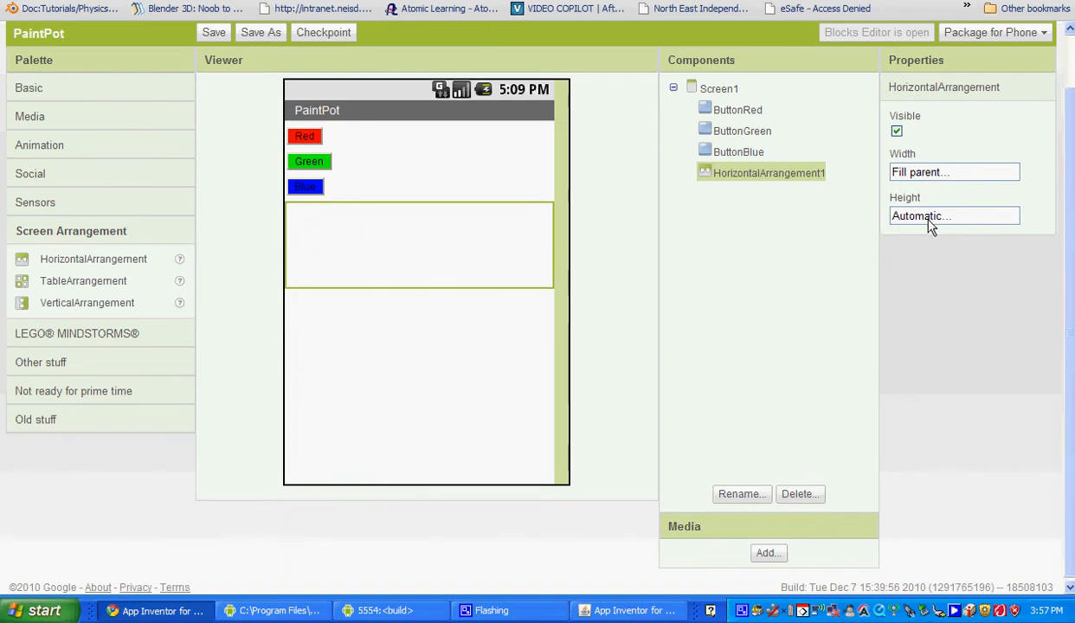
click(953, 215)
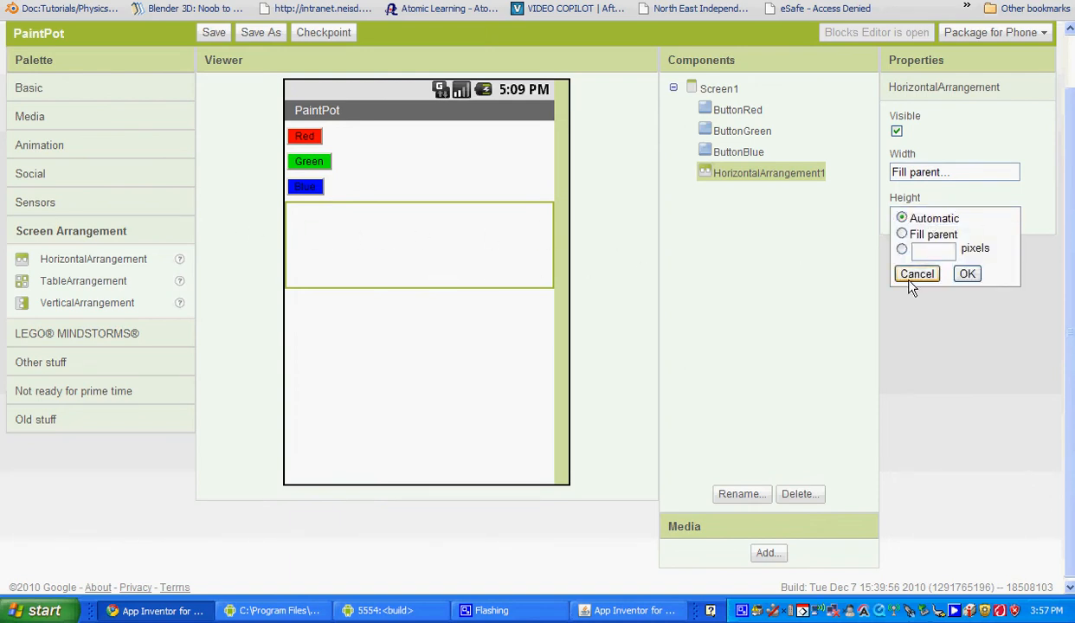
click(917, 273)
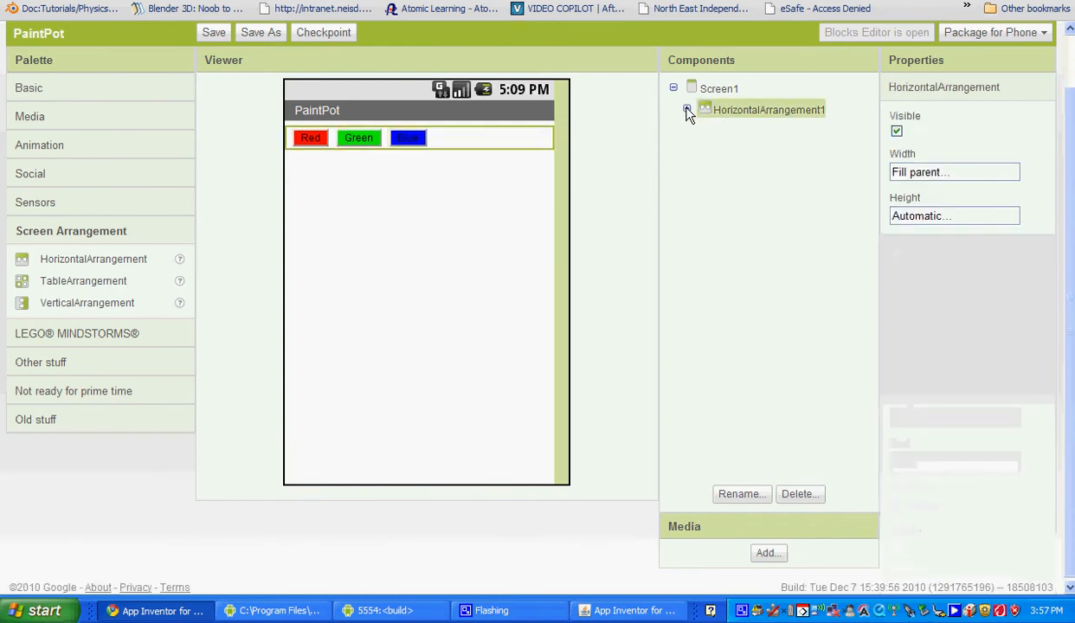
Expand HorizontalArrangement1 to show ButtonRed, ButtonGreen and ButtonBlue nested inside
click(686, 110)
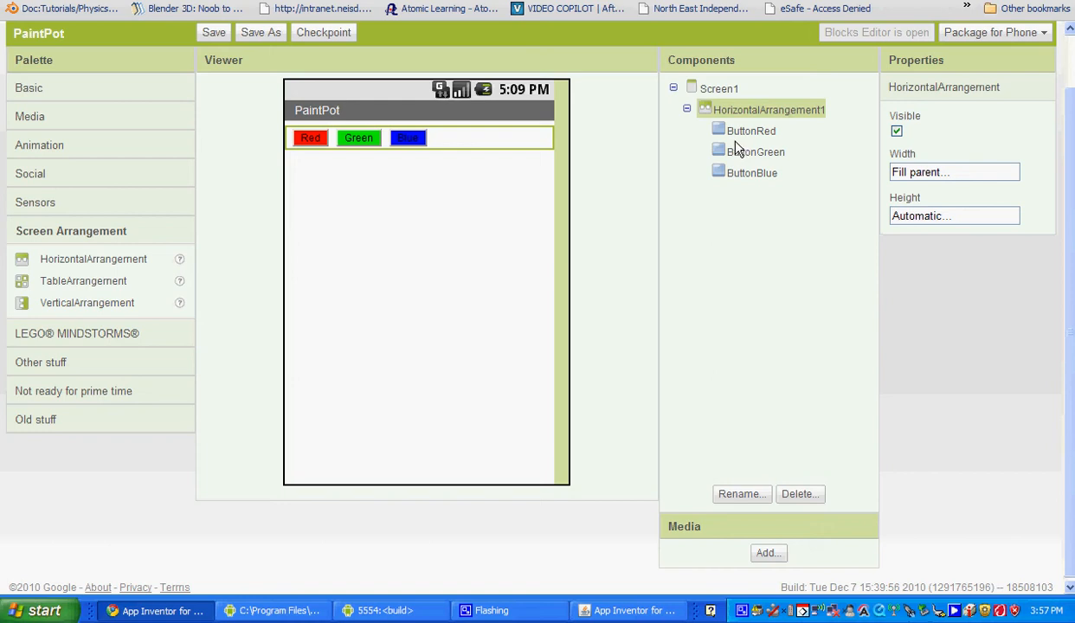
mouse_move(509, 257)
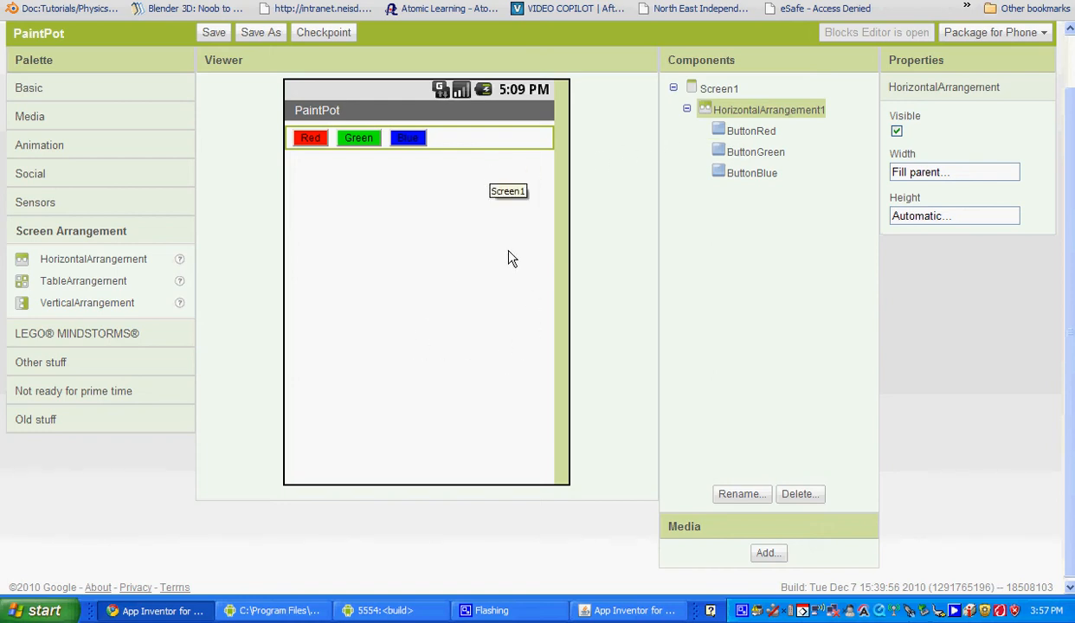
Add Canvas1 below the colour row, Fill parent wide and 300 pixels tall
click(29, 87)
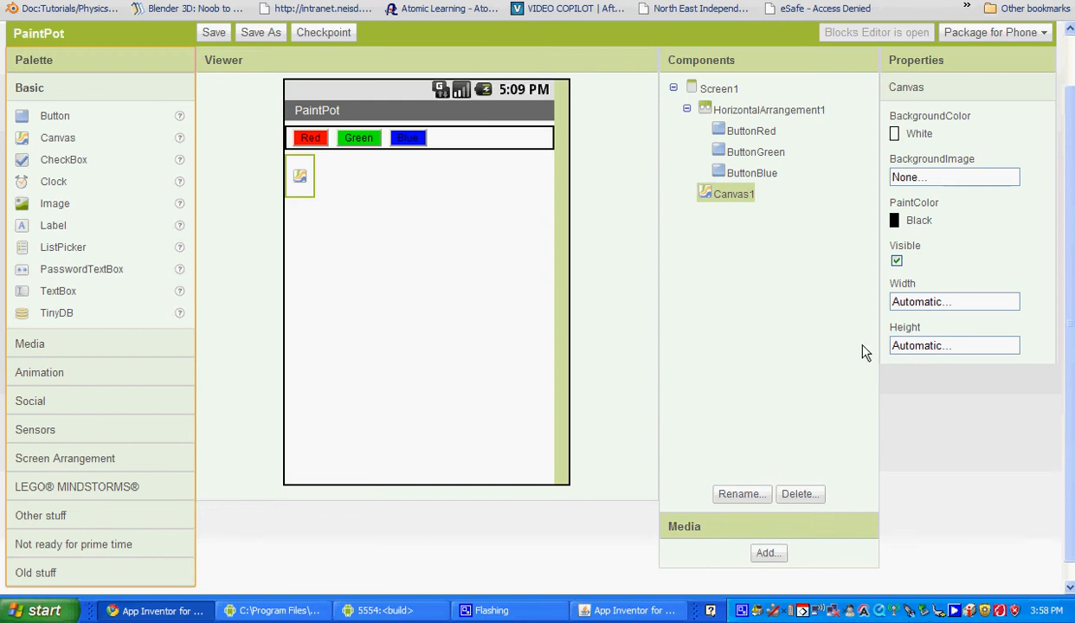
click(953, 301)
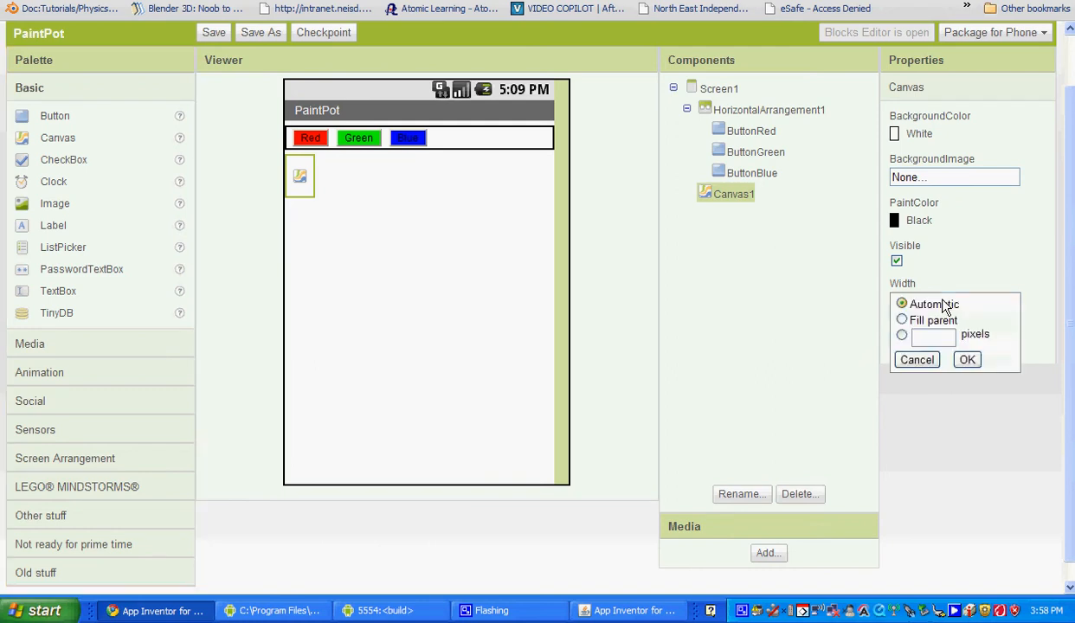
click(967, 359)
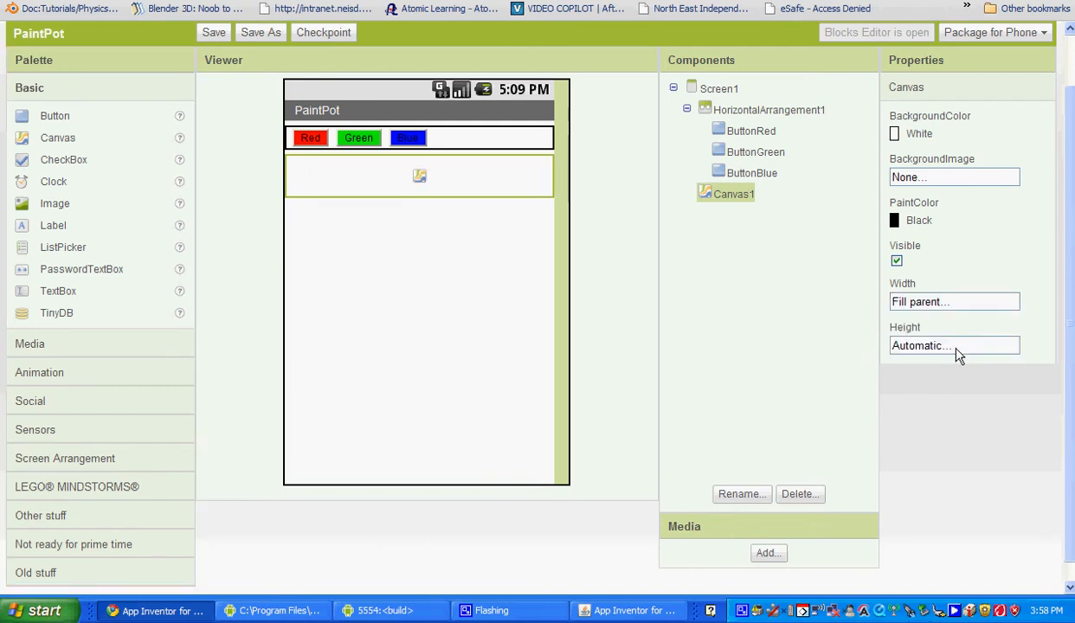
click(953, 345)
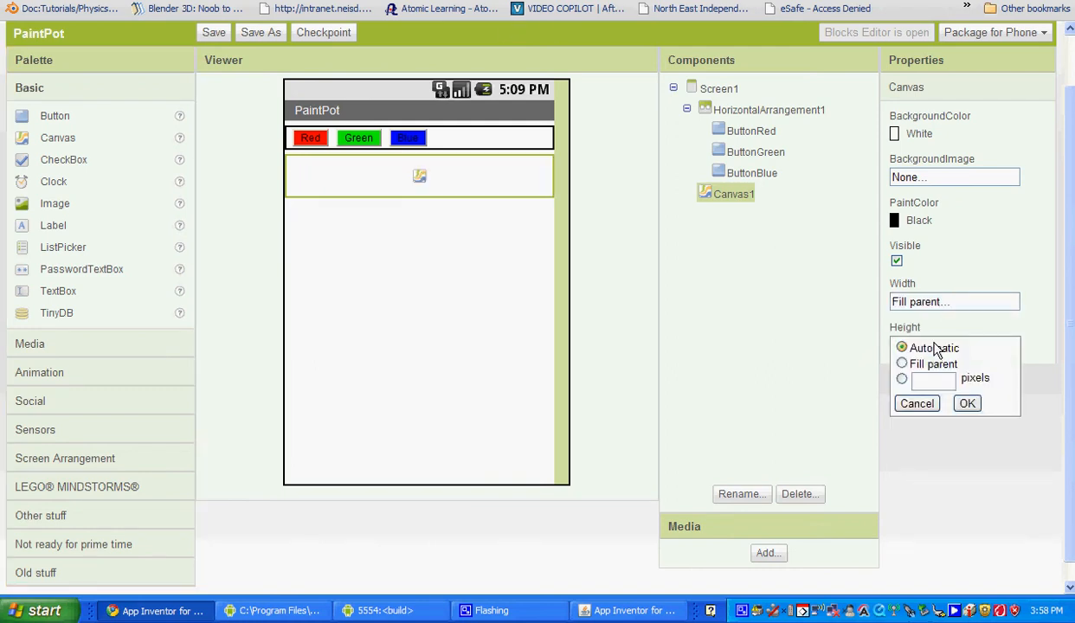
click(901, 379)
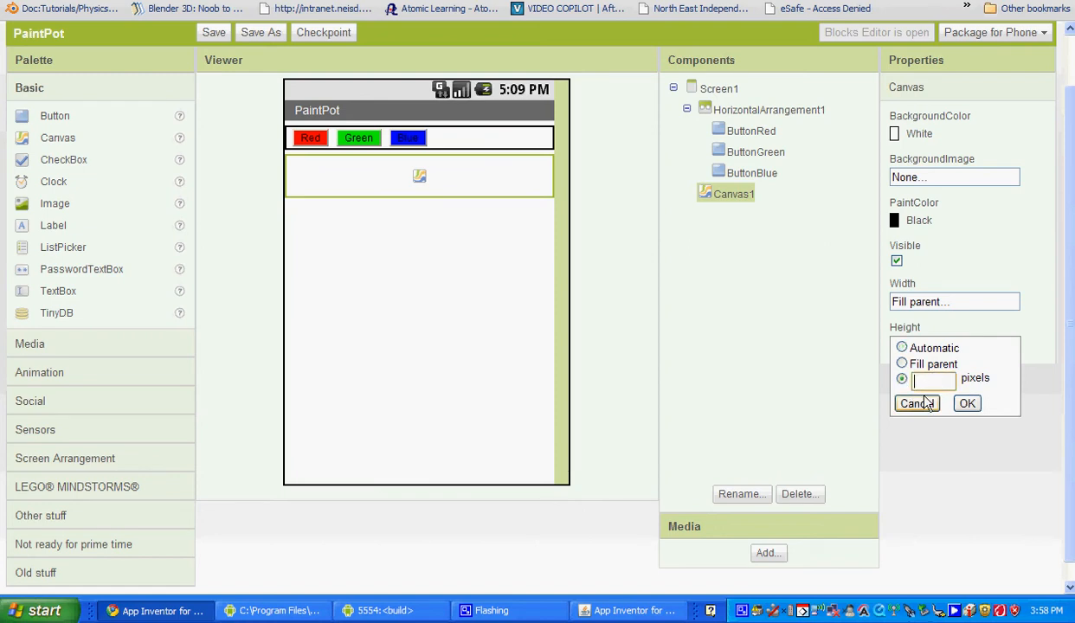
text(300)
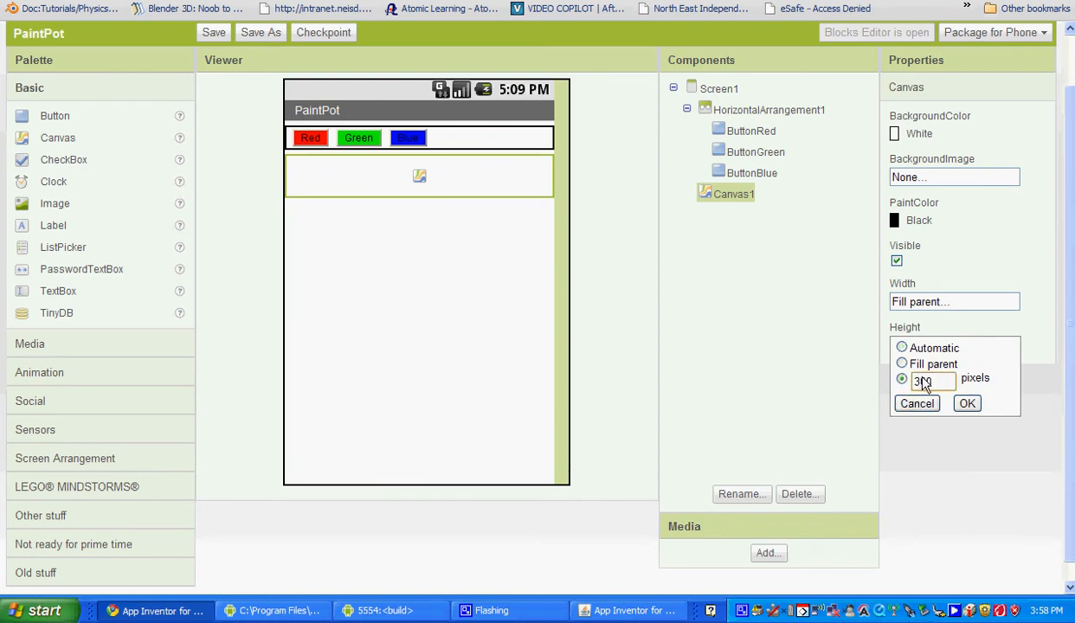
click(965, 403)
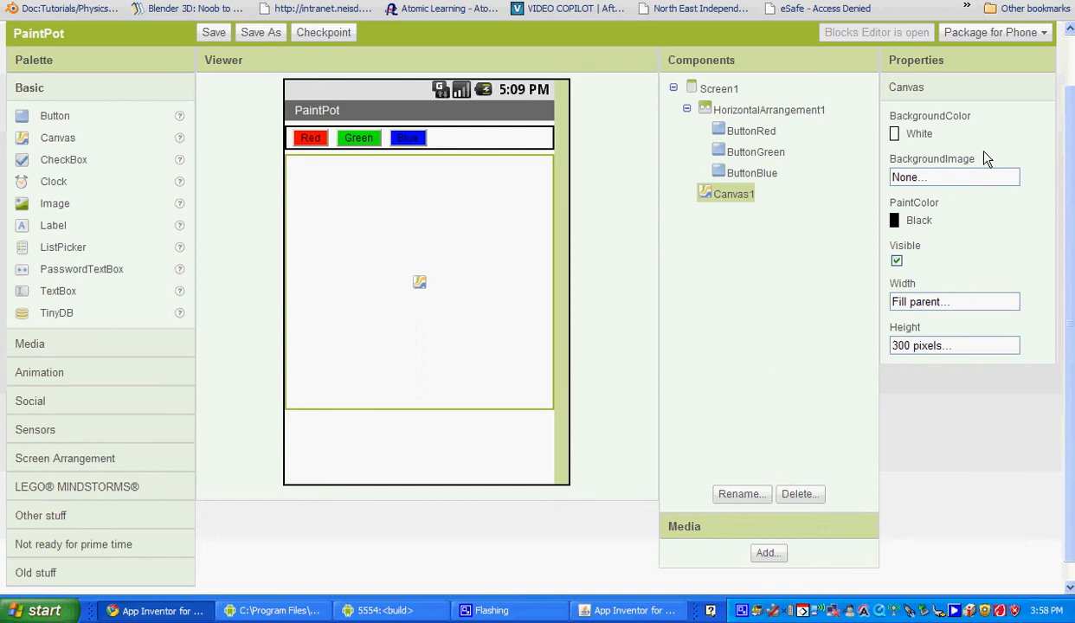
mouse_move(933, 174)
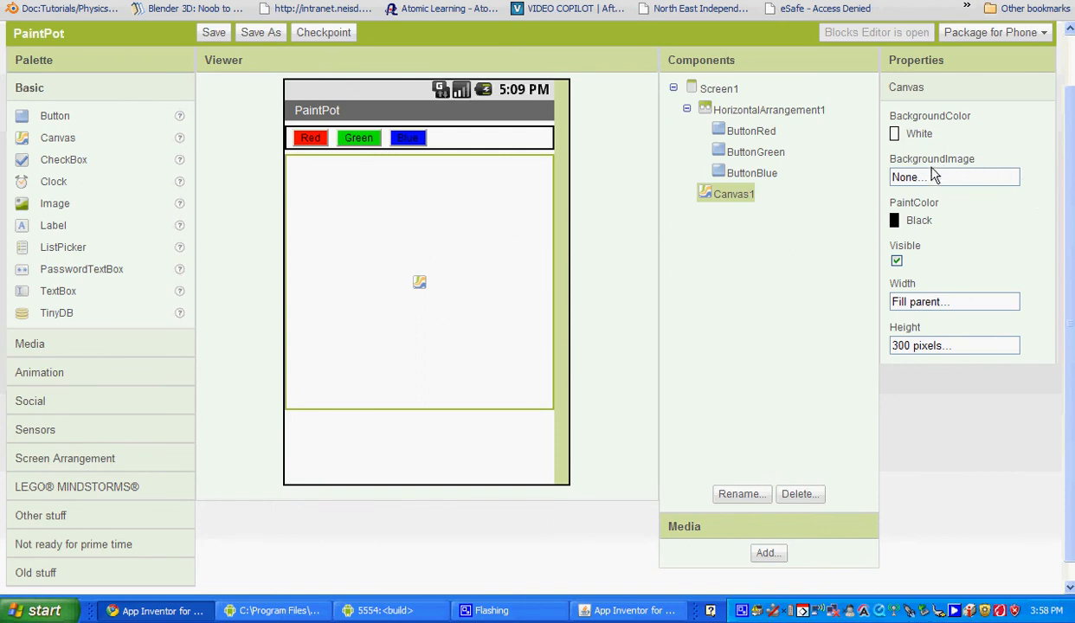
mouse_move(388, 298)
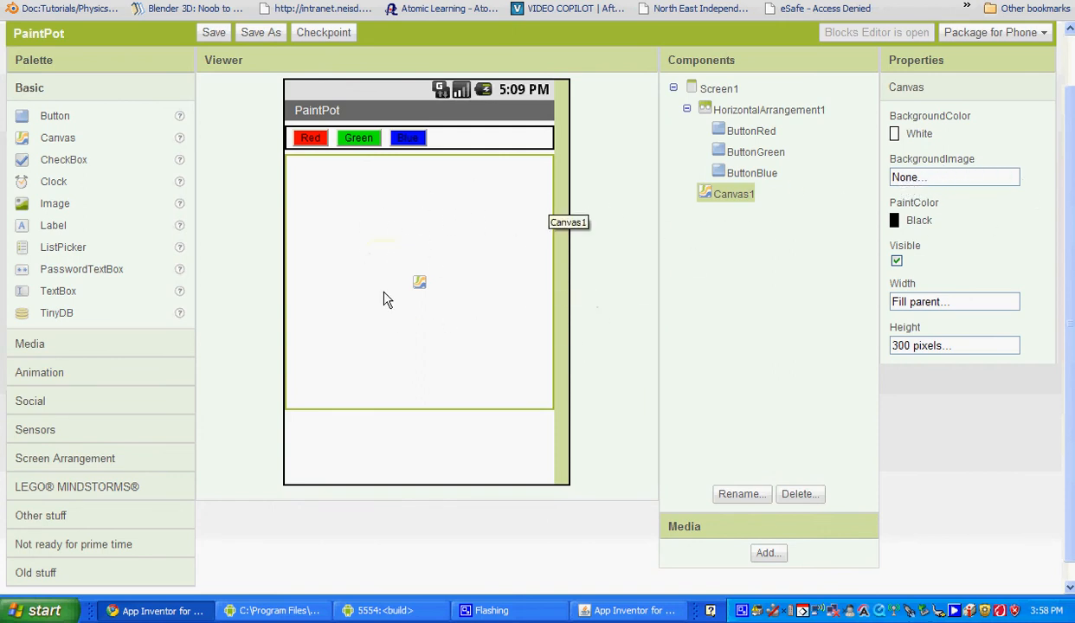
mouse_move(572, 240)
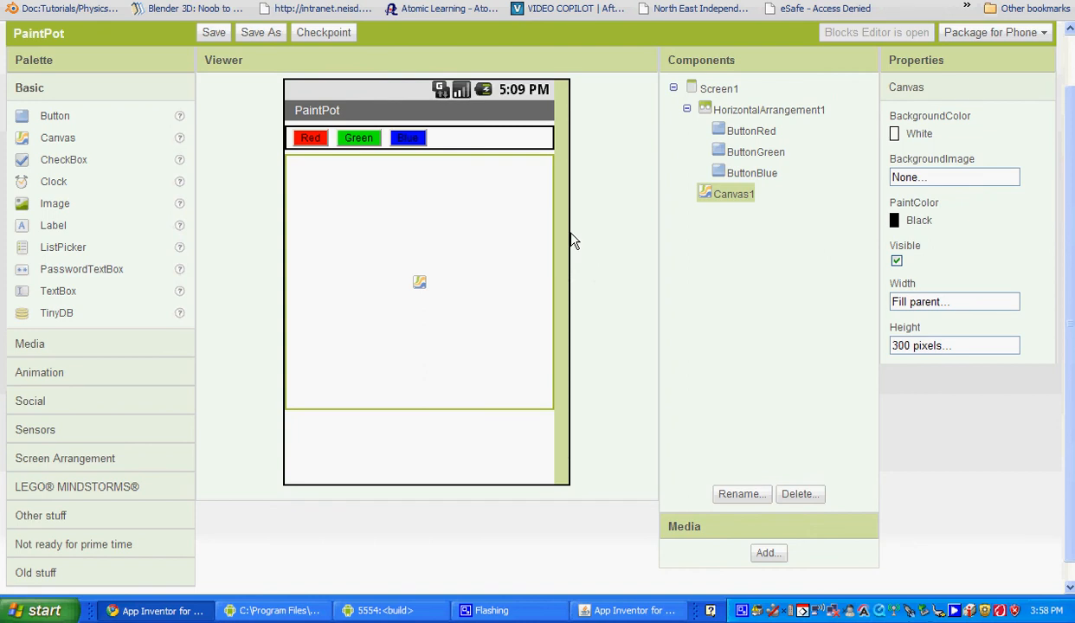
mouse_move(935, 181)
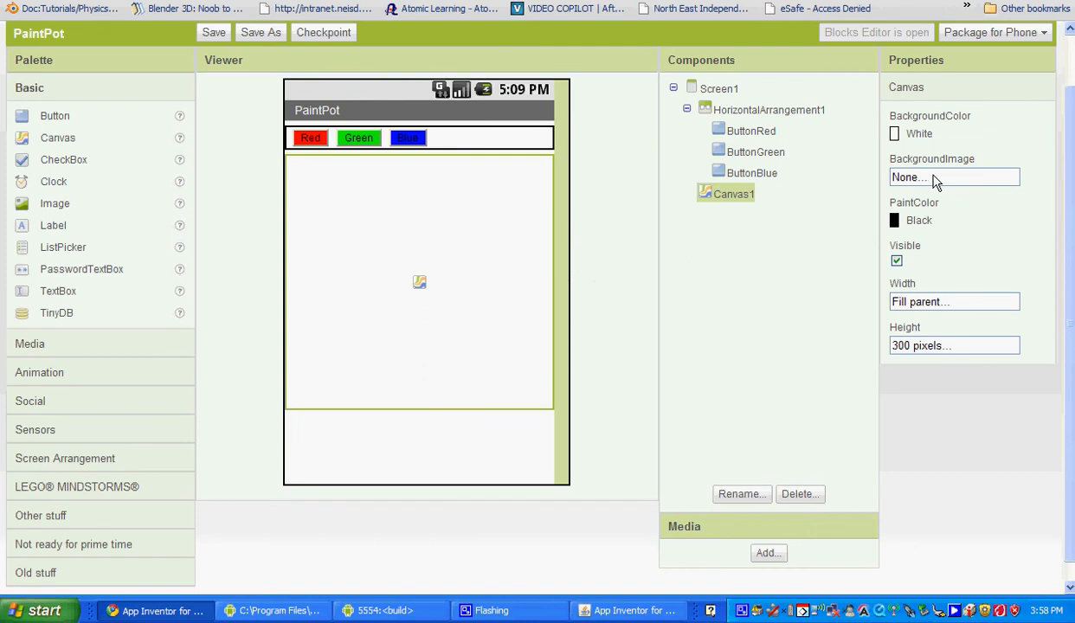
mouse_move(913, 185)
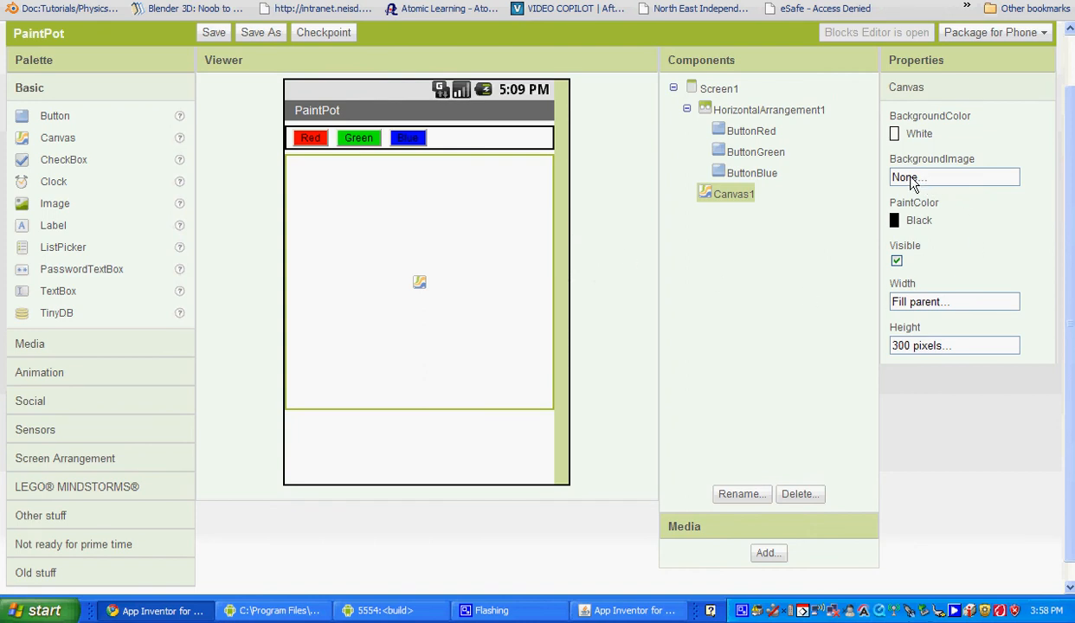
Upload paint pot background.png and apply it as Canvas1's background image
click(953, 176)
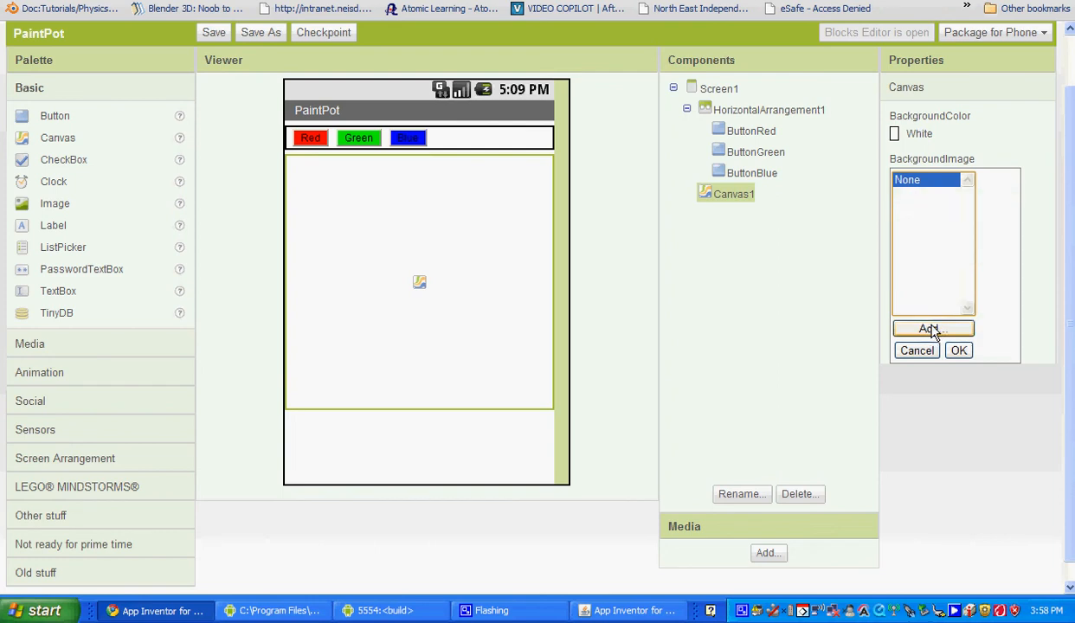
click(932, 329)
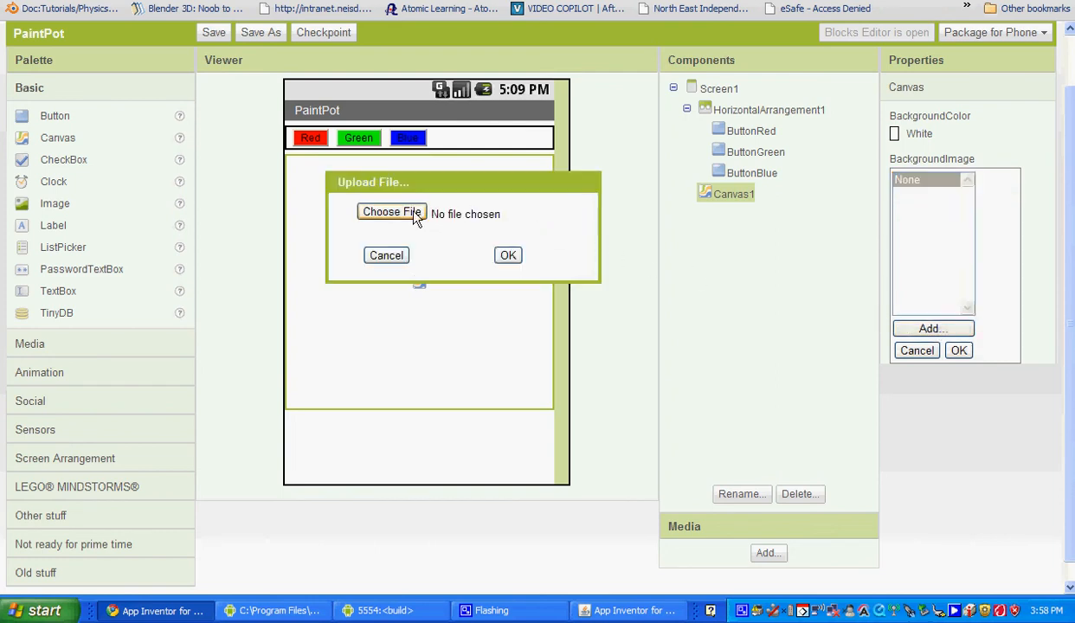
click(391, 212)
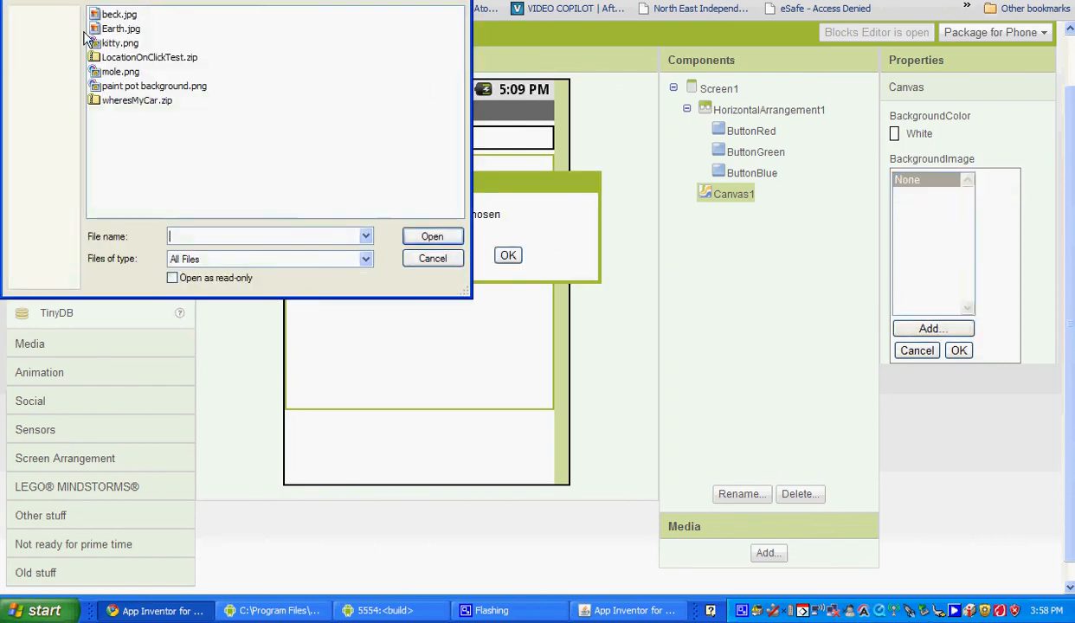
click(120, 42)
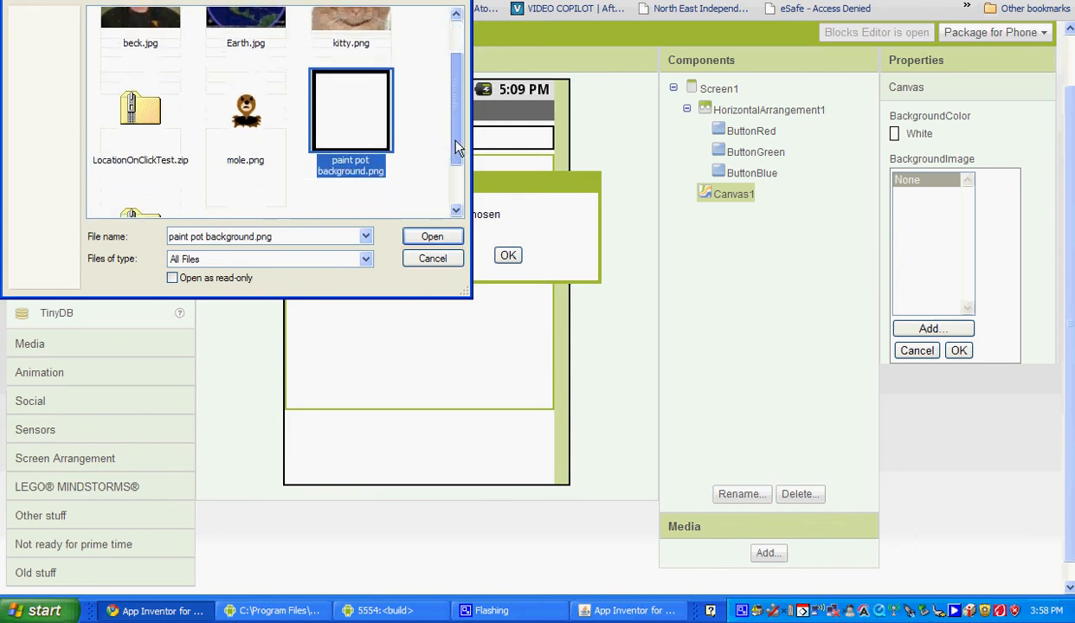
mouse_move(363, 104)
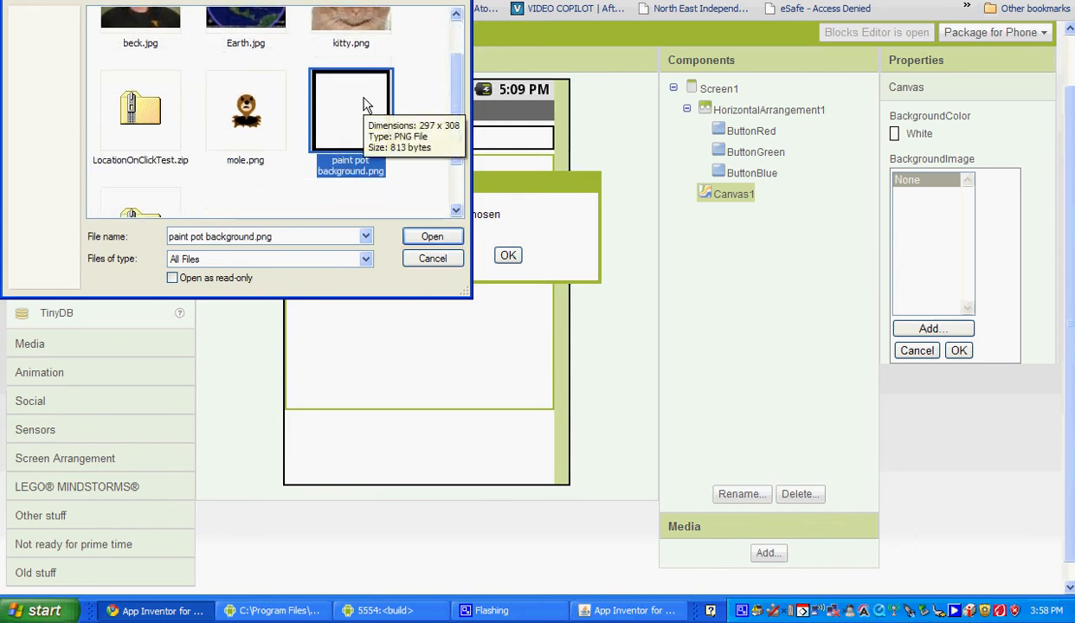
mouse_move(383, 184)
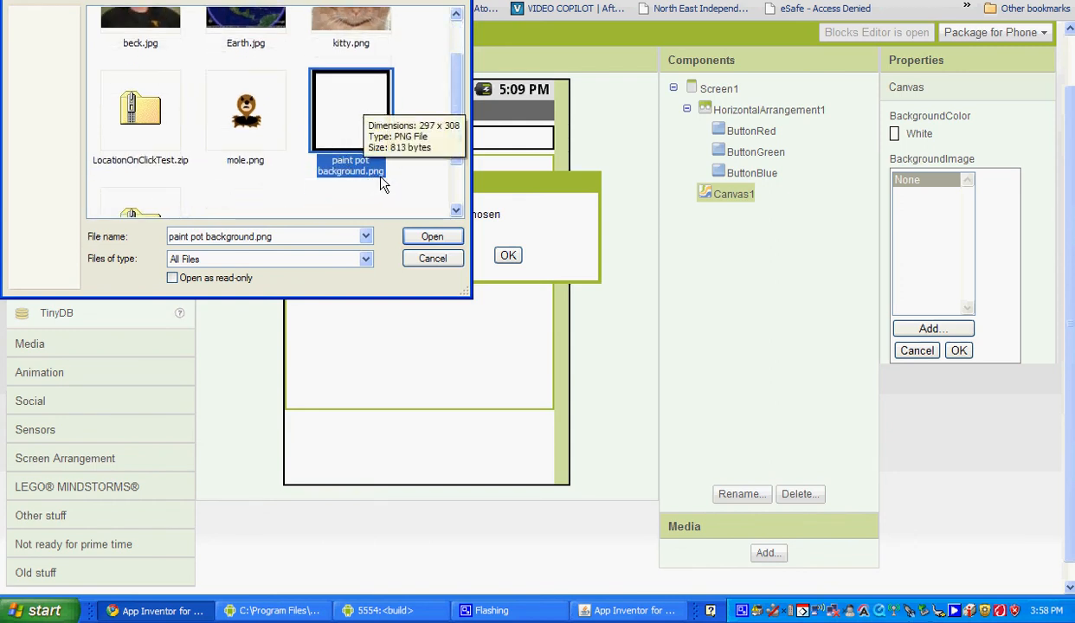
mouse_move(422, 166)
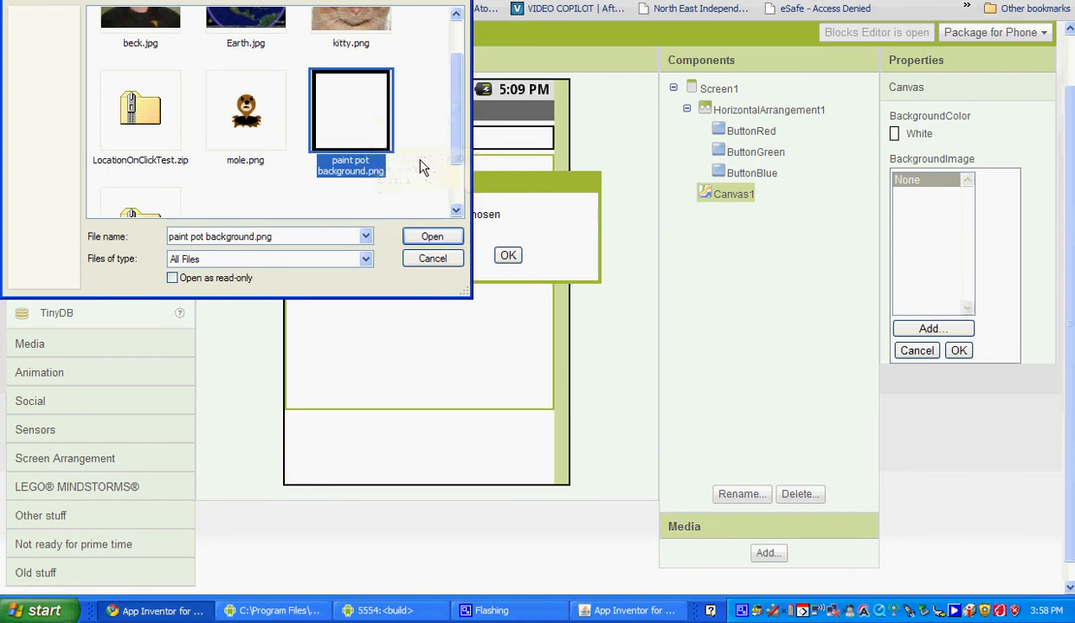
click(432, 236)
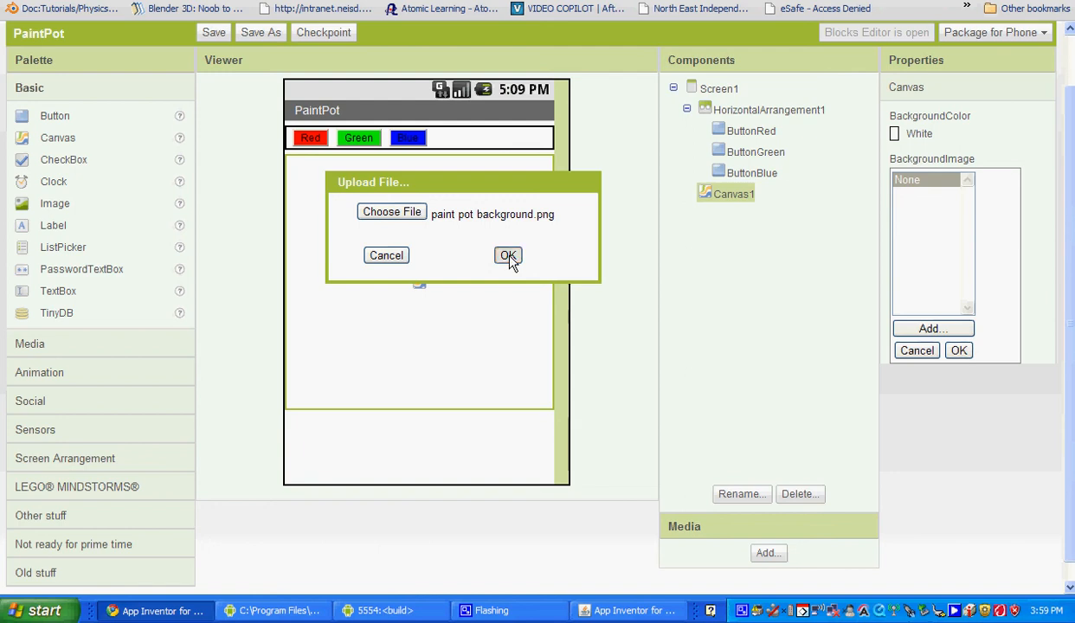
click(508, 255)
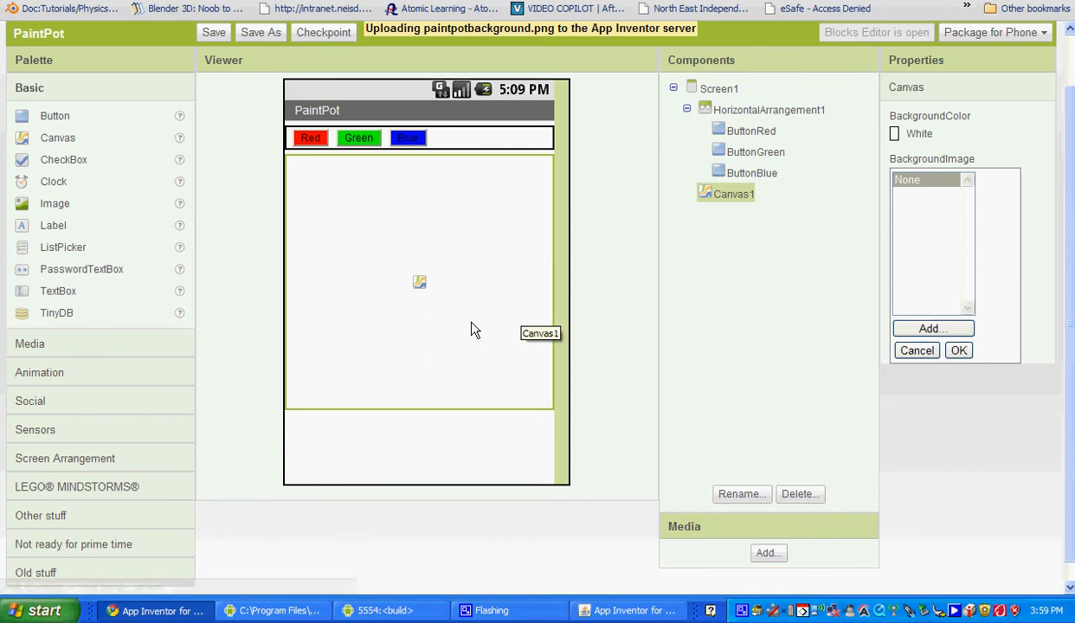
click(958, 350)
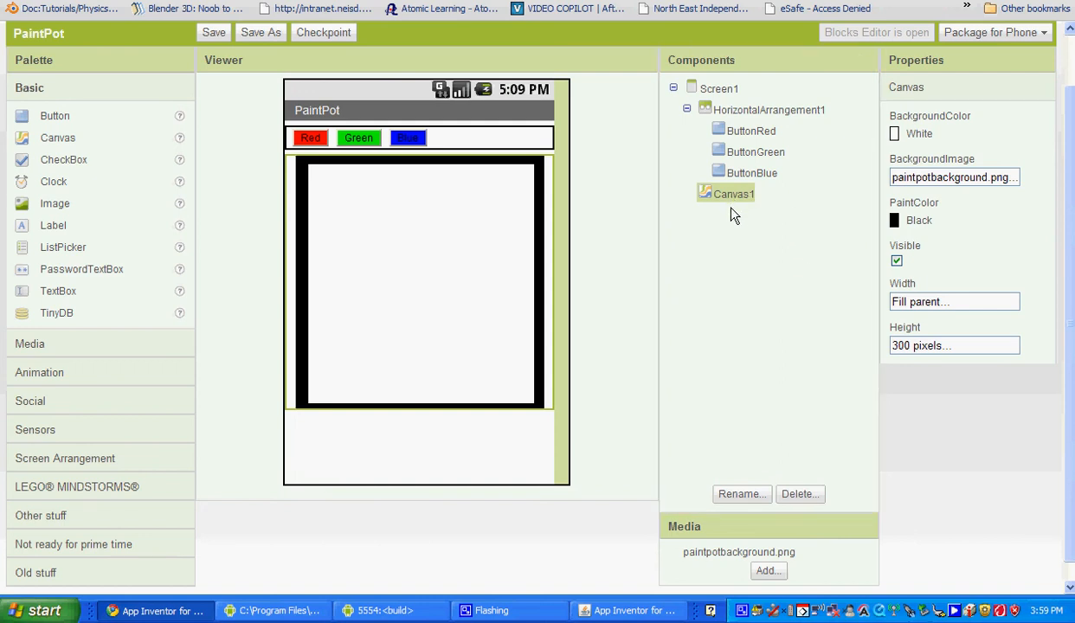
Rename Canvas1 to DrawingCanvas
click(741, 493)
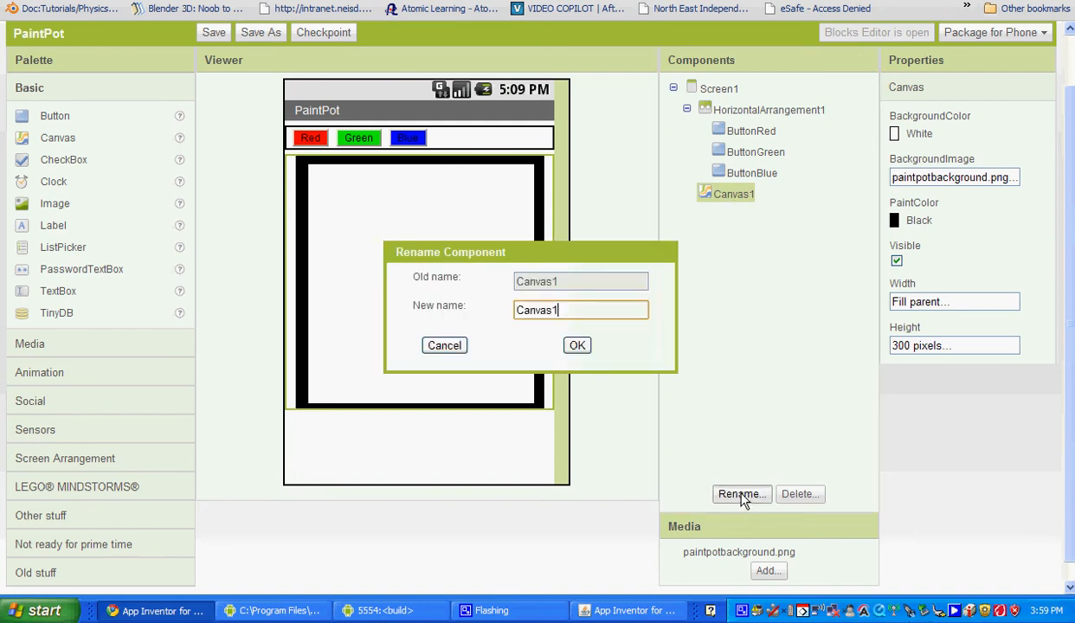
key(Backspace)
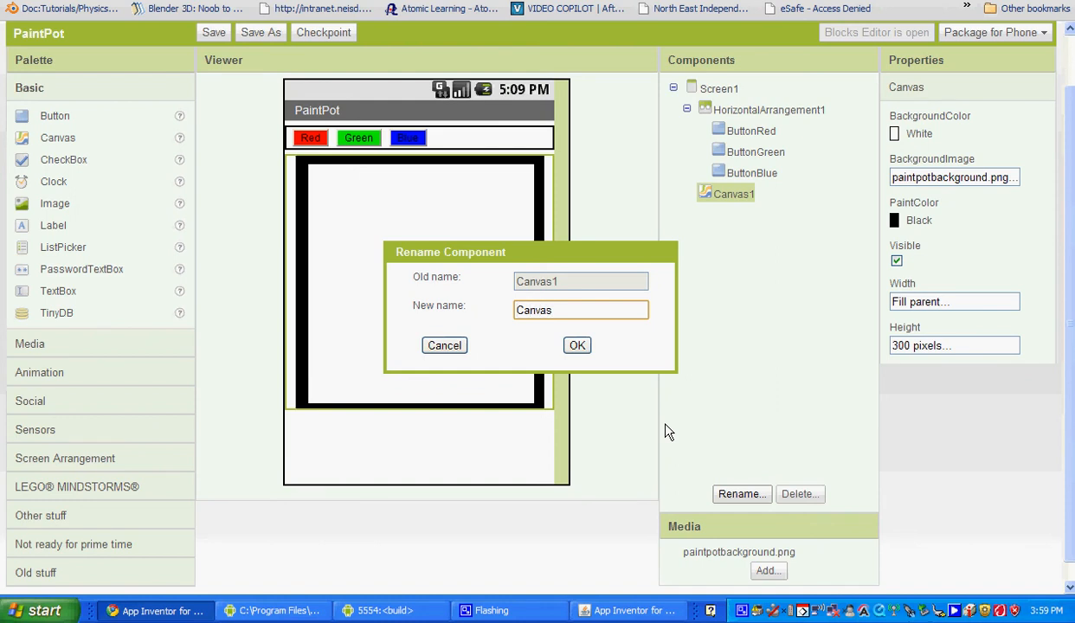
text(Drawu)
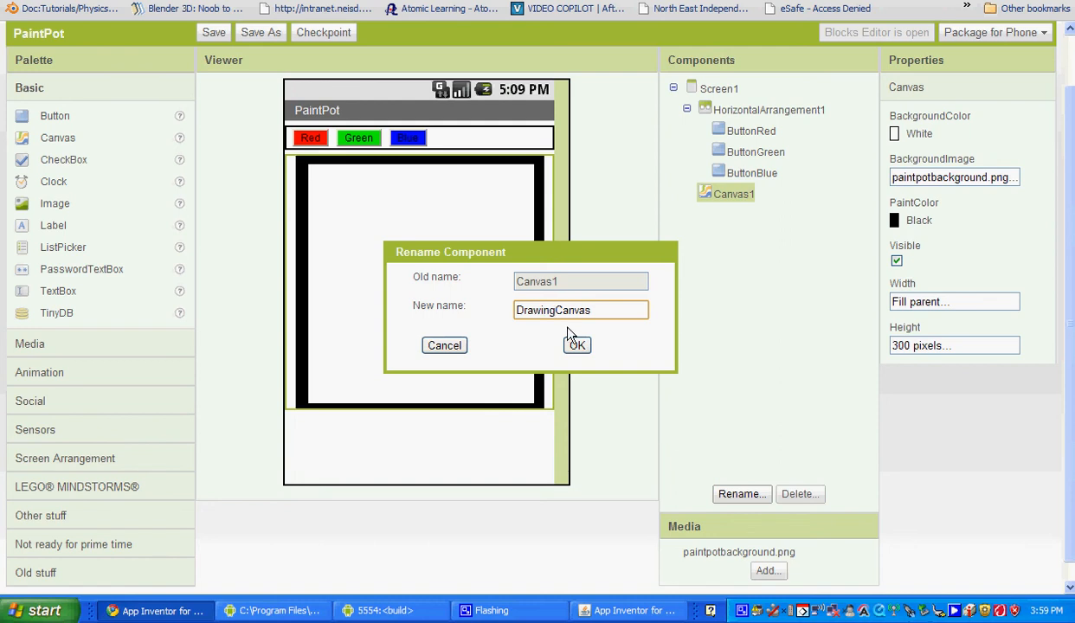
click(577, 344)
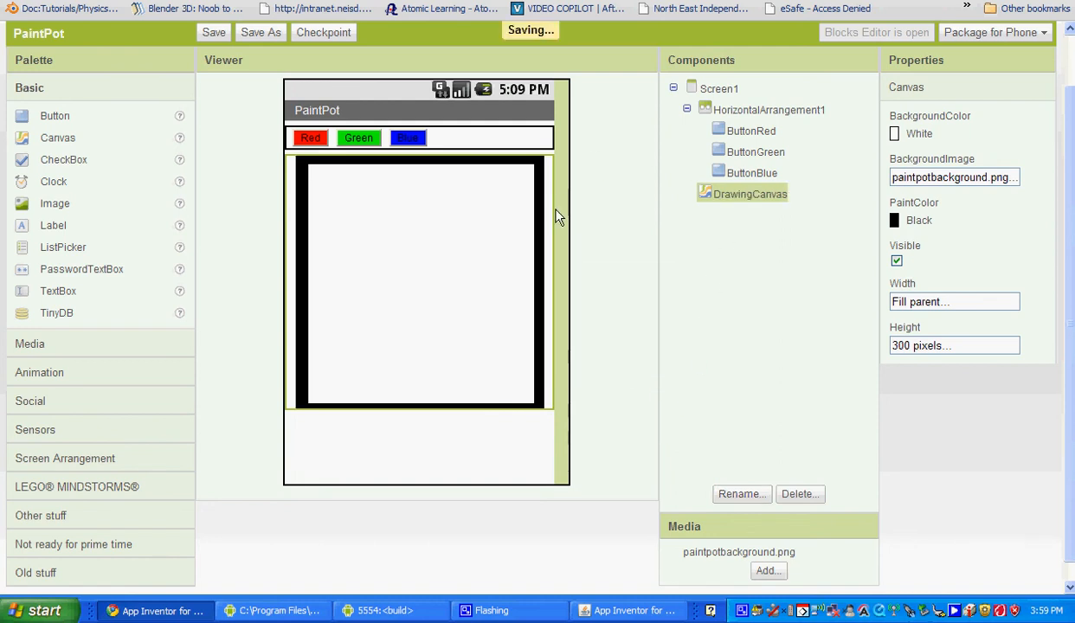
mouse_move(56, 122)
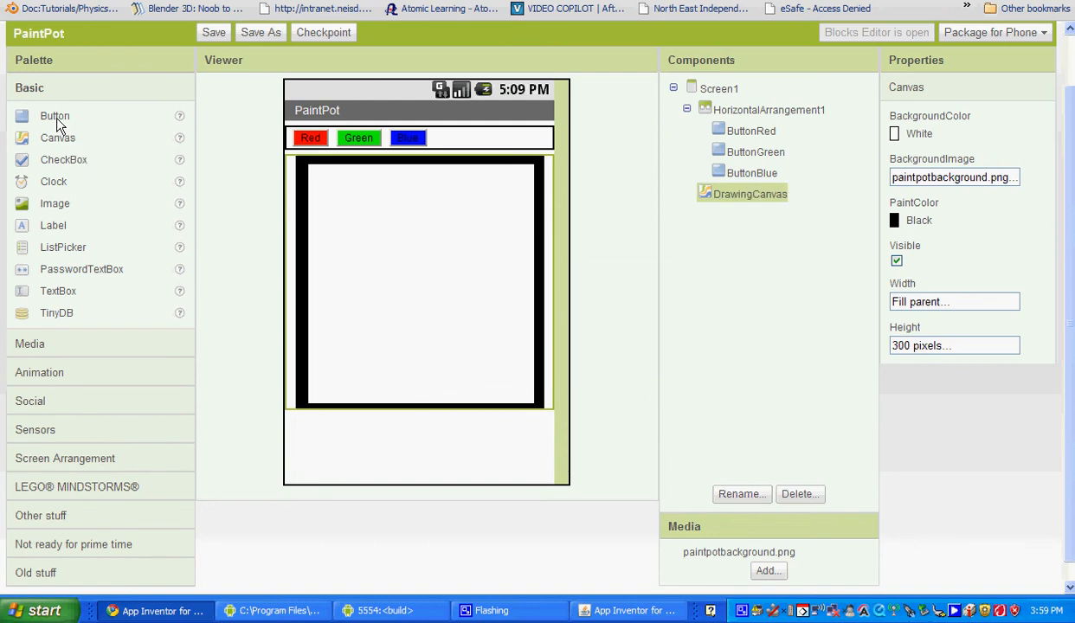
Add a button below DrawingCanvas, name it ButtonWipe, and label it 'Wipe'
drag(55, 116, 348, 429)
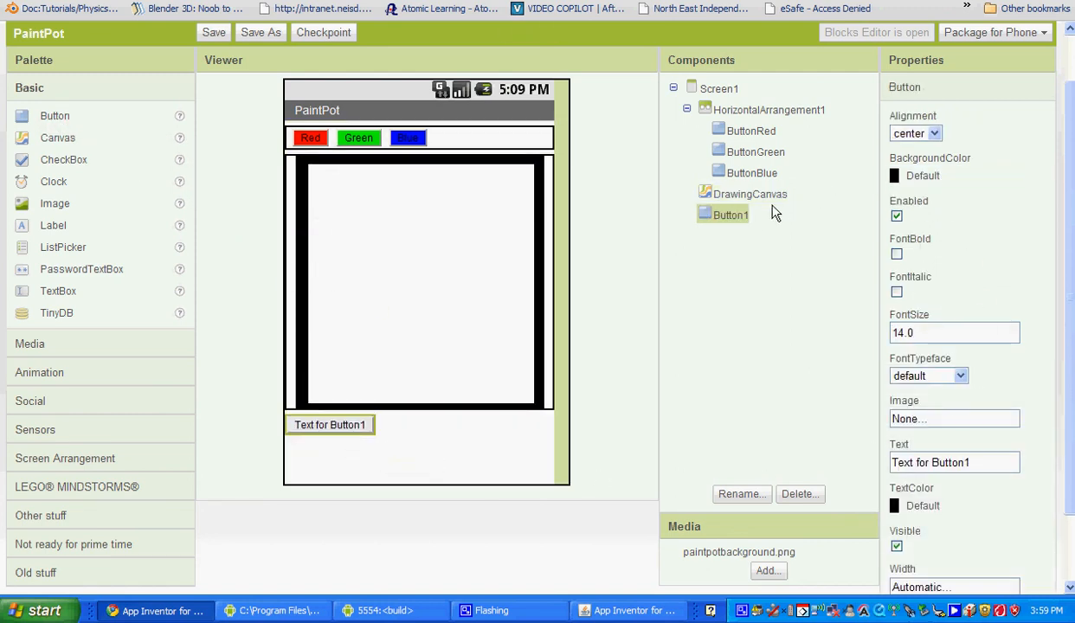
click(741, 493)
text(ButtonWipe)
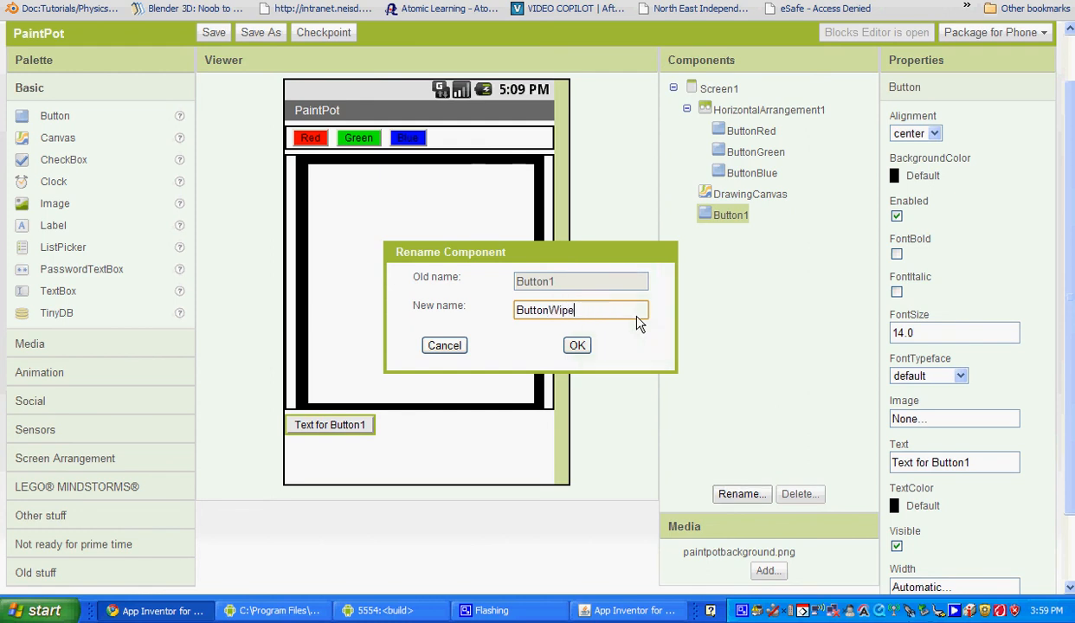
click(576, 345)
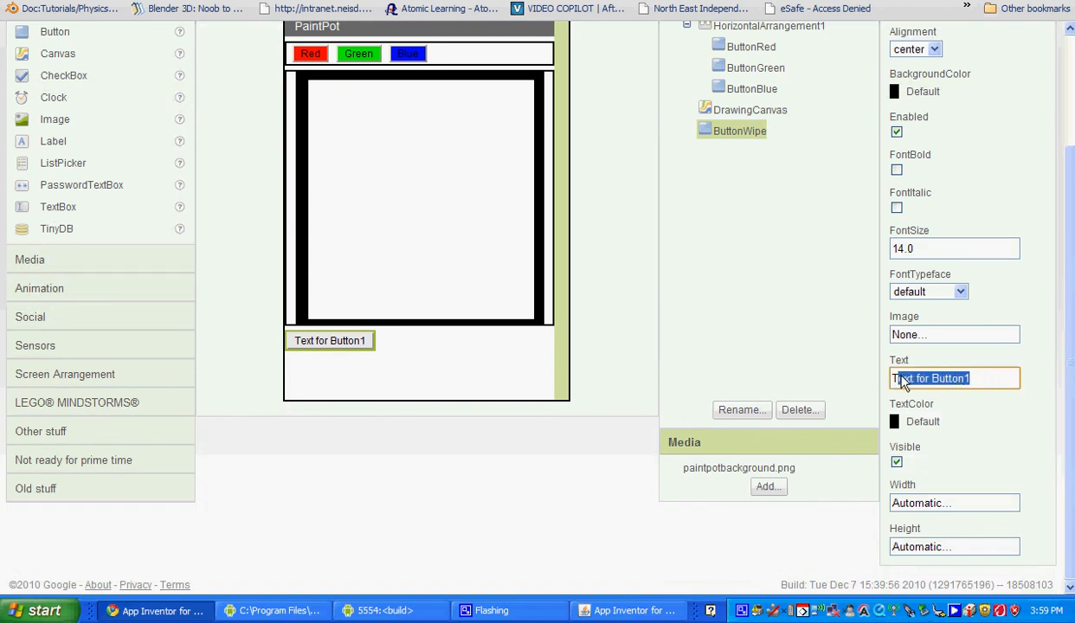
text(Wipe)
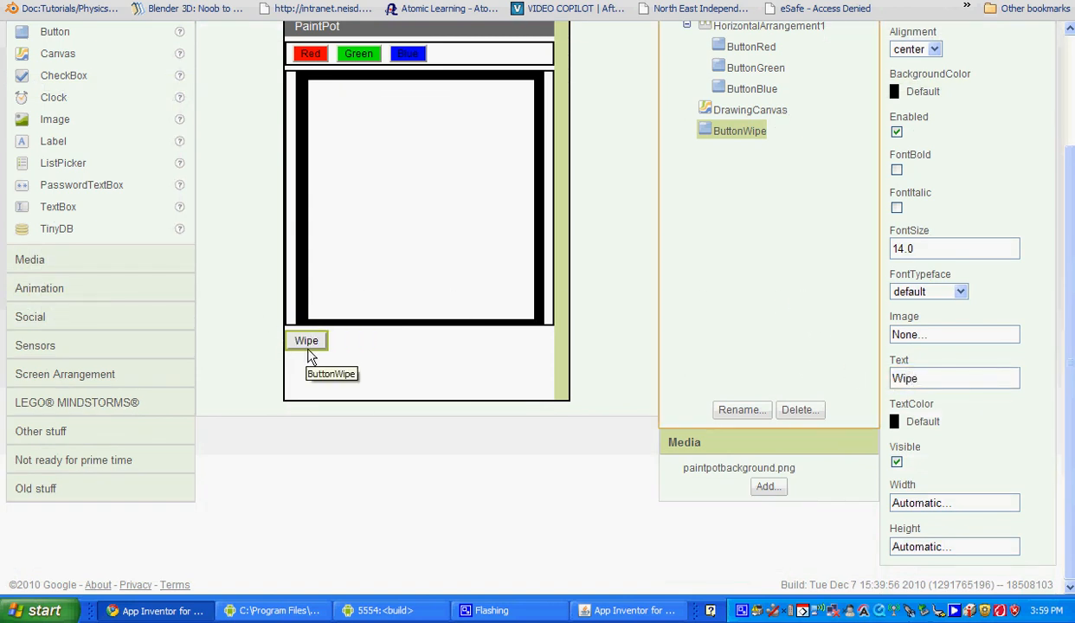
mouse_move(463, 222)
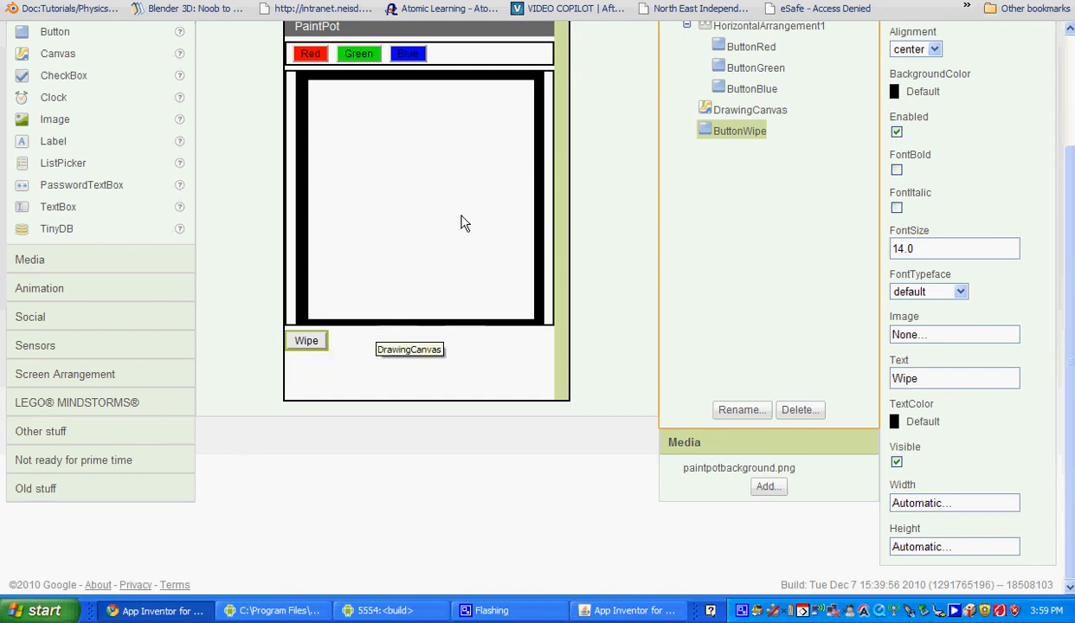
mouse_move(547, 235)
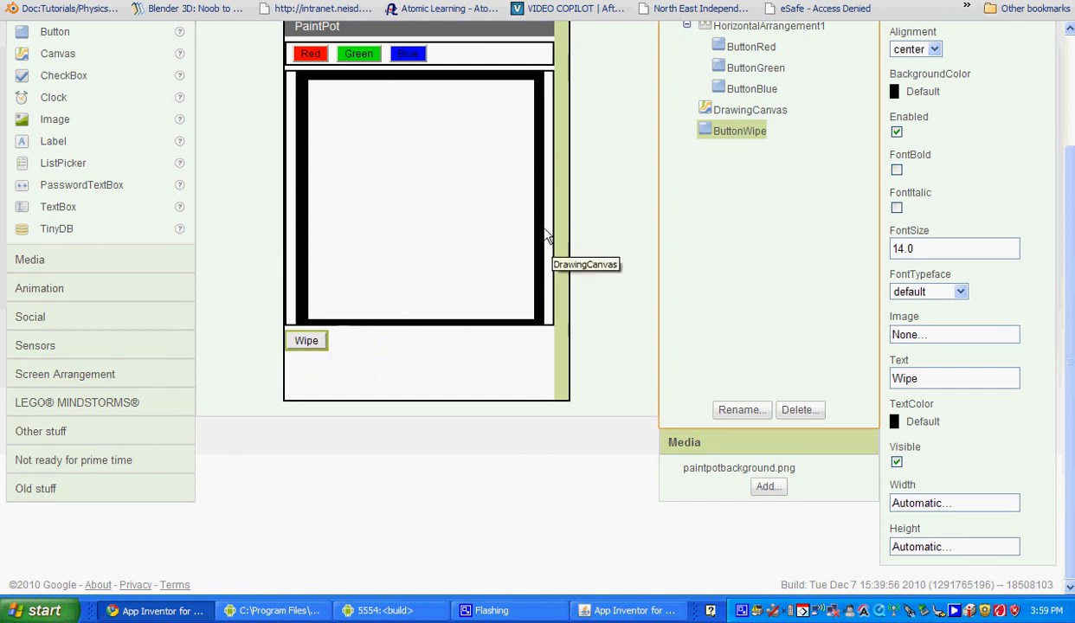
mouse_move(474, 357)
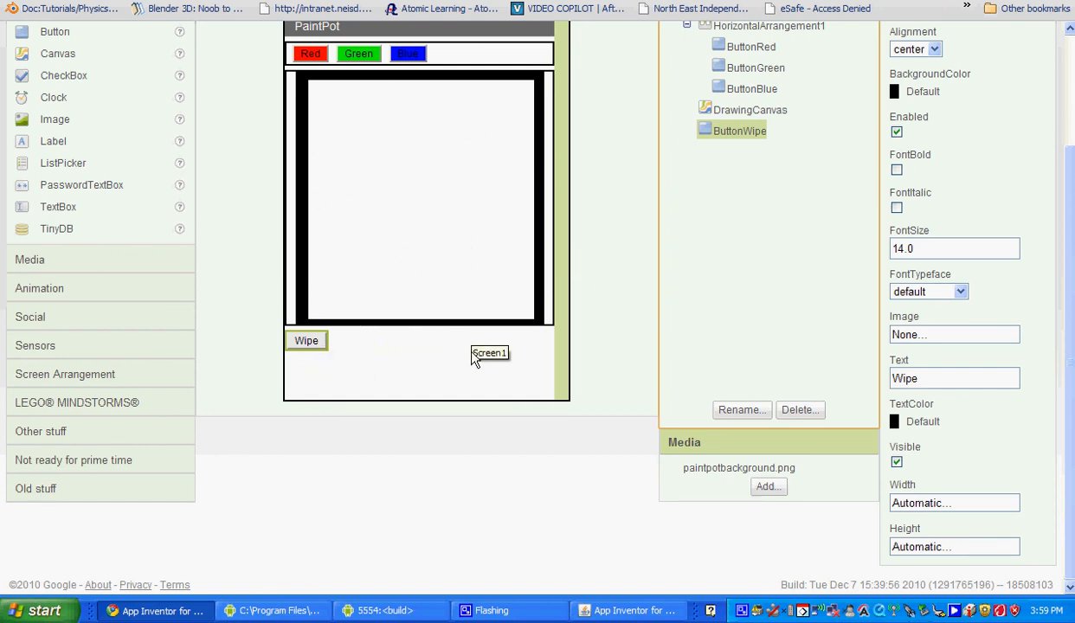
mouse_move(437, 339)
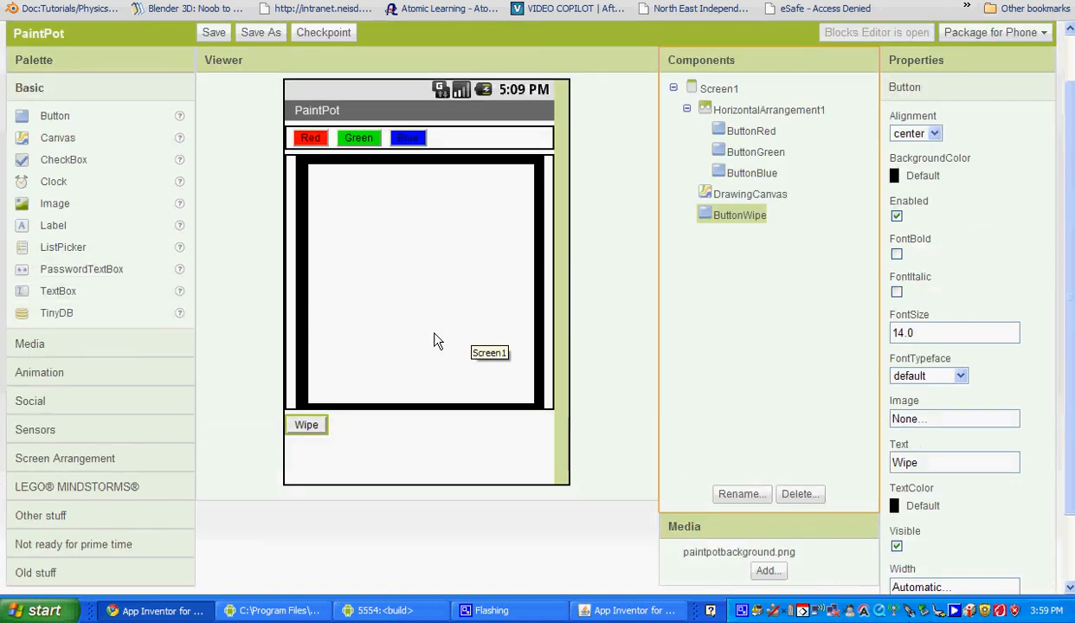
mouse_move(426, 351)
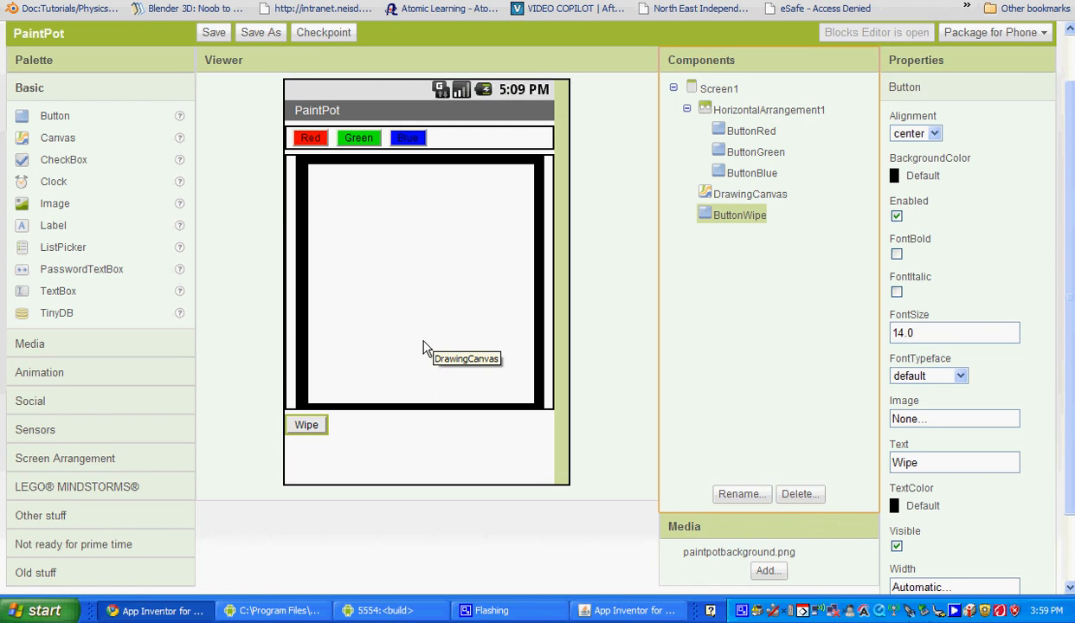
mouse_move(422, 343)
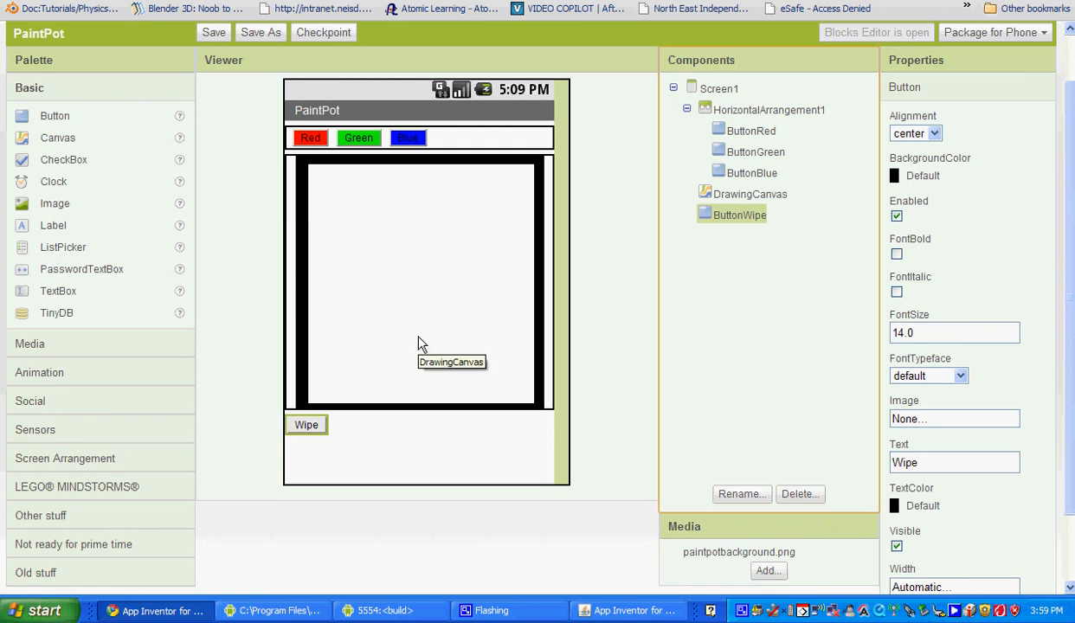
mouse_move(391, 225)
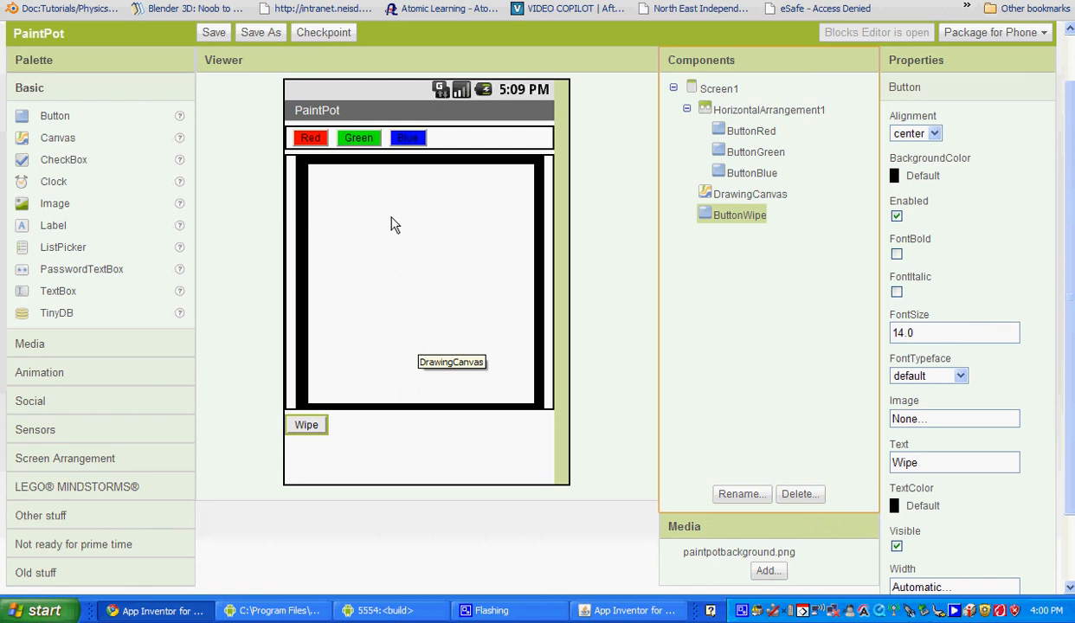
mouse_move(386, 223)
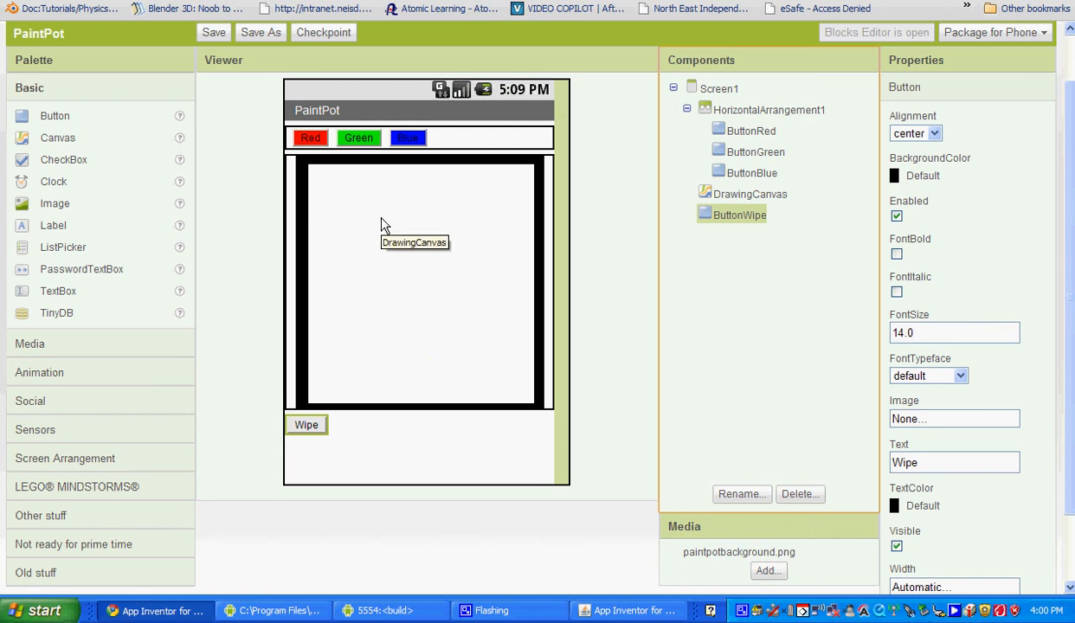
mouse_move(560, 391)
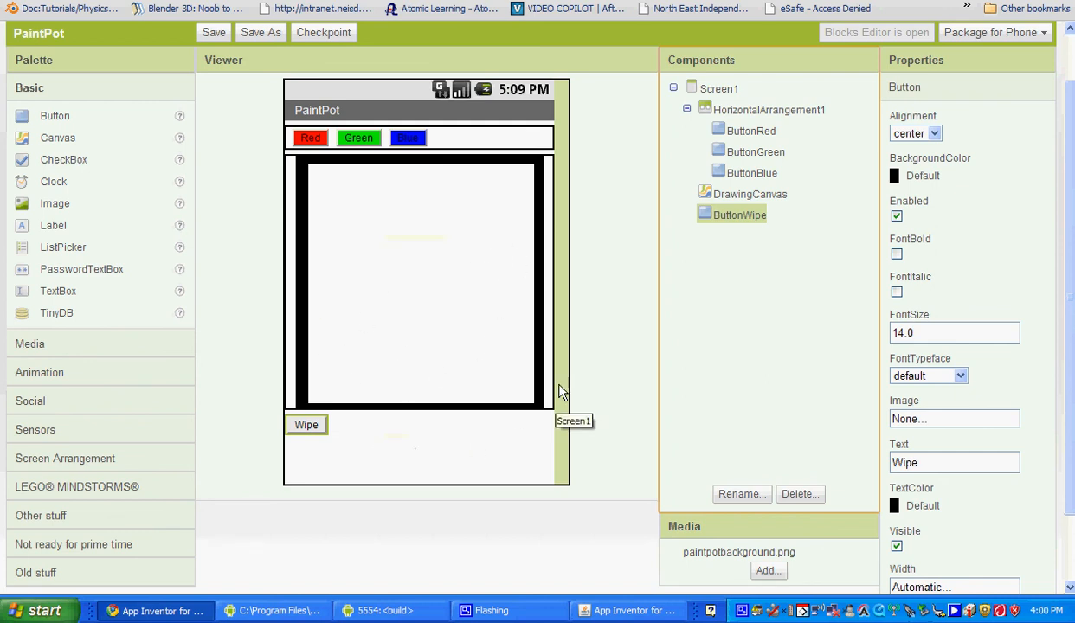
mouse_move(484, 314)
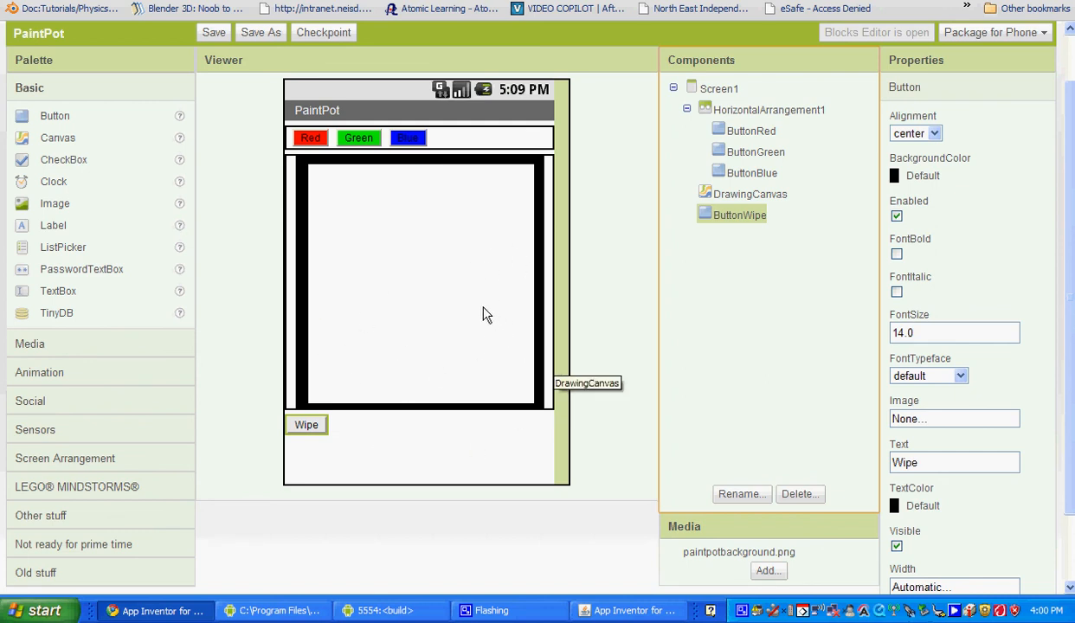
mouse_move(353, 228)
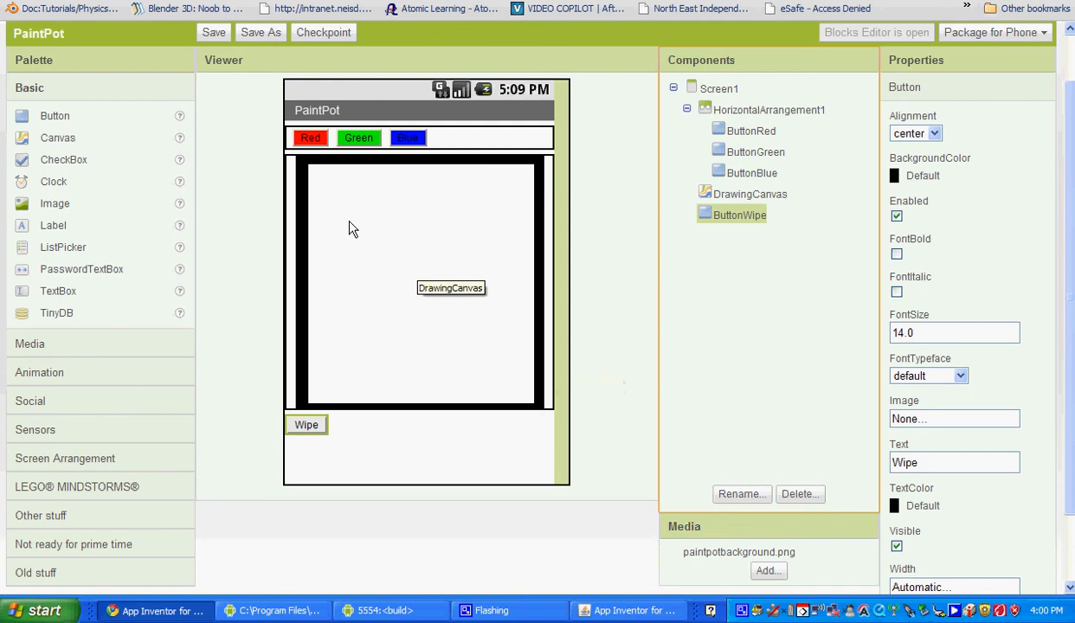
Save the PaintPot project from the Designer toolbar
click(213, 32)
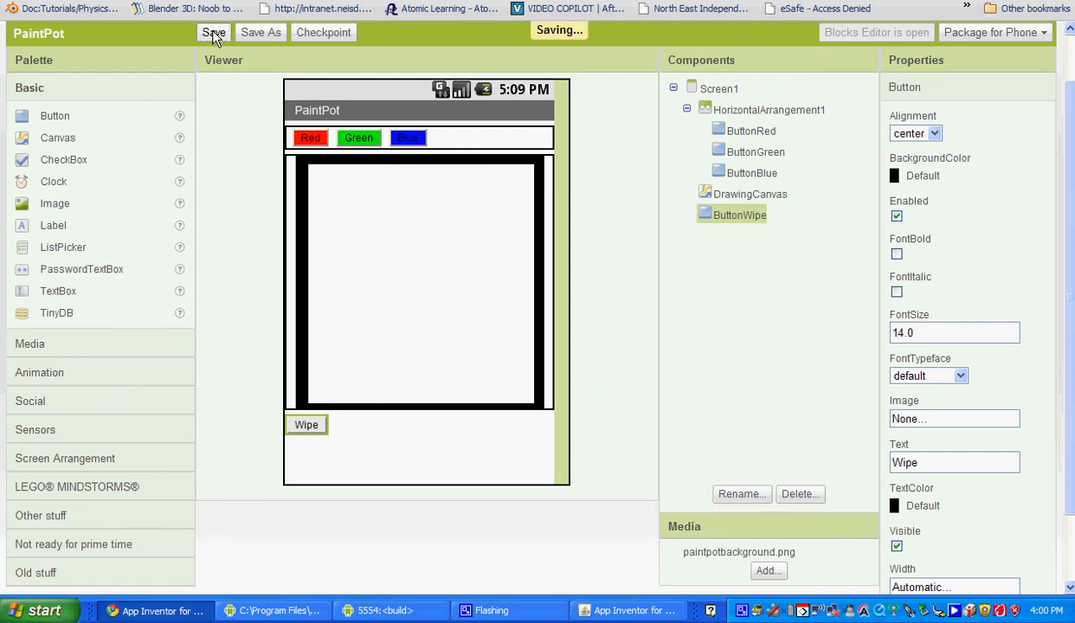
click(214, 32)
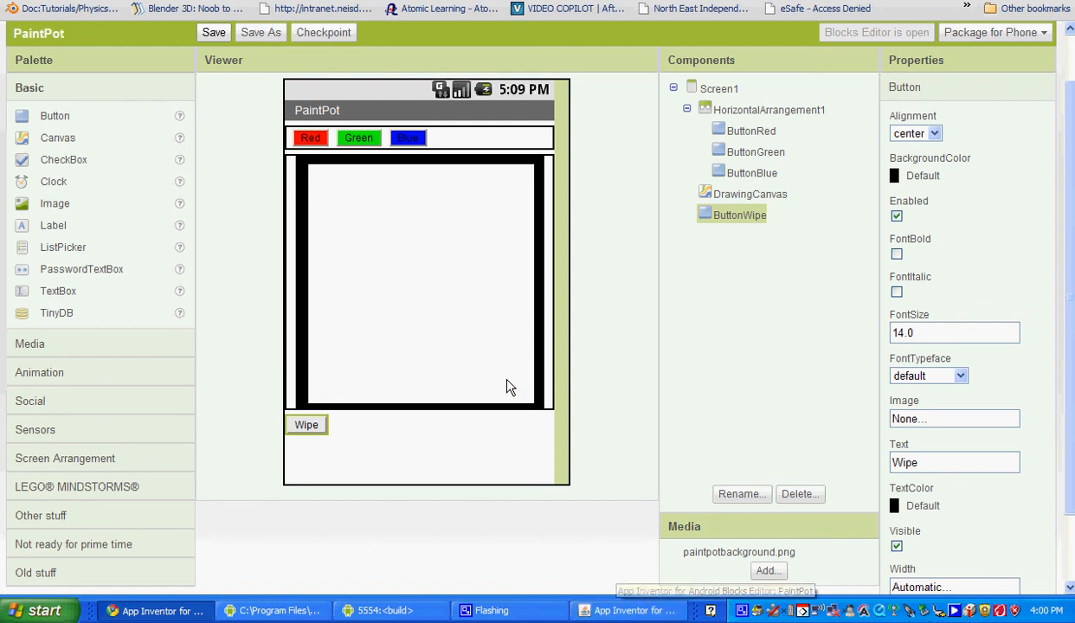
mouse_move(693, 308)
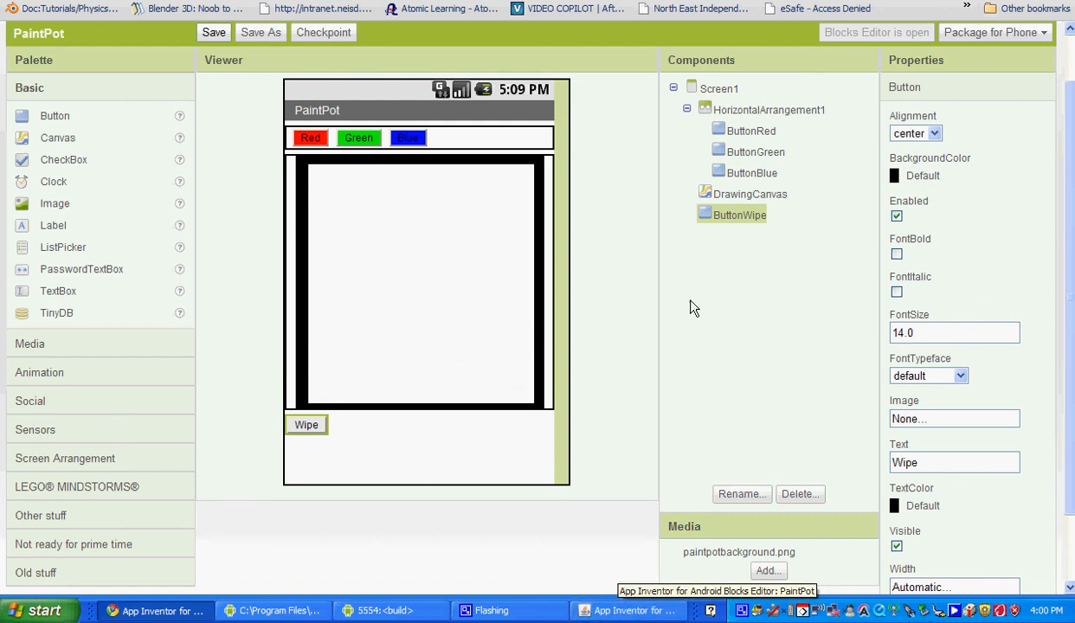